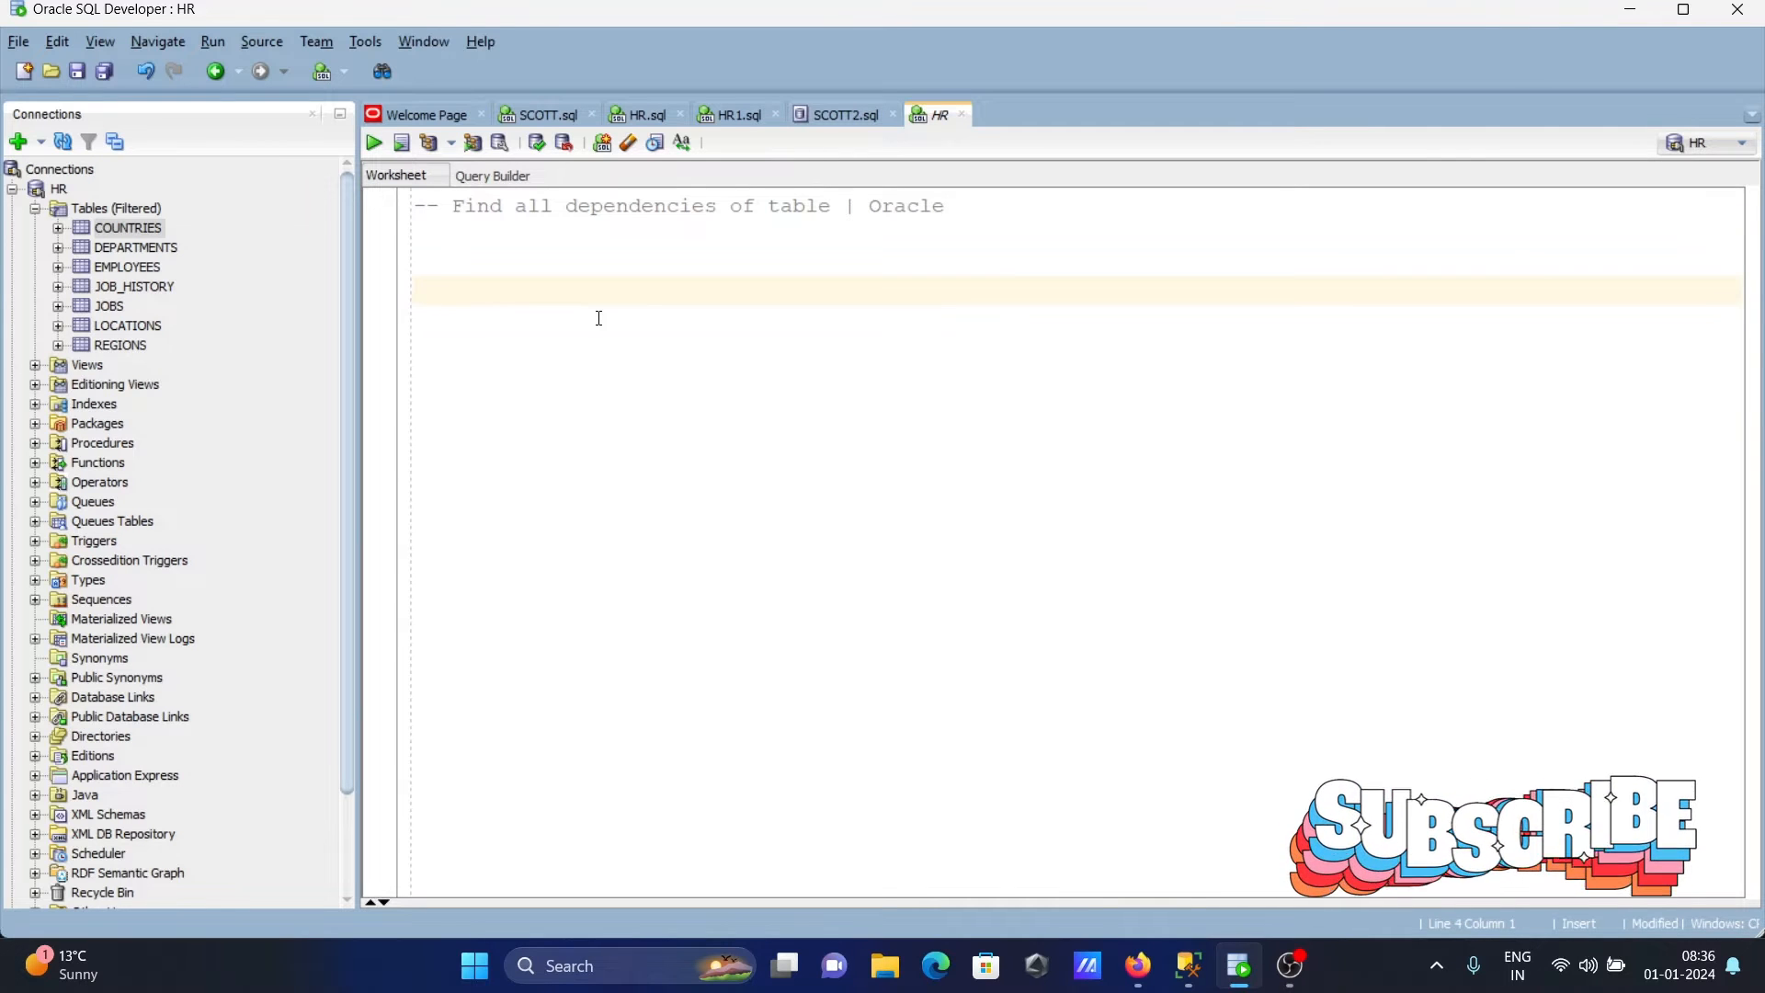
pyautogui.moveTo(885, 243)
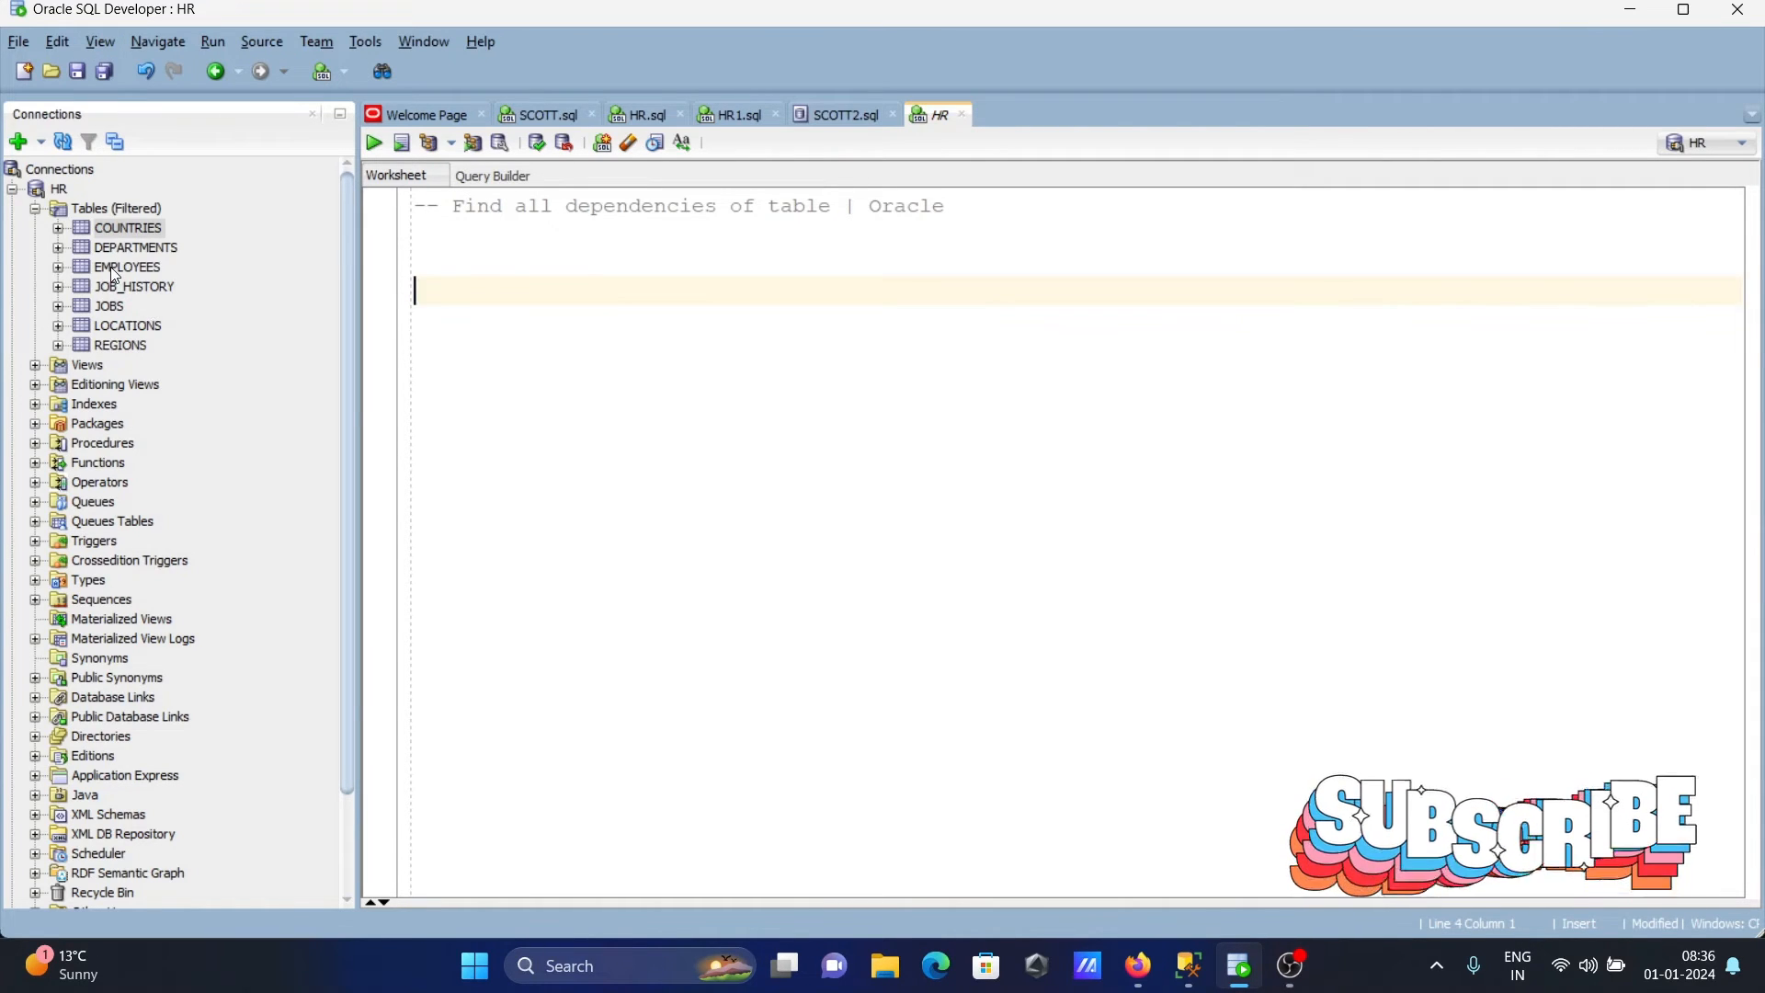
# Open the EMPLOYEES table and view its Dependencies: EMP_DETAILS_VIEW, SECURE_EMPLOYEES and UPDATE_JOB_HISTORY.
pyautogui.rightClick(124, 266)
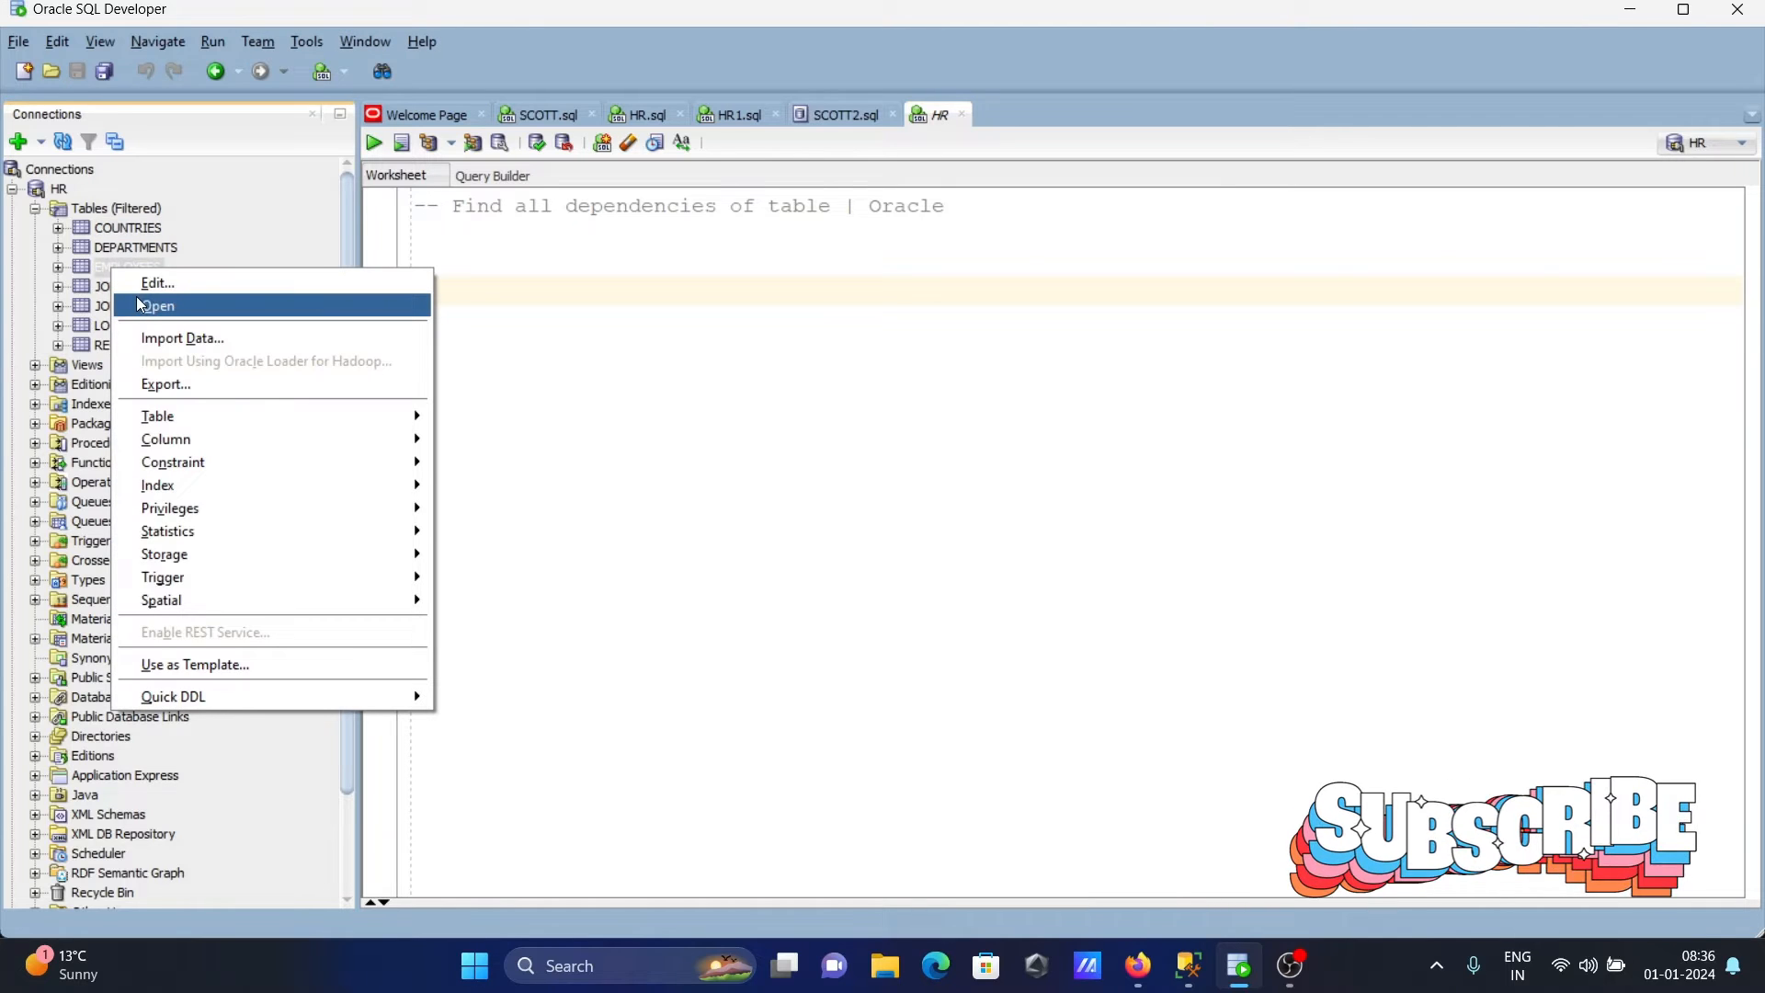
pyautogui.click(160, 305)
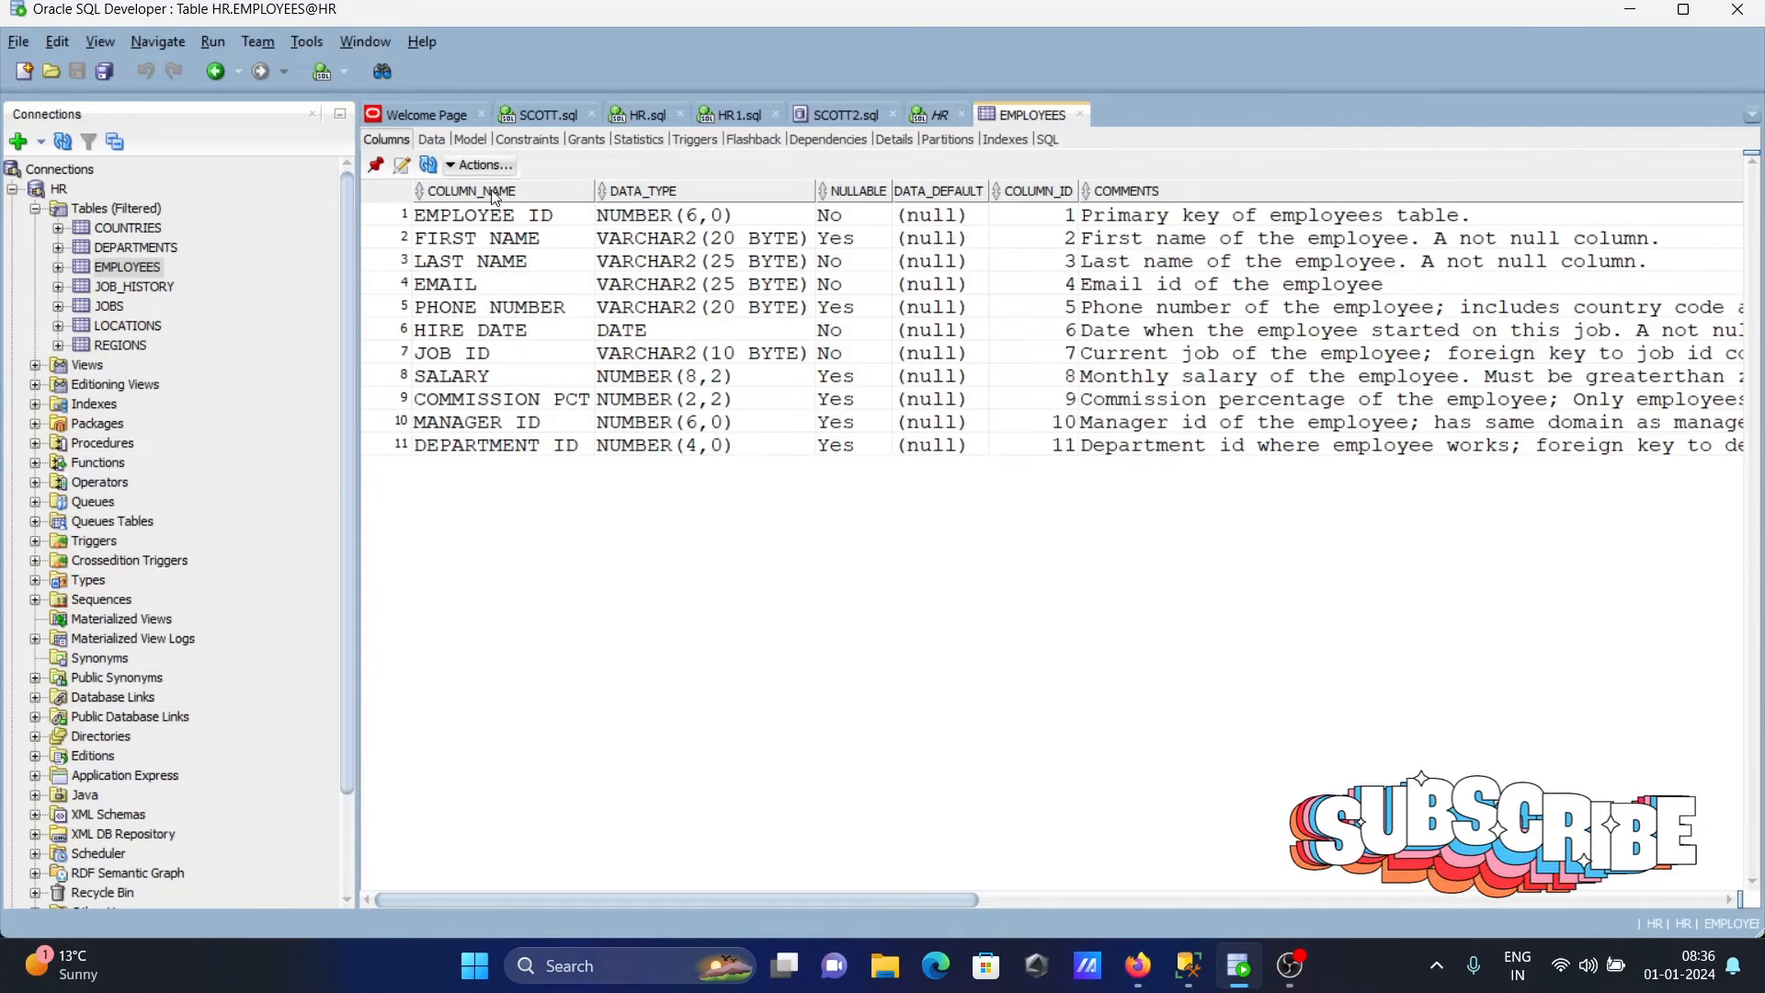
pyautogui.click(826, 139)
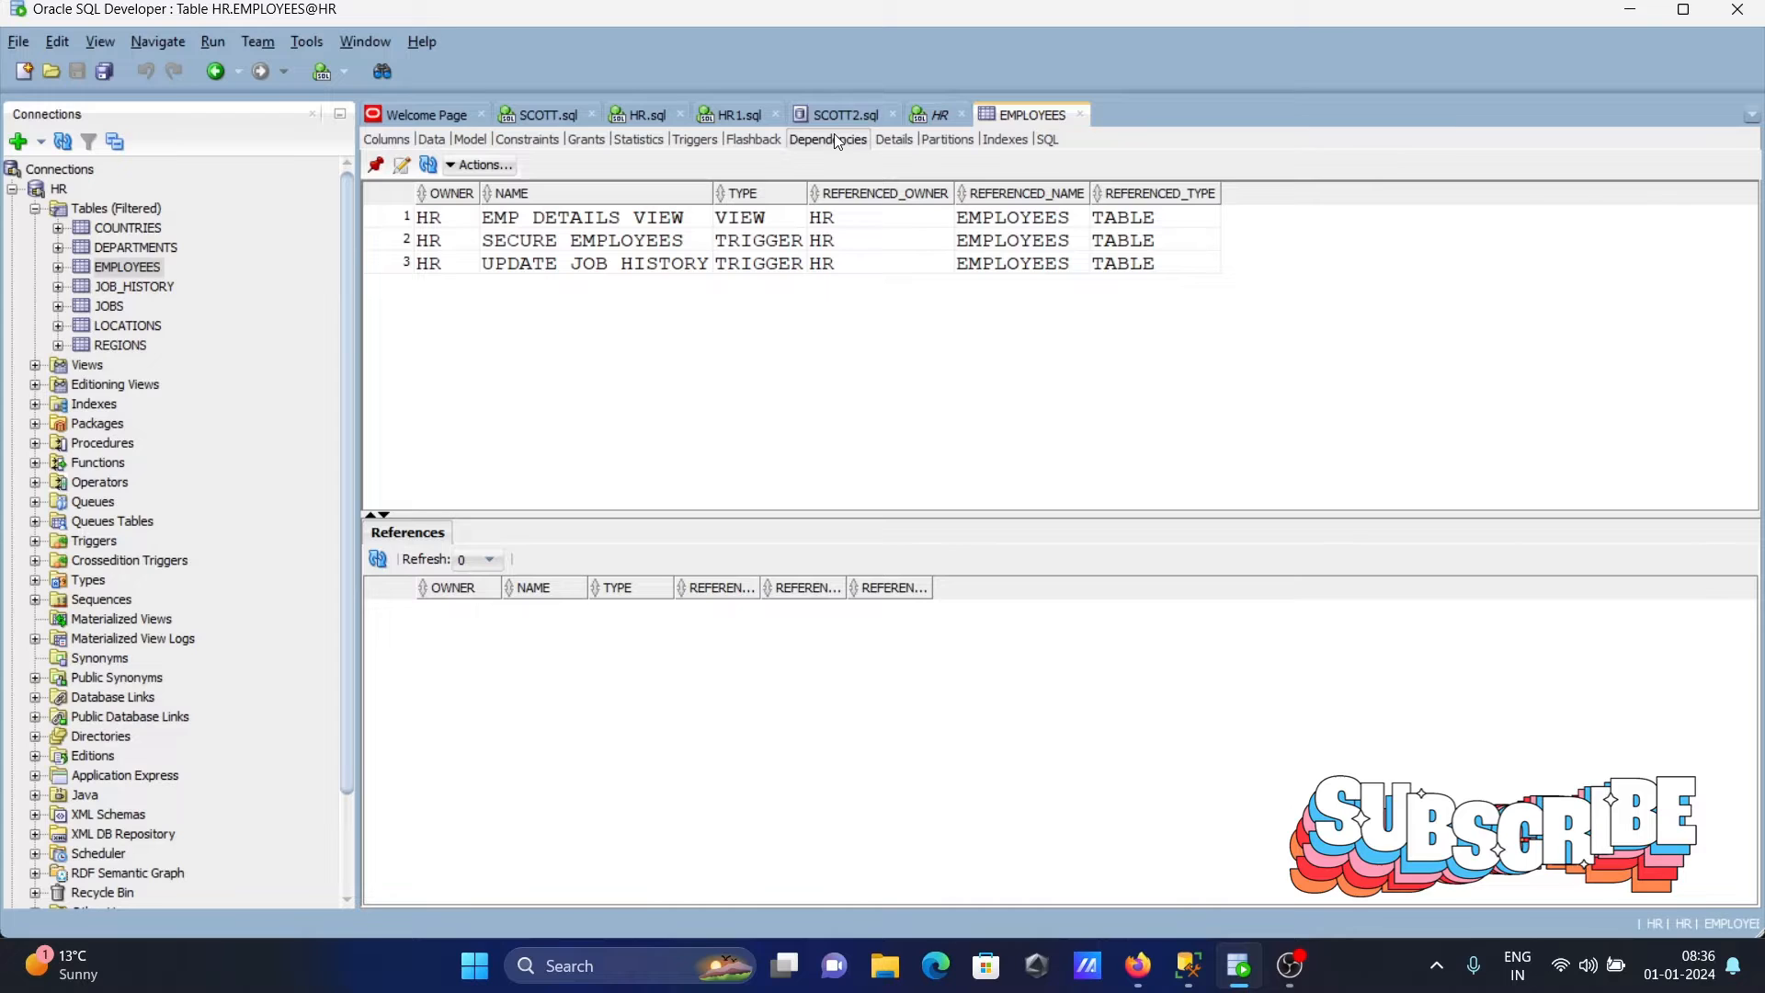
pyautogui.moveTo(658, 266)
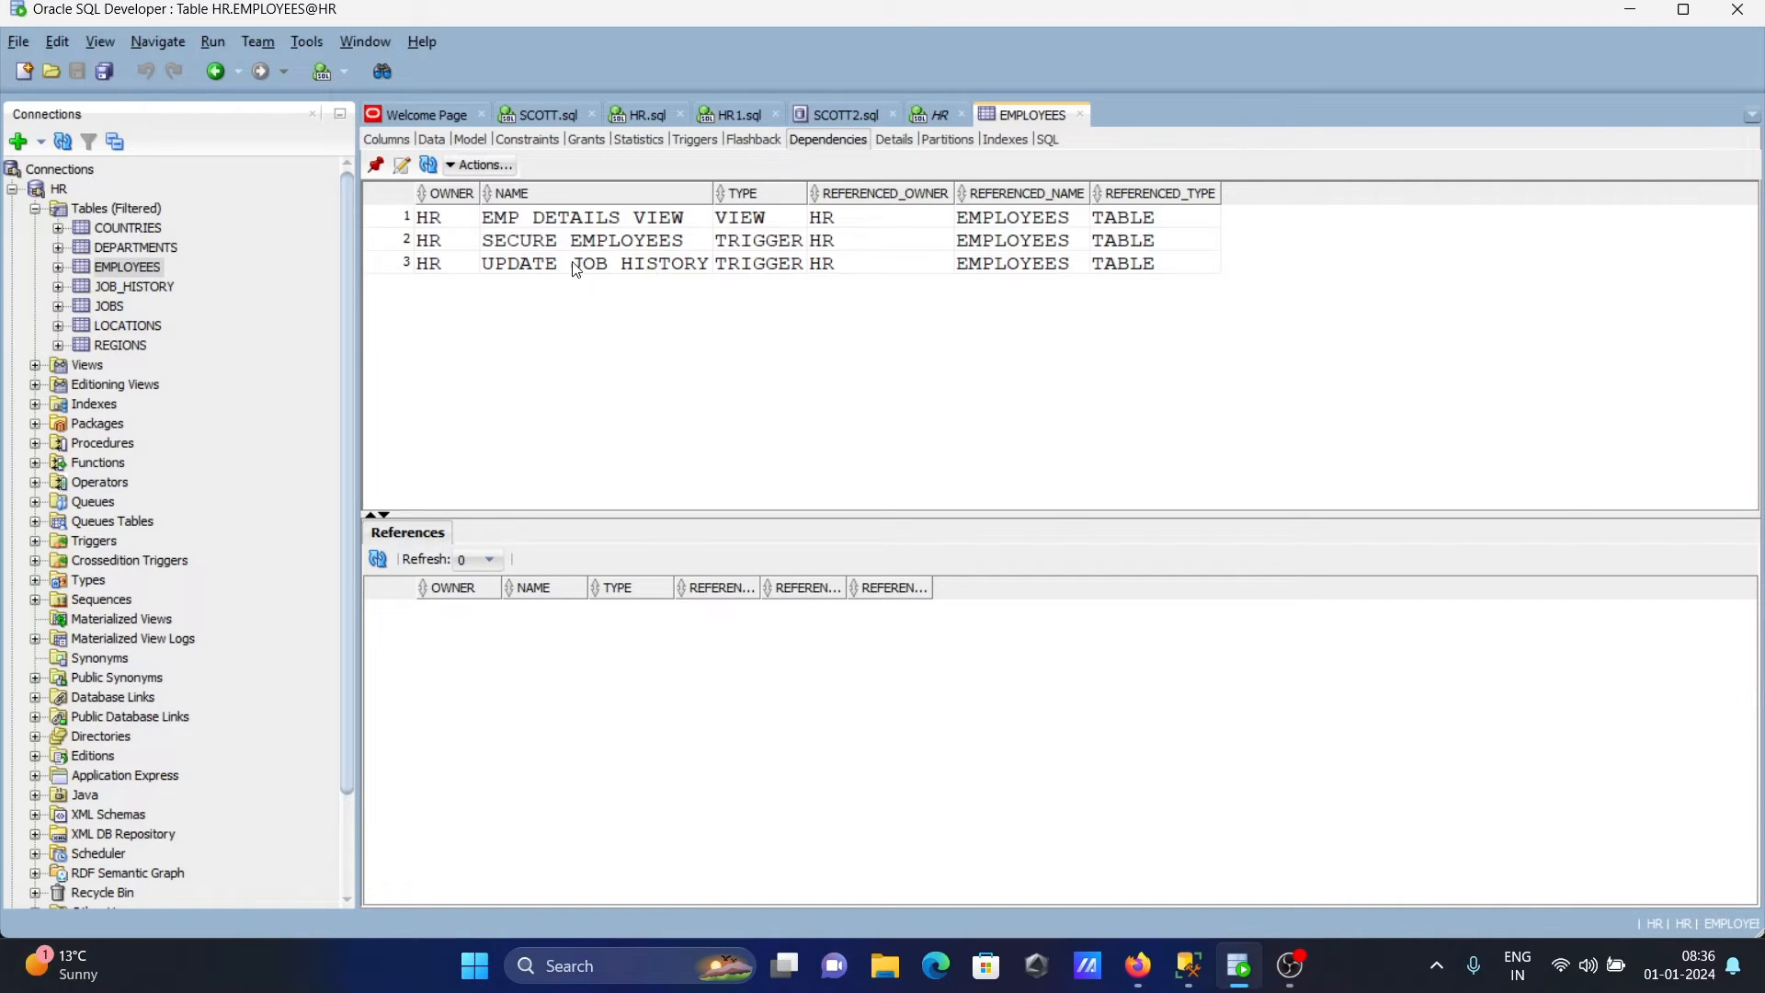
pyautogui.moveTo(743, 284)
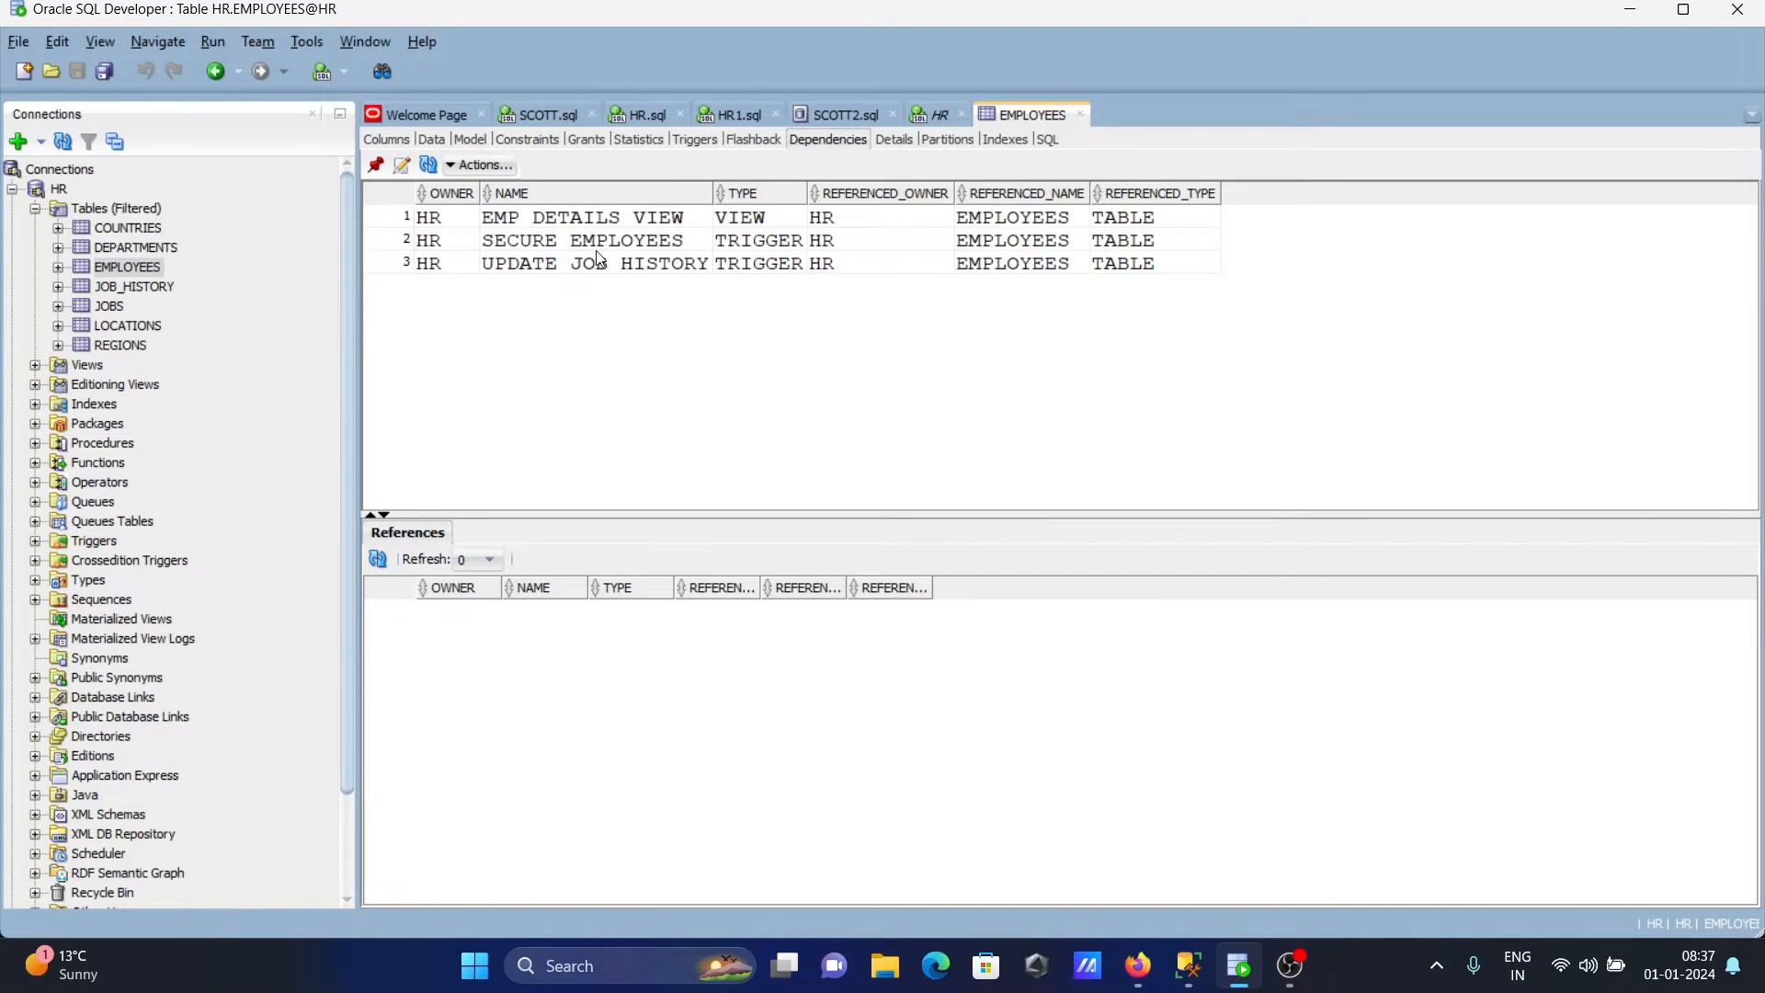
pyautogui.moveTo(615, 271)
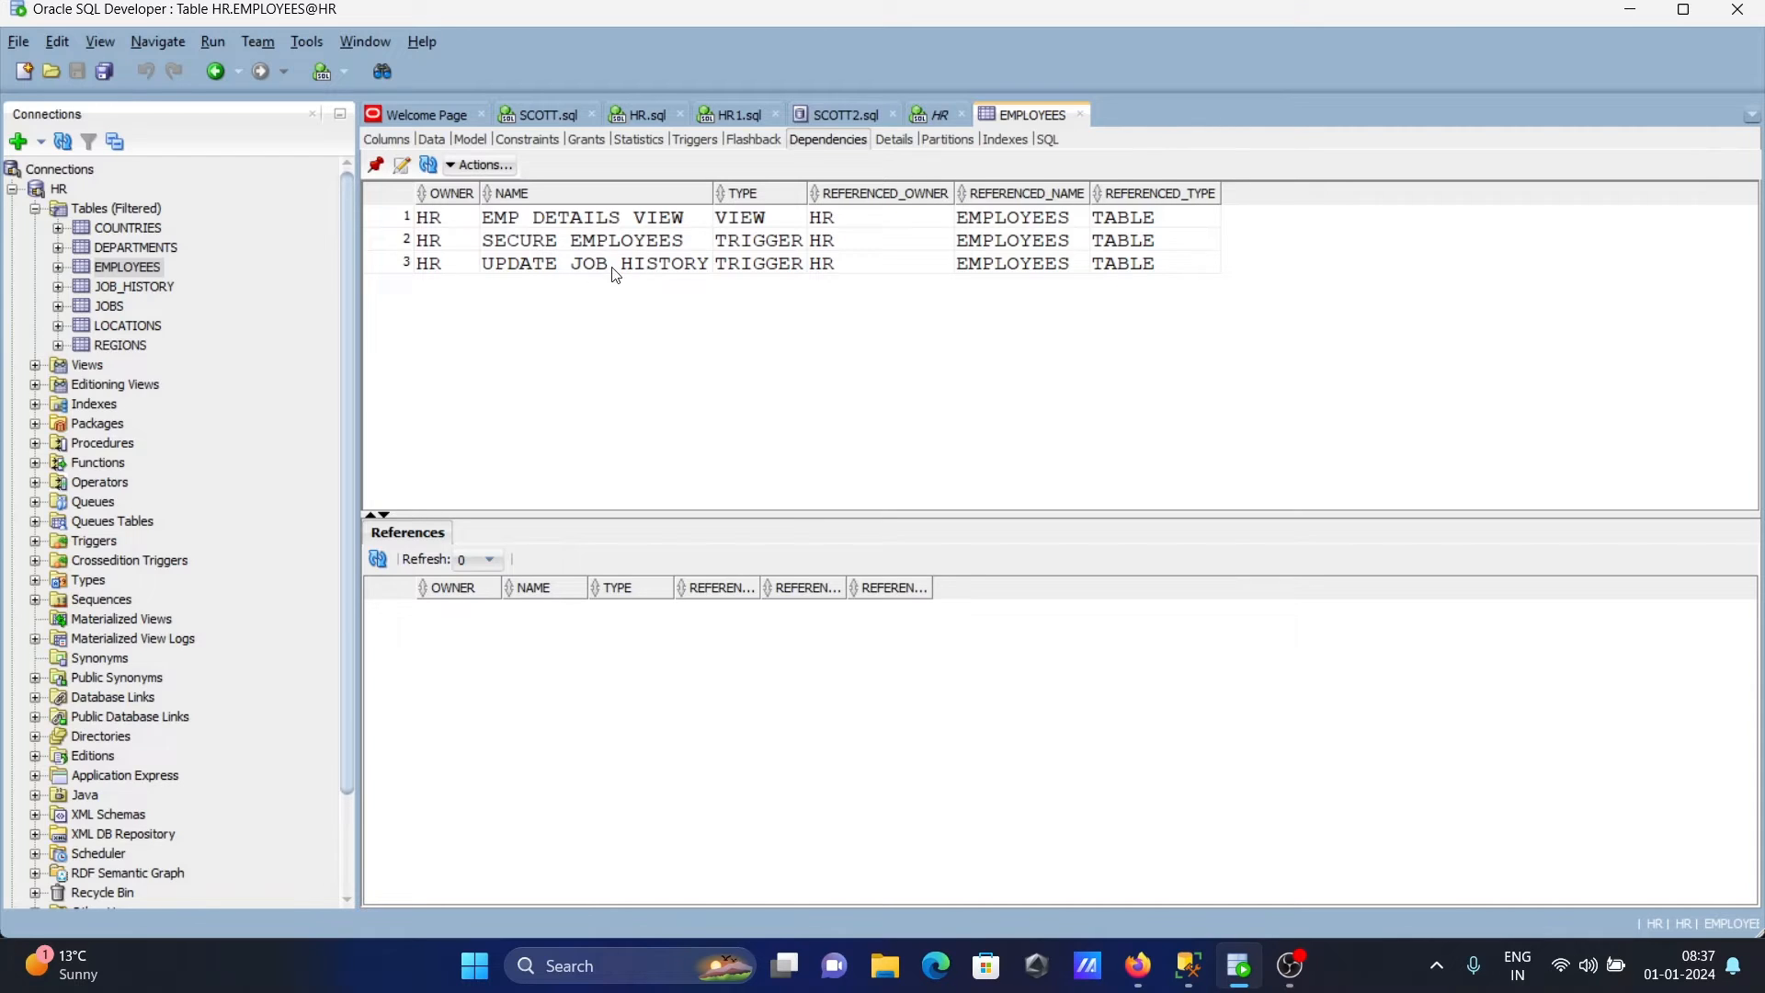
pyautogui.moveTo(744, 204)
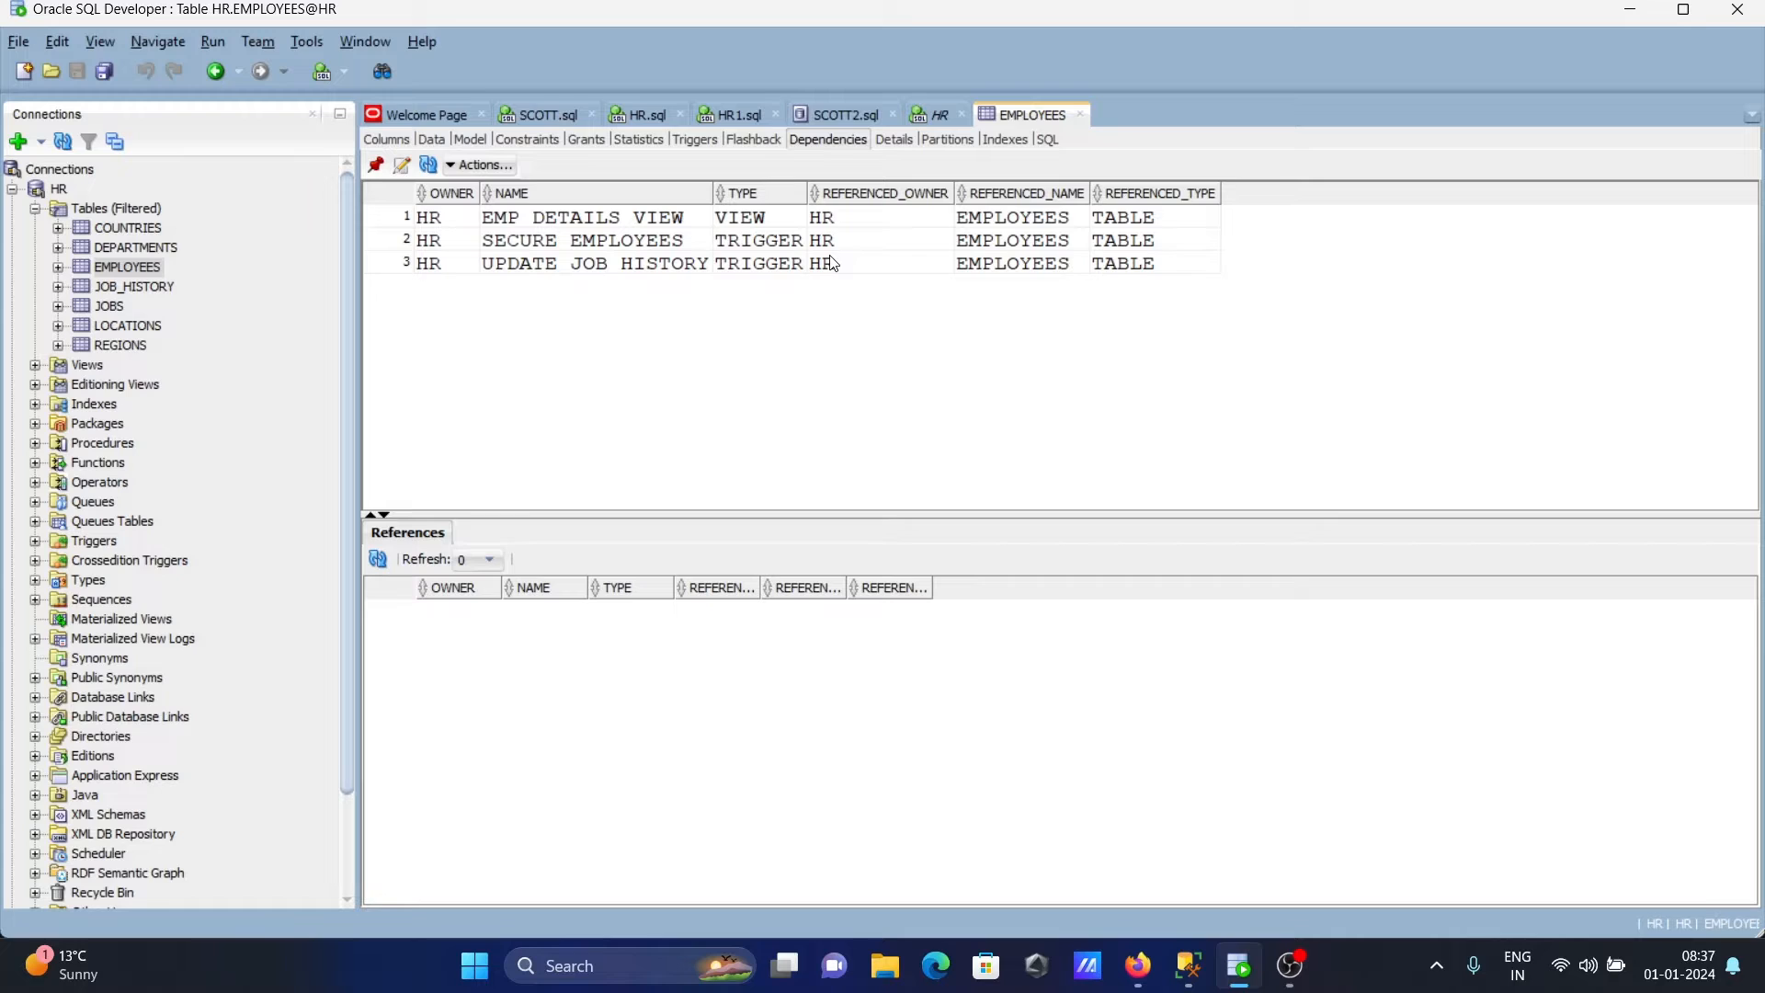
pyautogui.moveTo(591, 263)
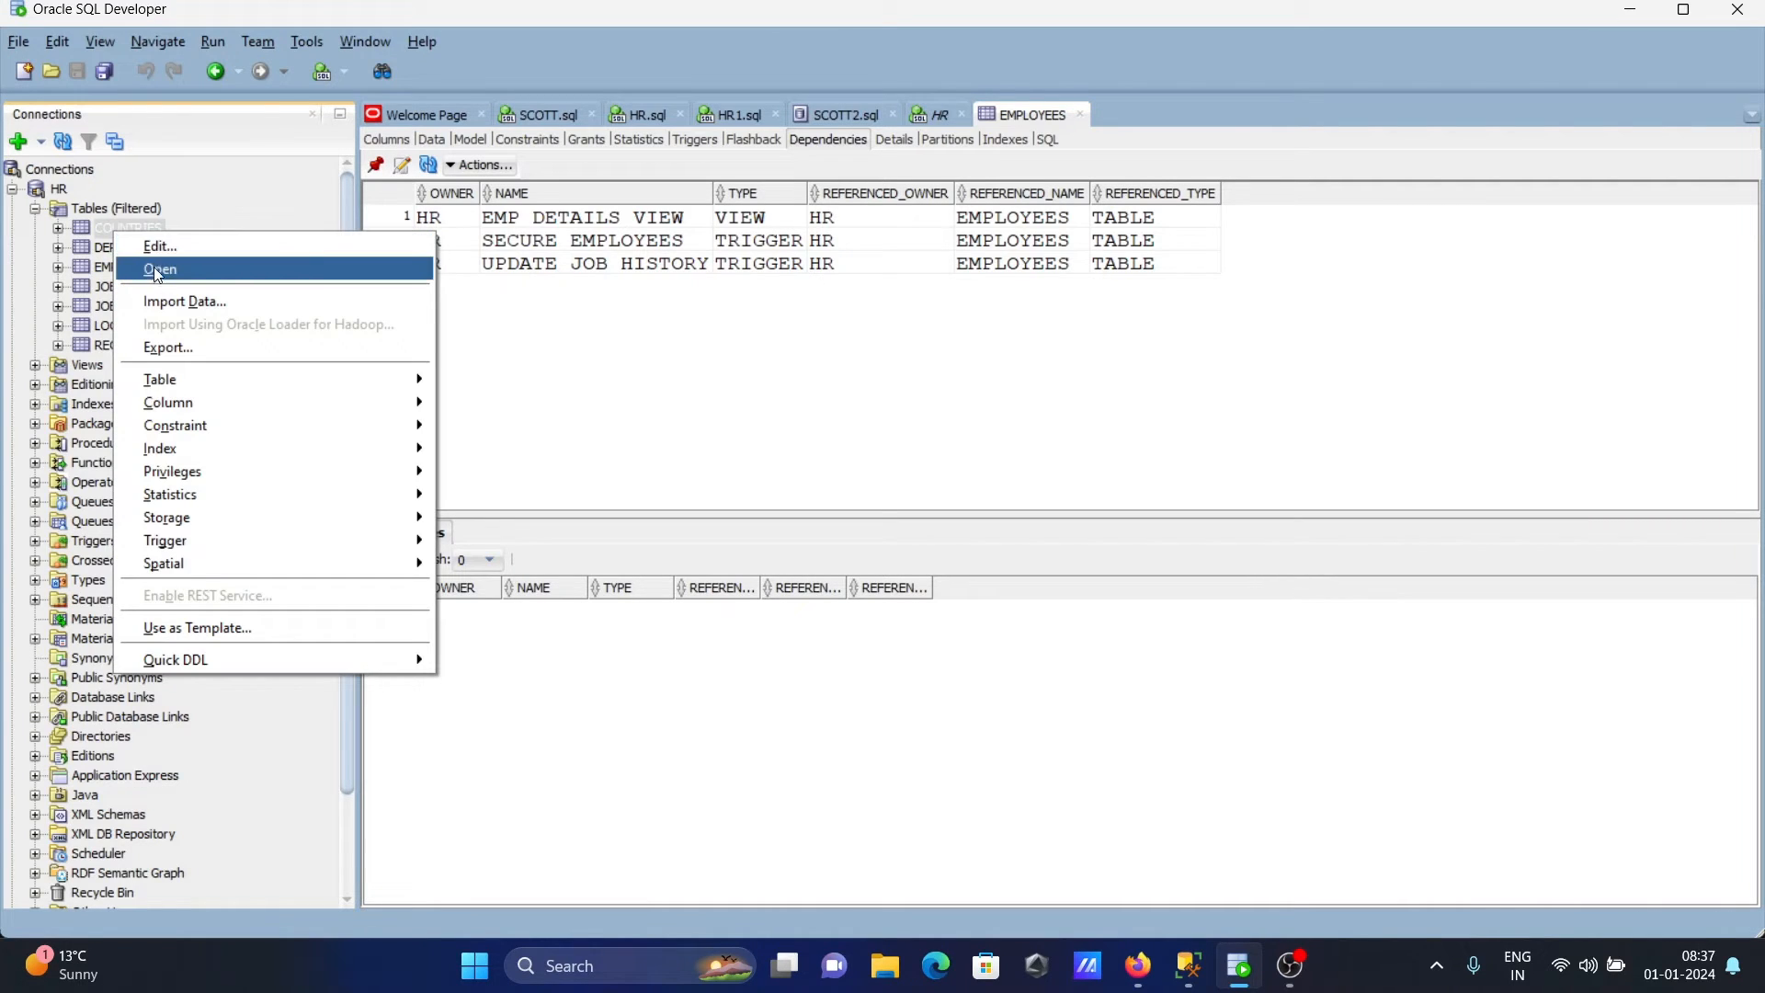
# Open the COUNTRIES table, showing EMP_DETAILS_VIEW as its only dependent object.
pyautogui.click(159, 270)
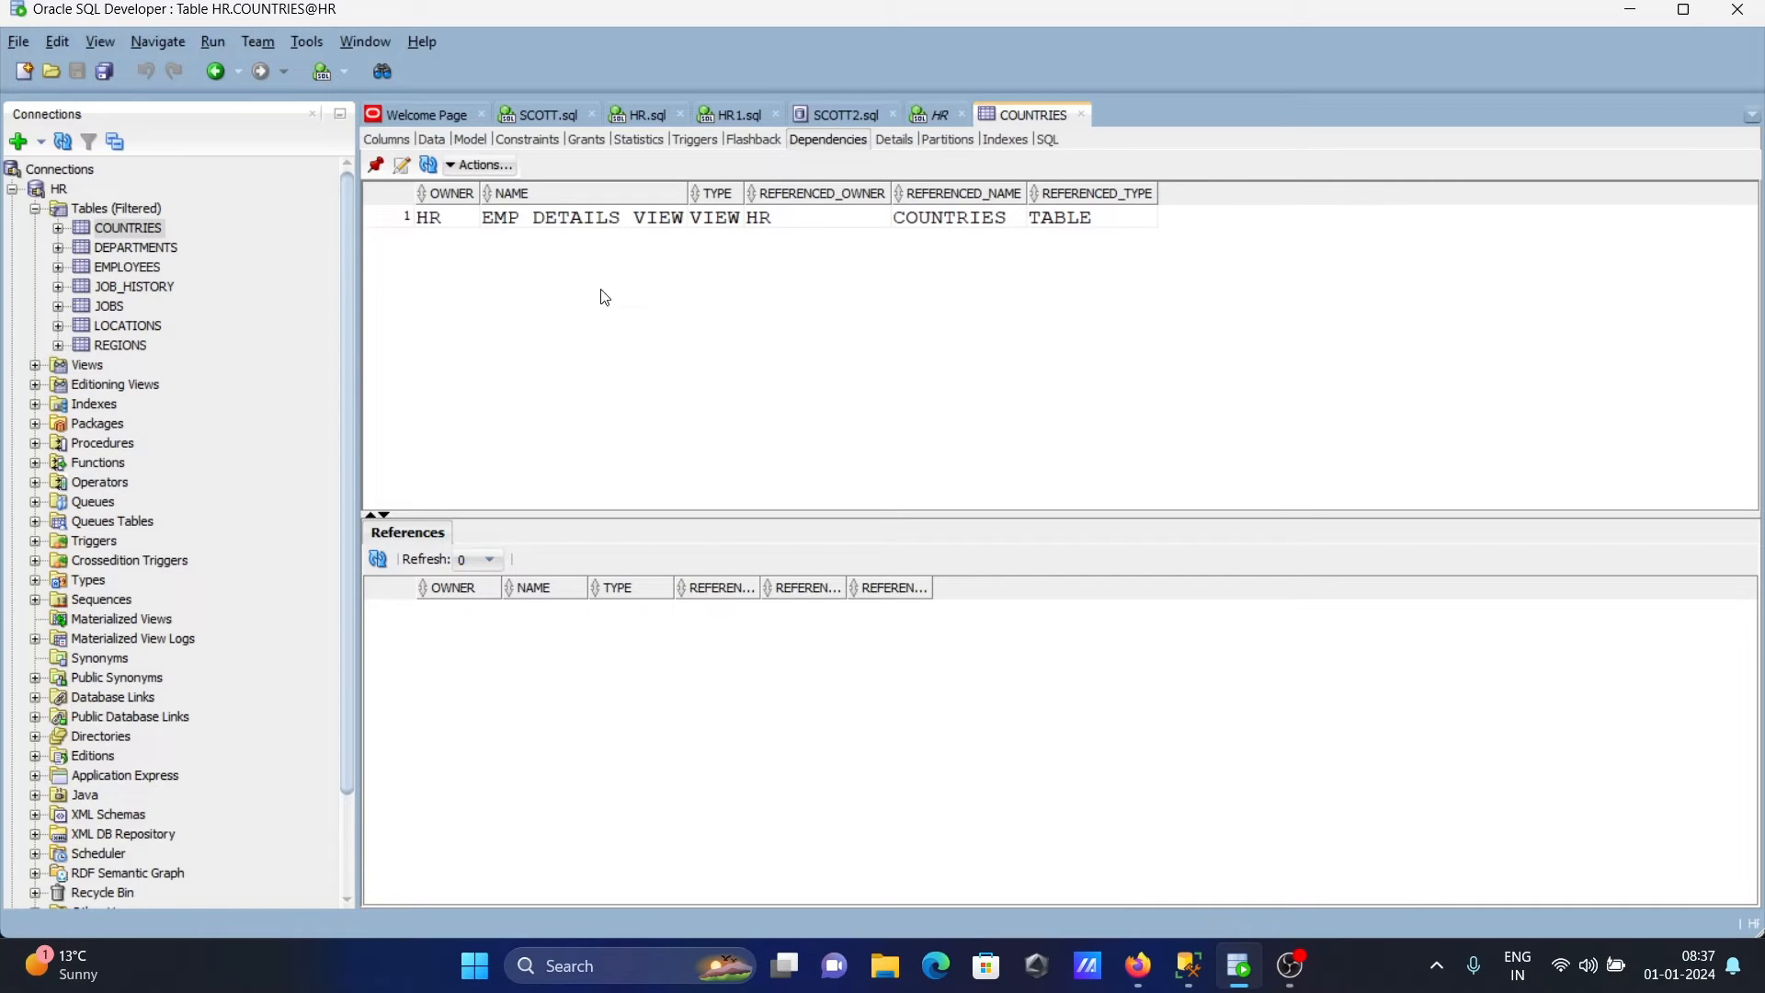
pyautogui.moveTo(533, 232)
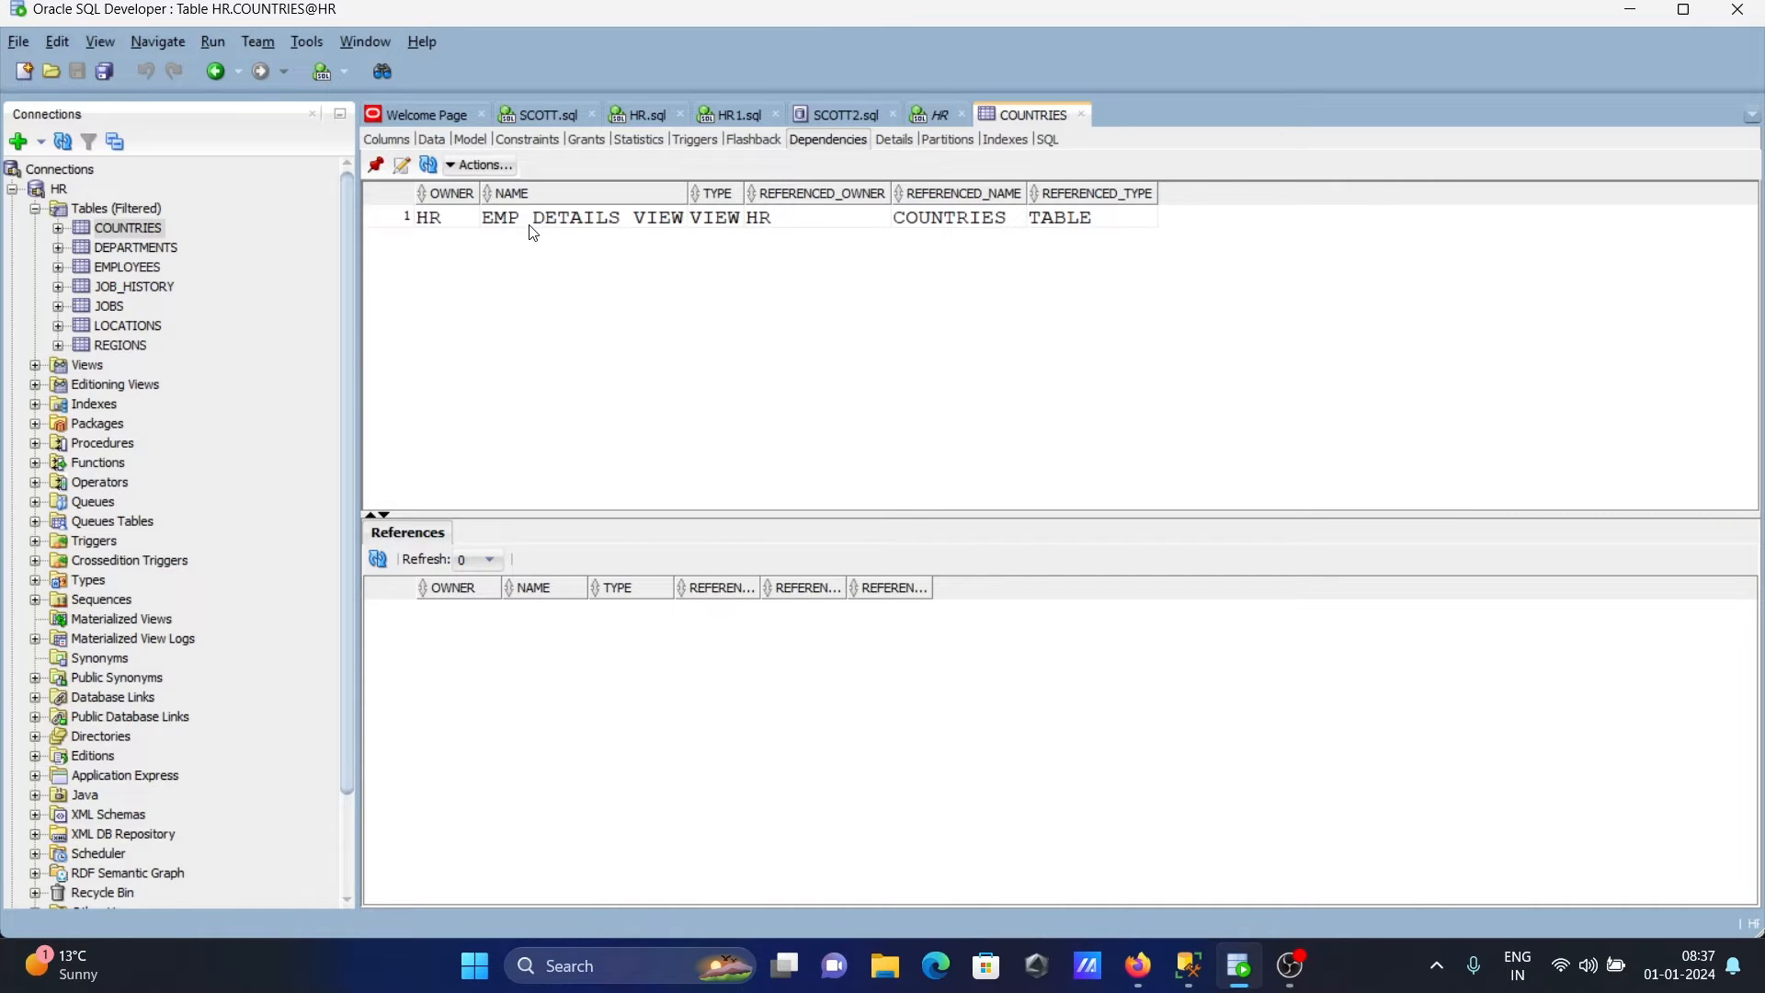
pyautogui.moveTo(508, 221)
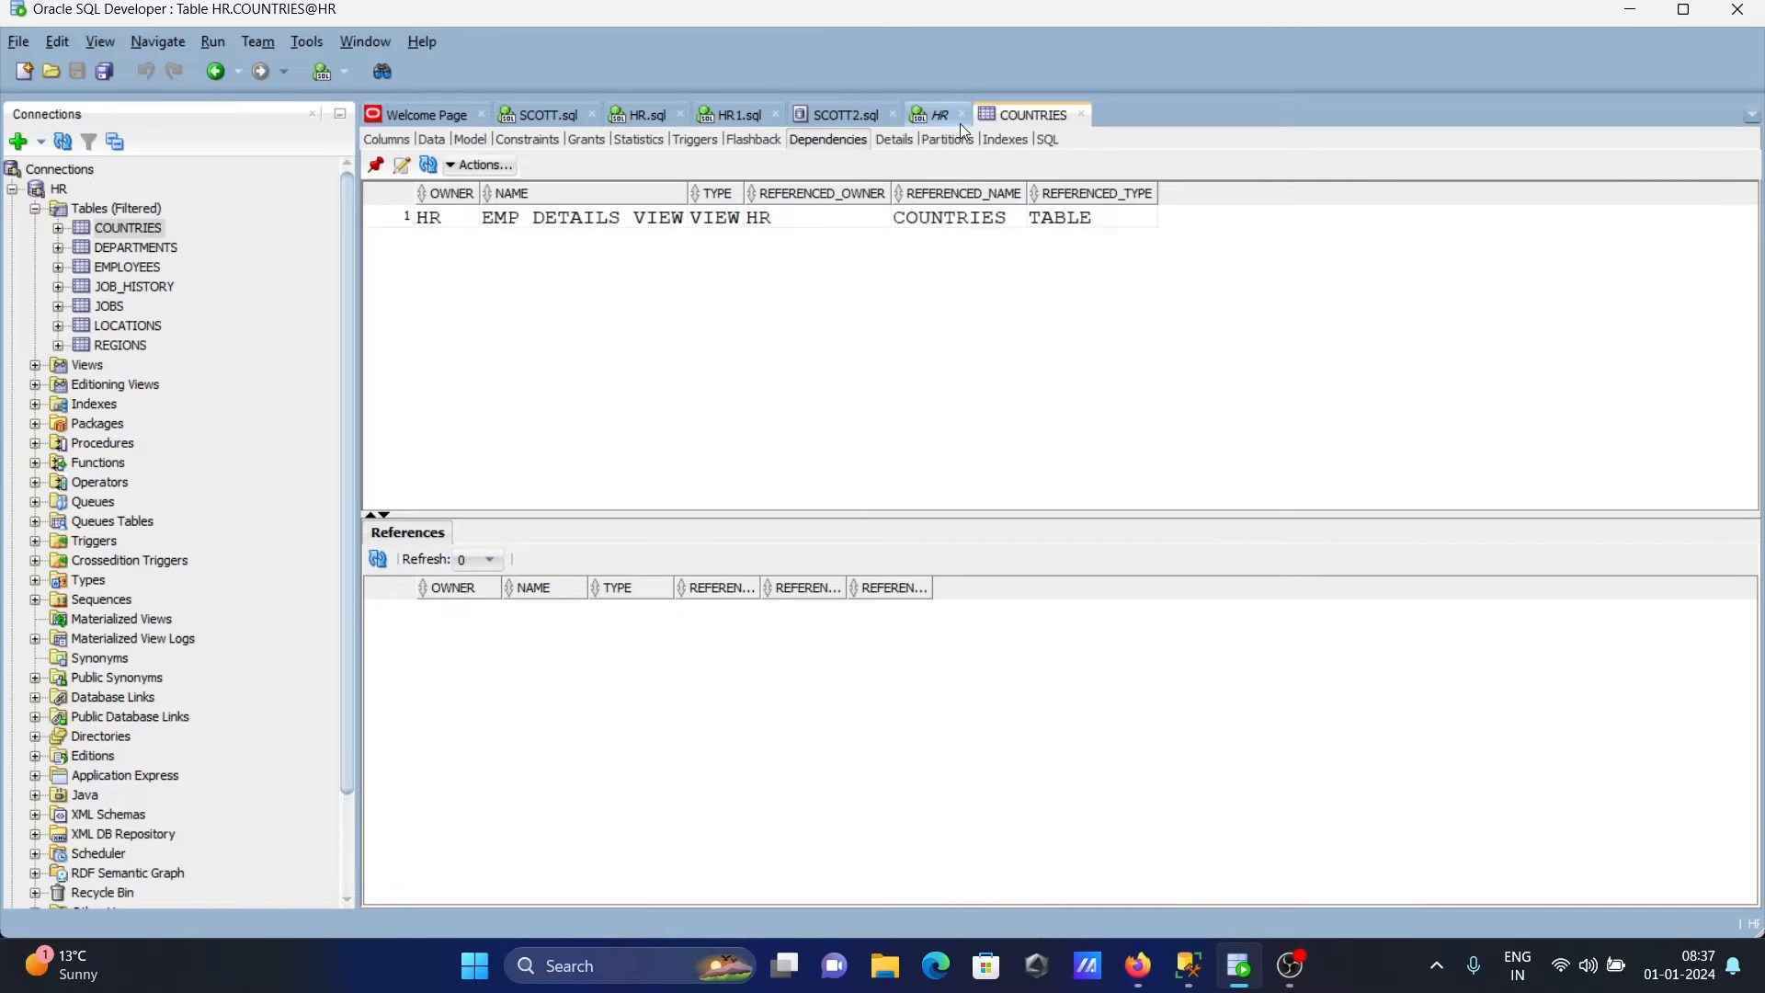
# In the HR worksheet, start a SELECT on line 4 with the NAME and TYPE columns.
pyautogui.click(939, 114)
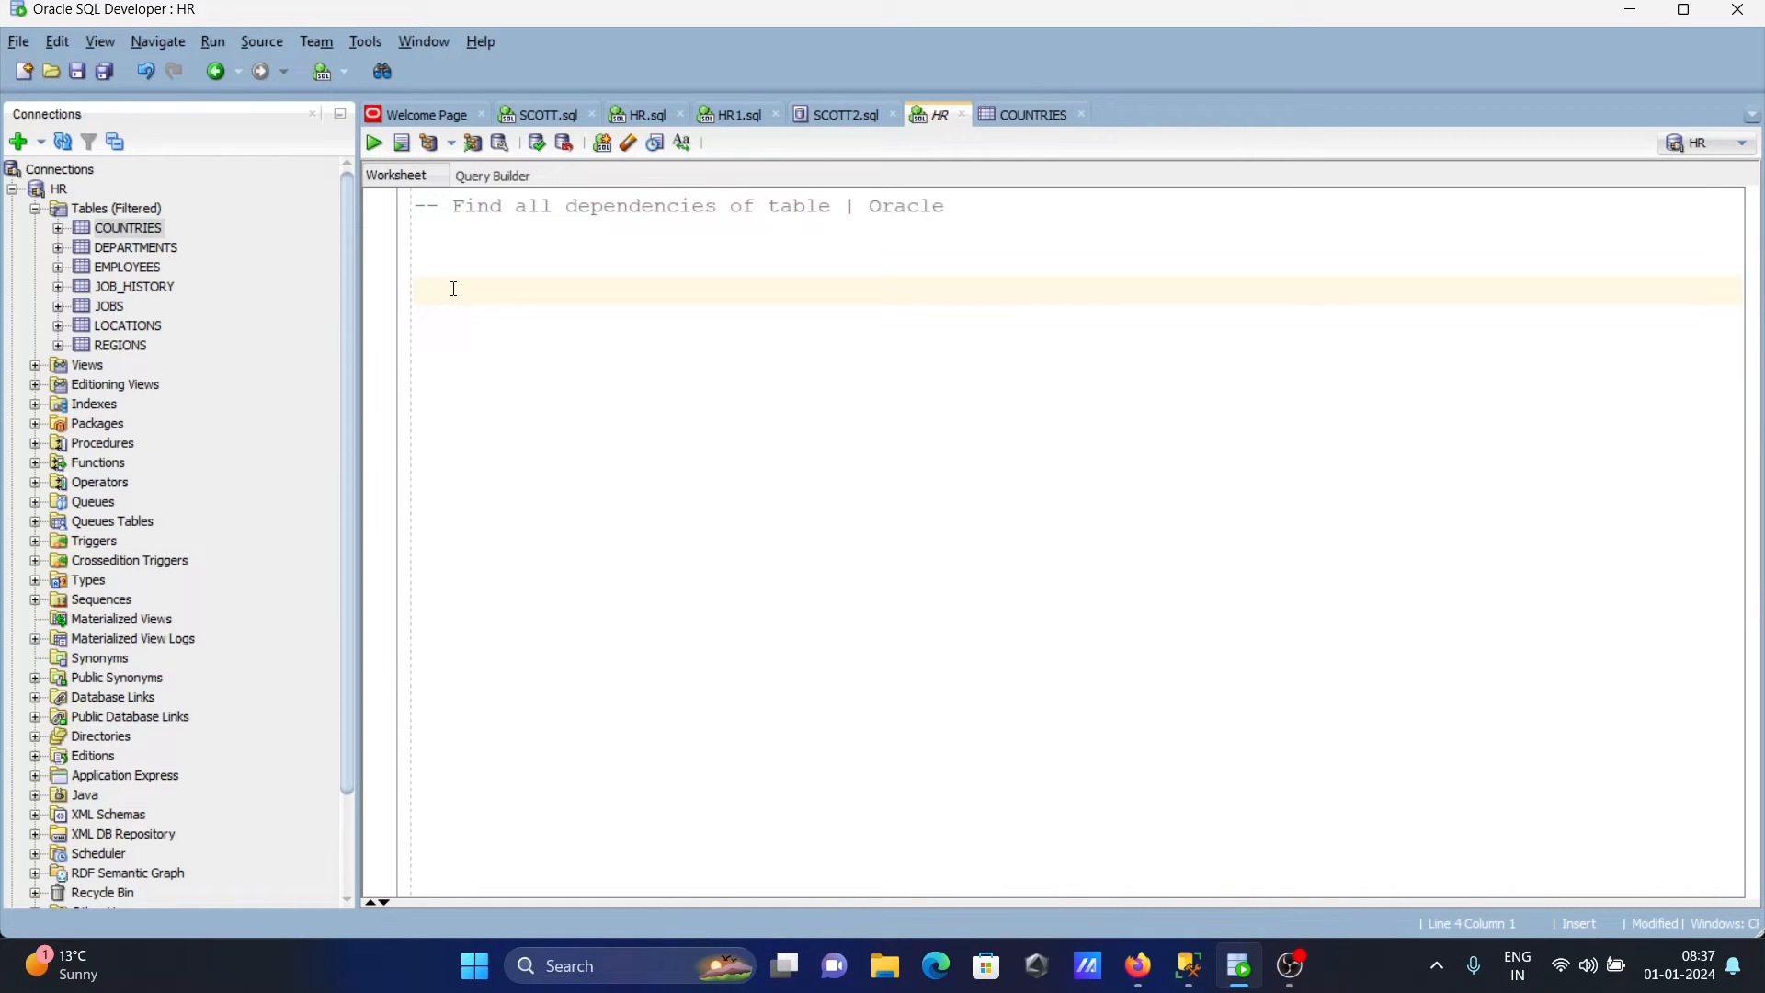
pyautogui.click(450, 290)
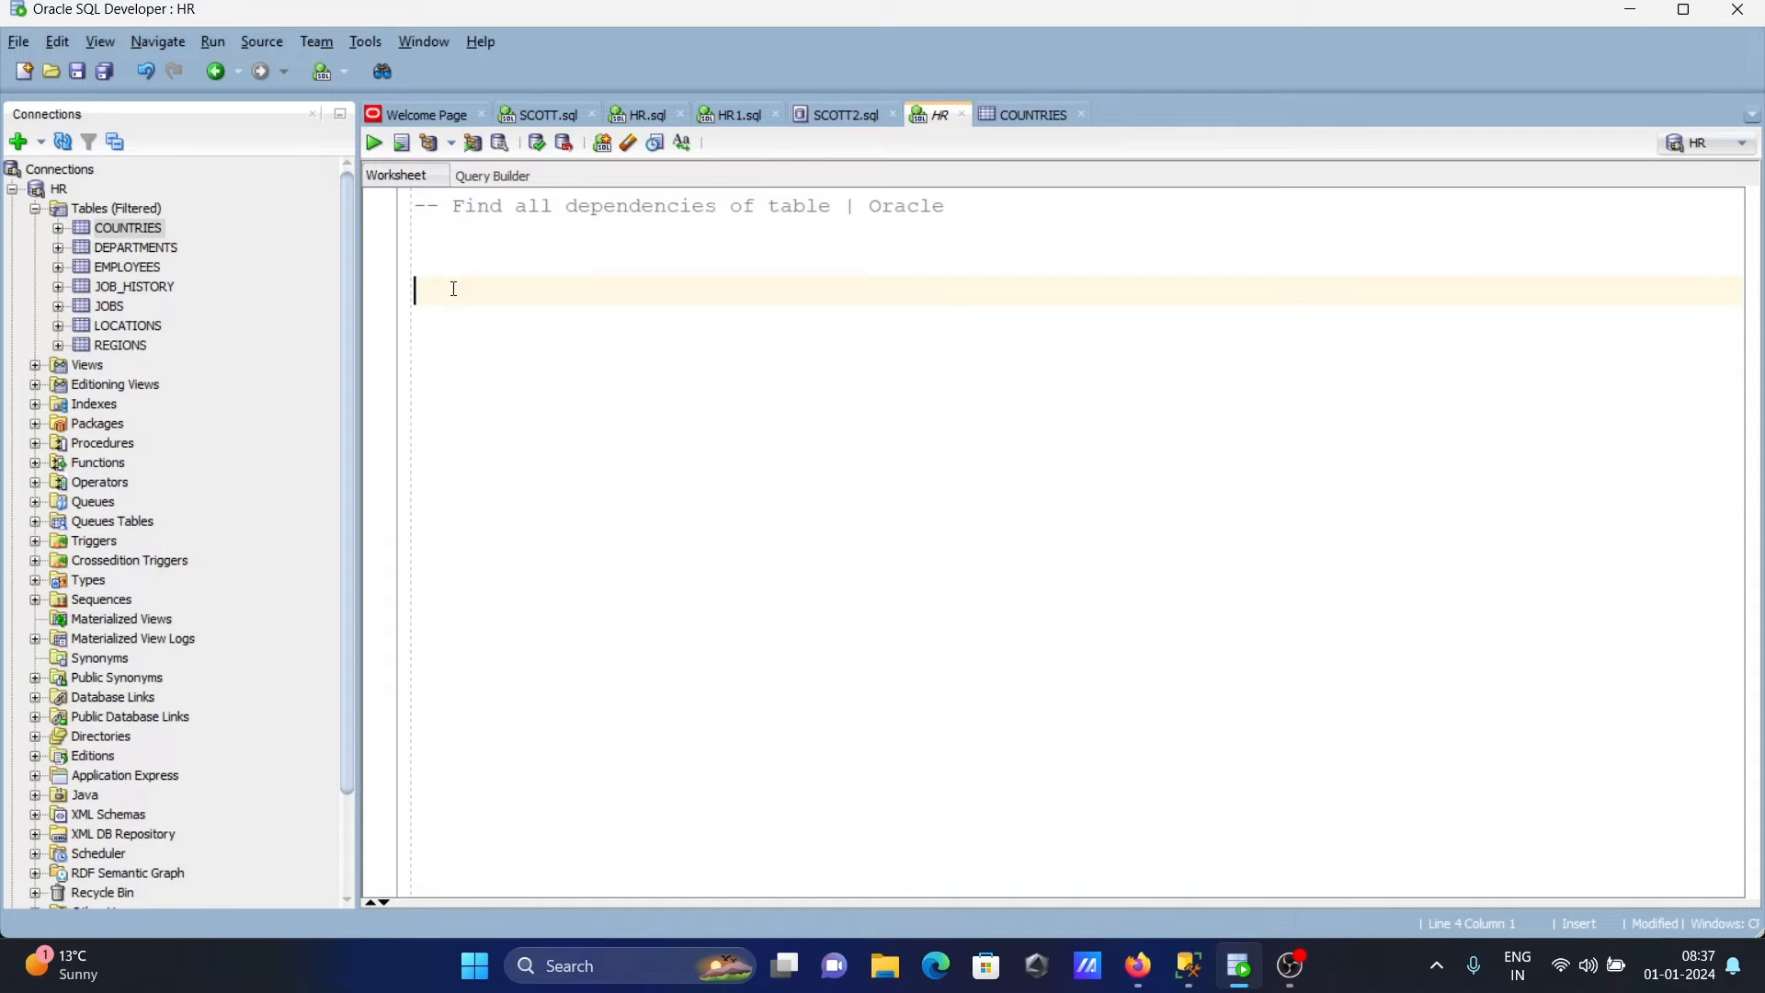
pyautogui.write('SELECT')
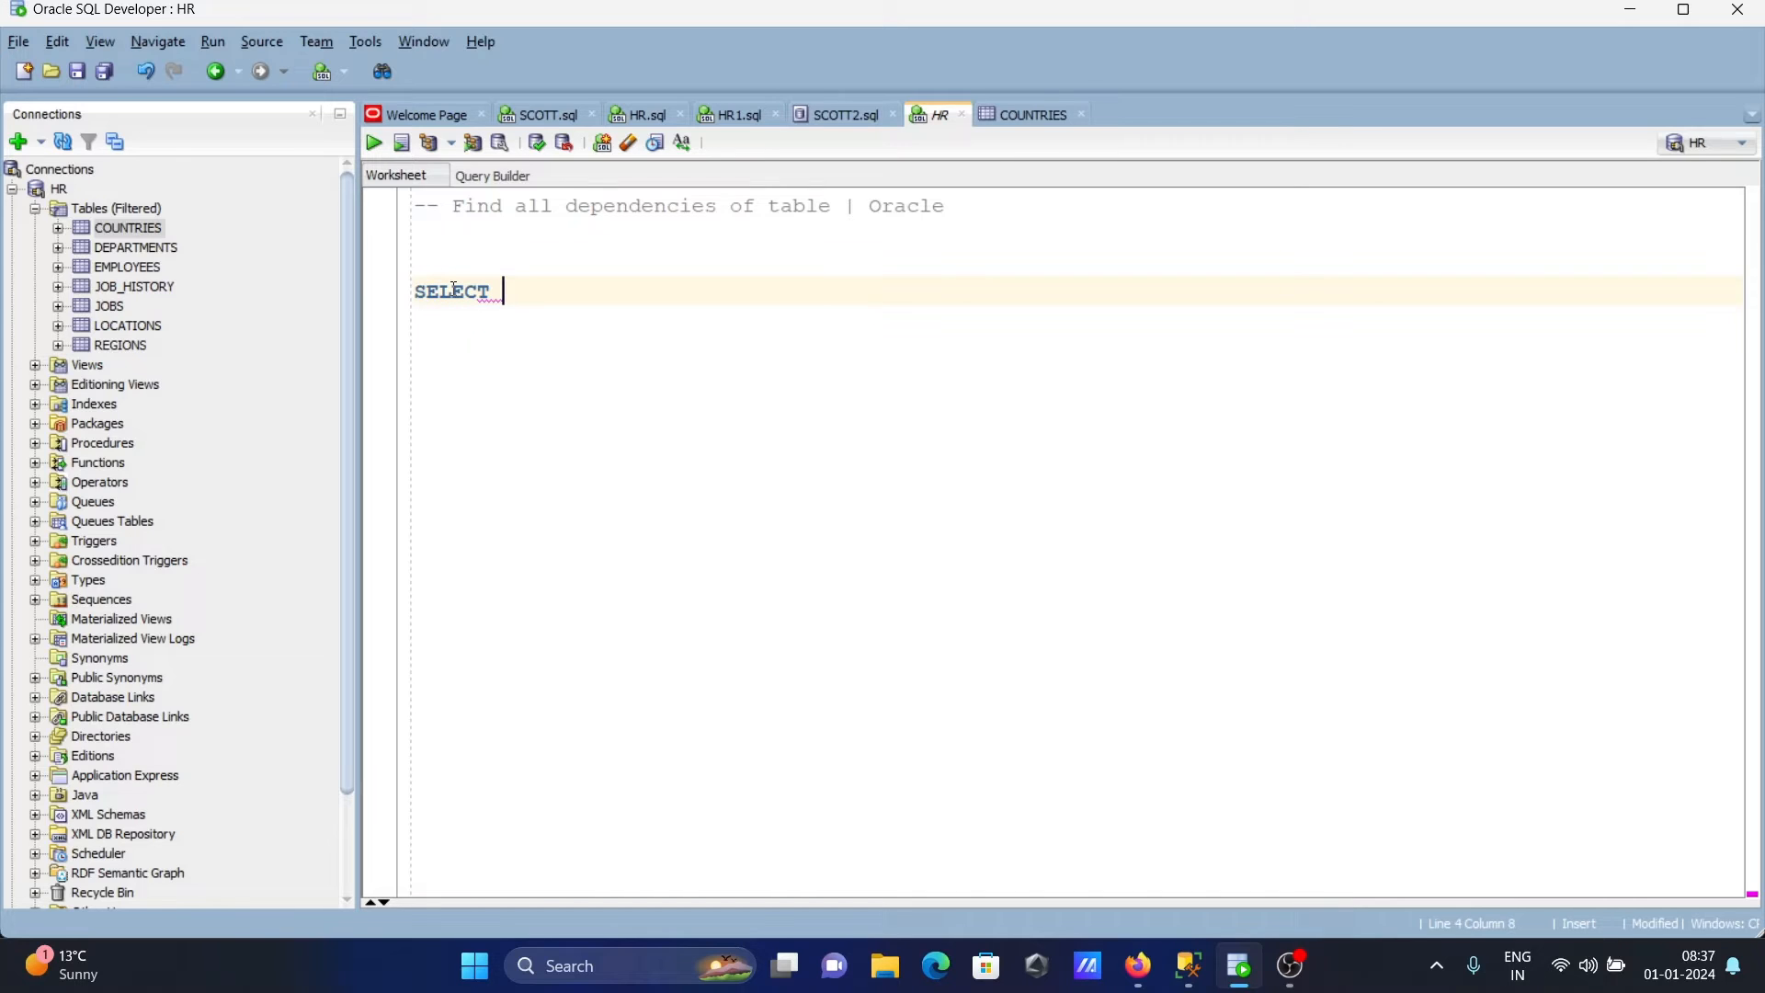
pyautogui.write('NAME')
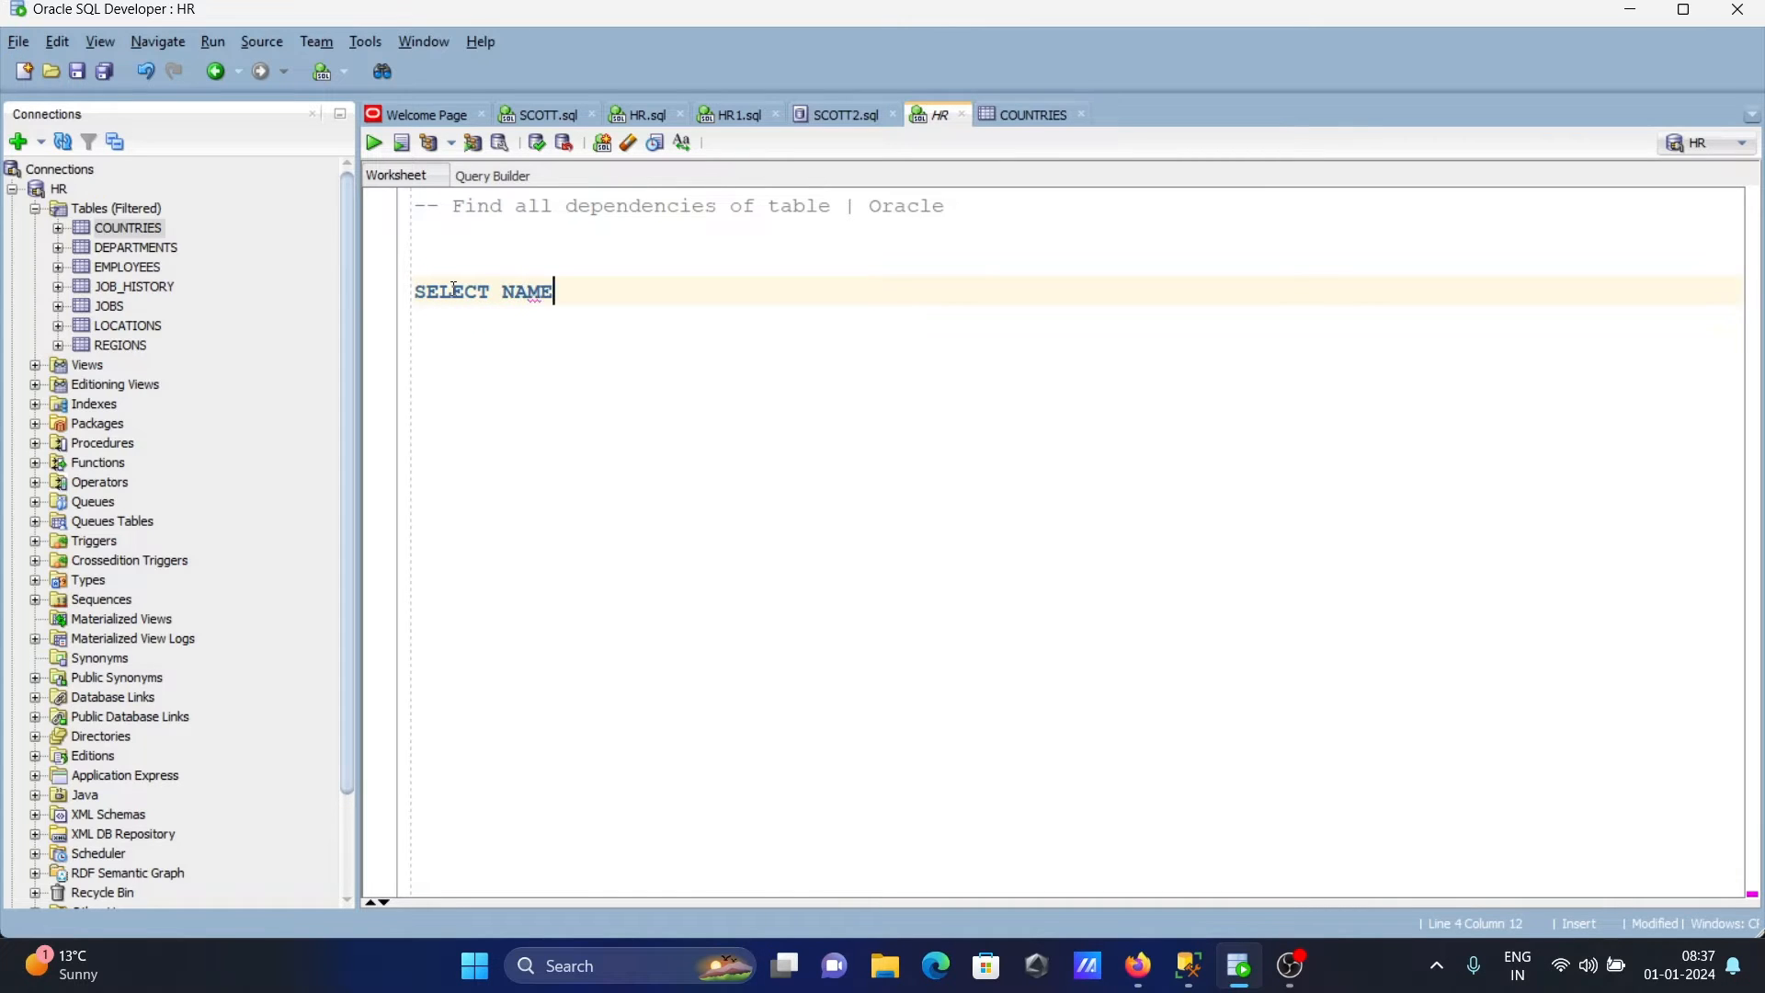
pyautogui.write(',TY')
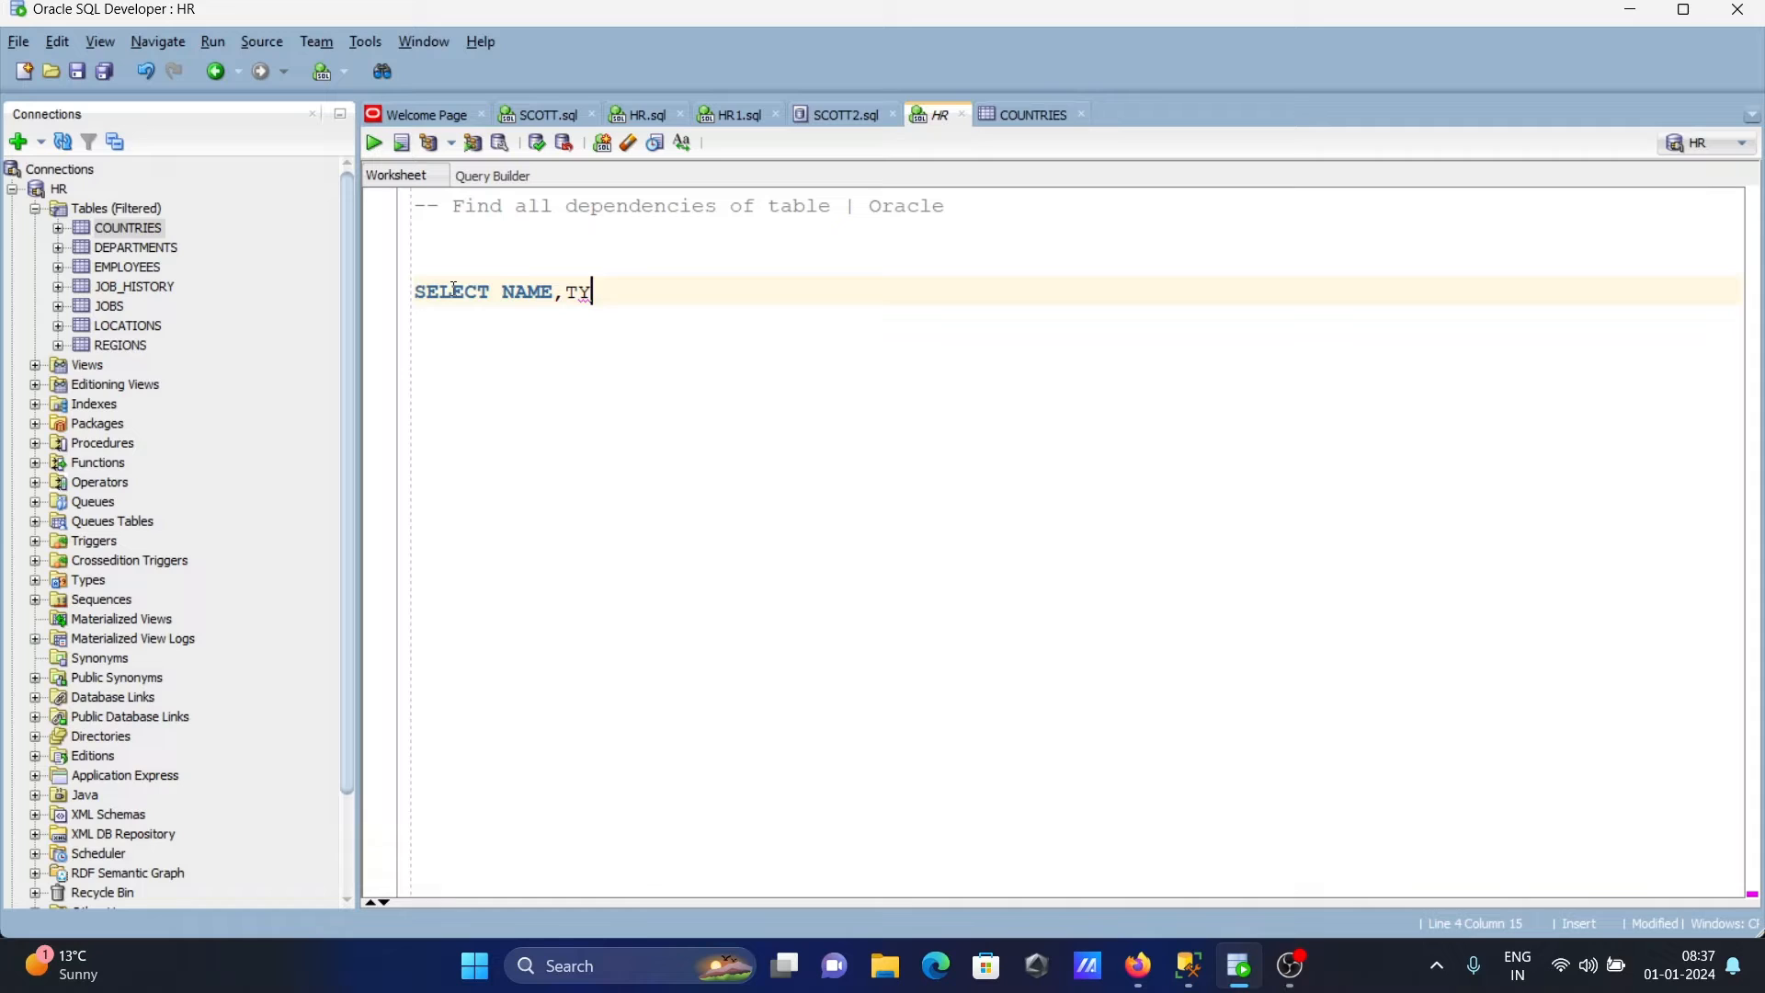
pyautogui.write('PE,')
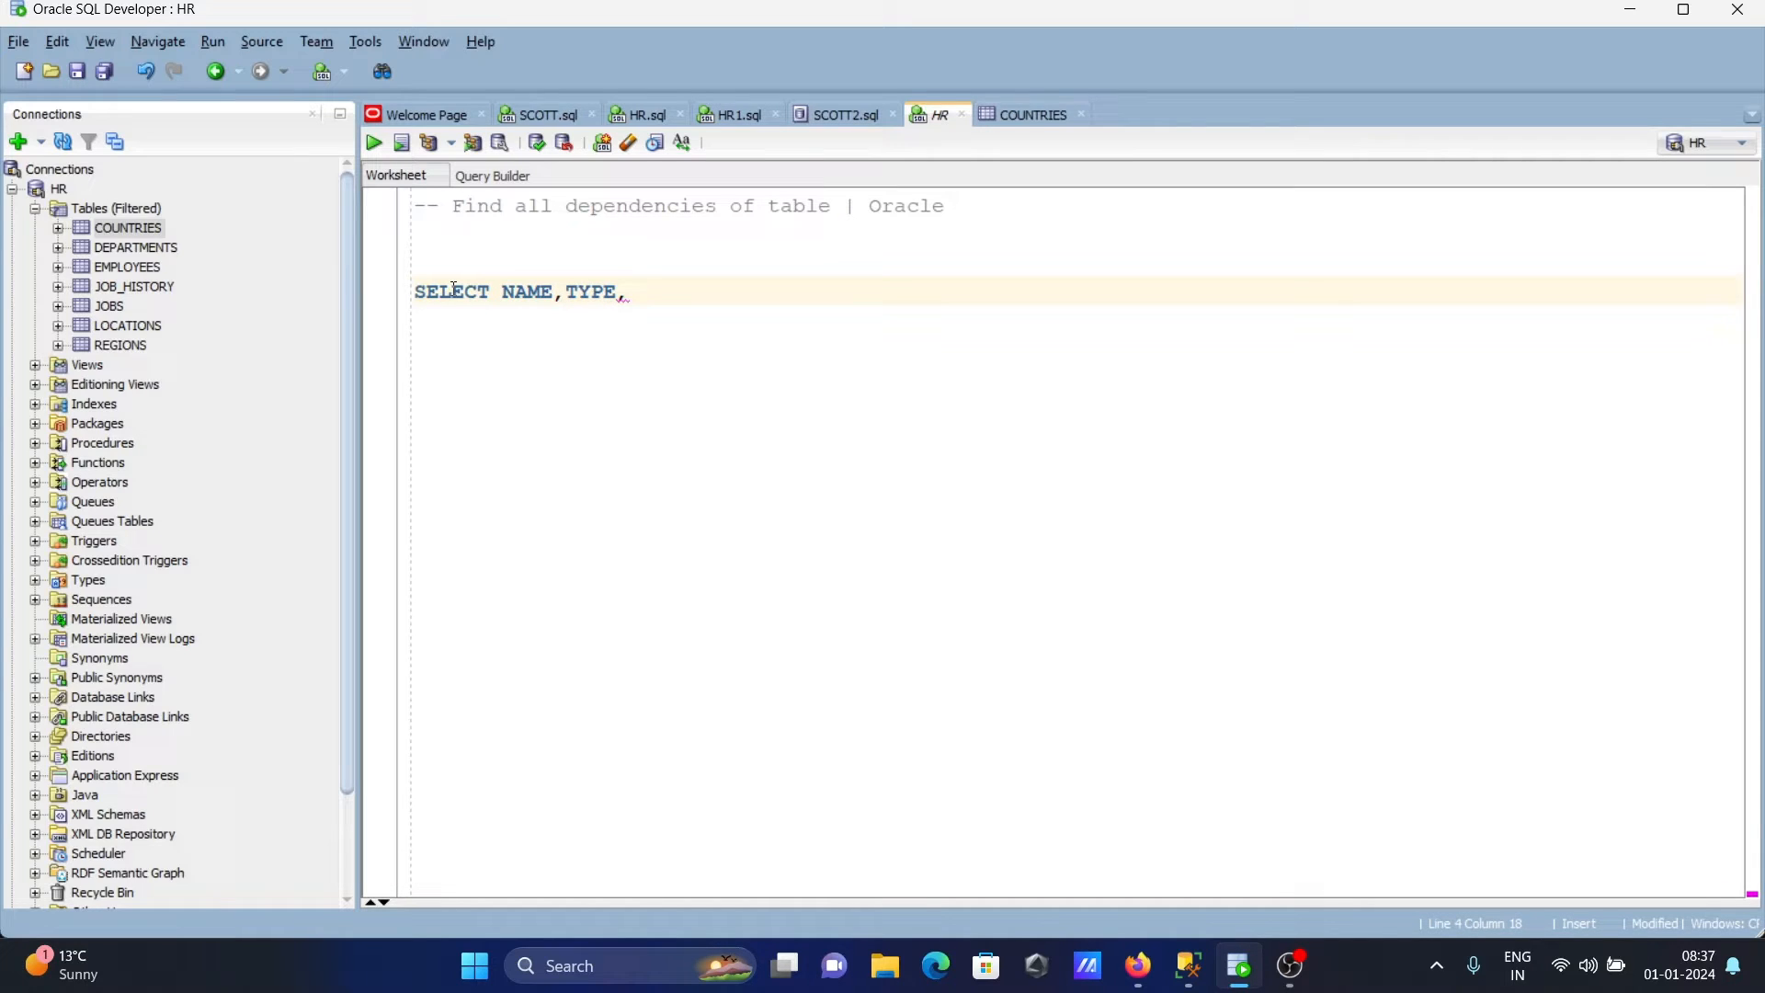
# Add the REFERENCED_OWNER and REFERENCED_TYPE columns to the SELECT list.
pyautogui.write('REFE')
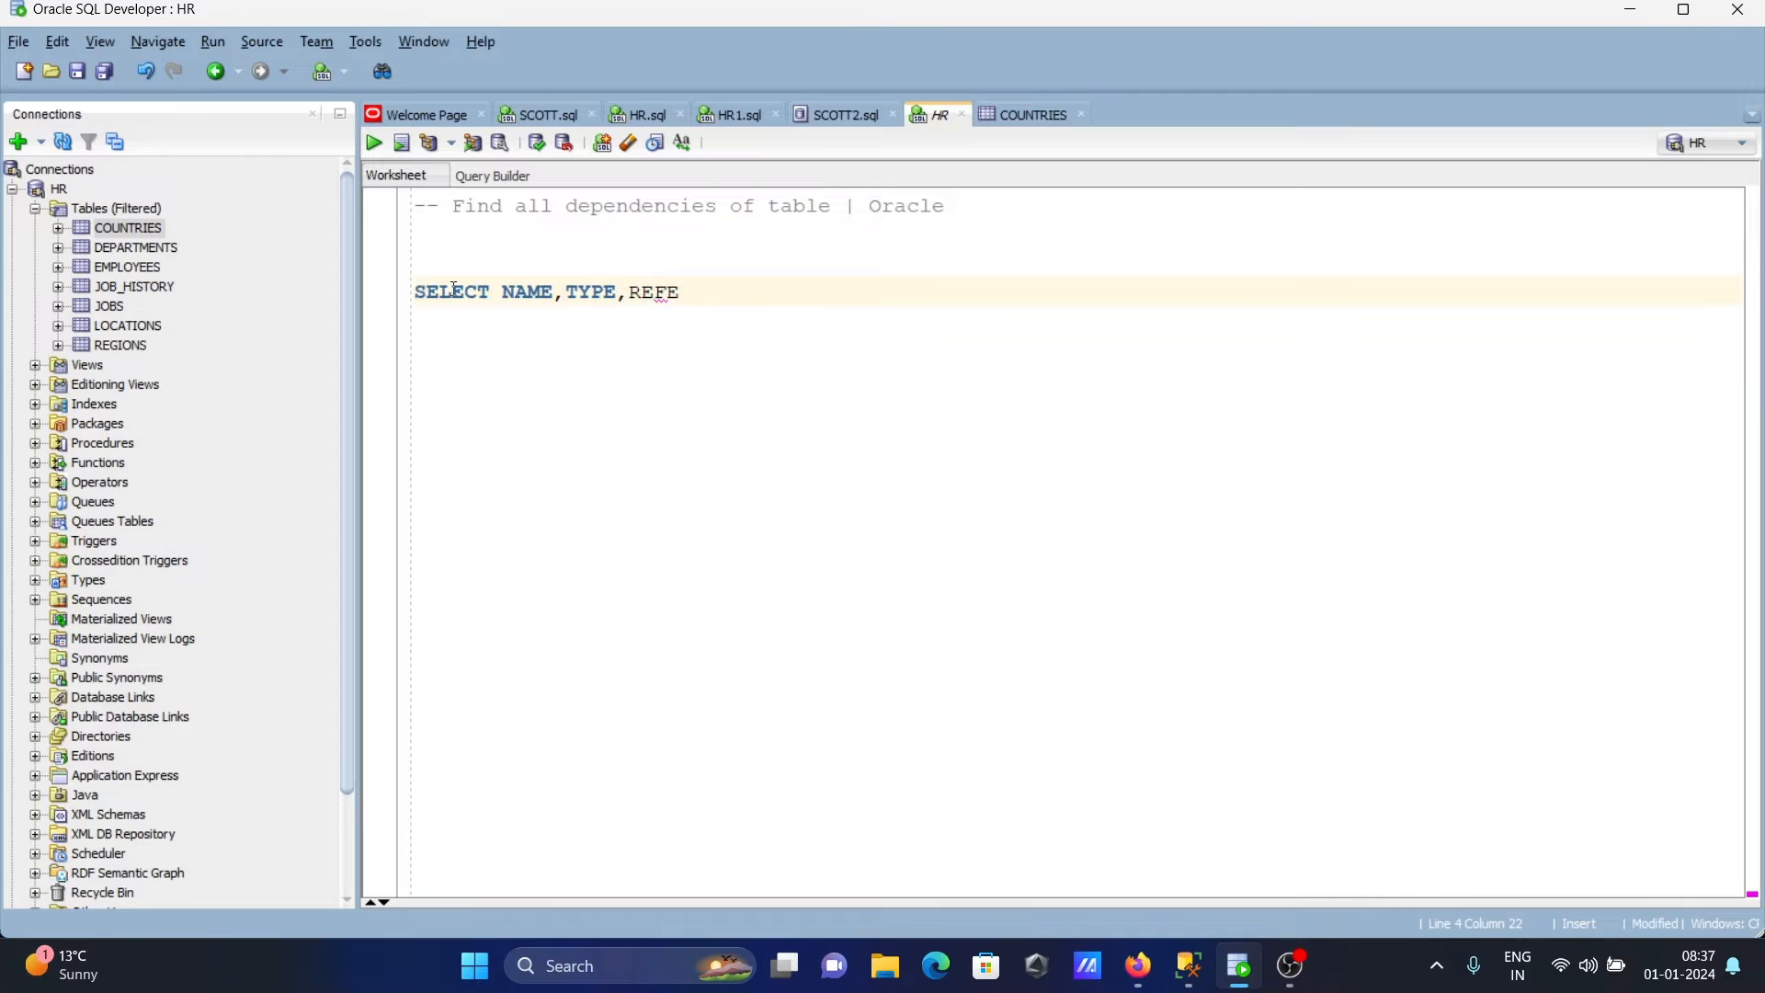
pyautogui.write('NCED')
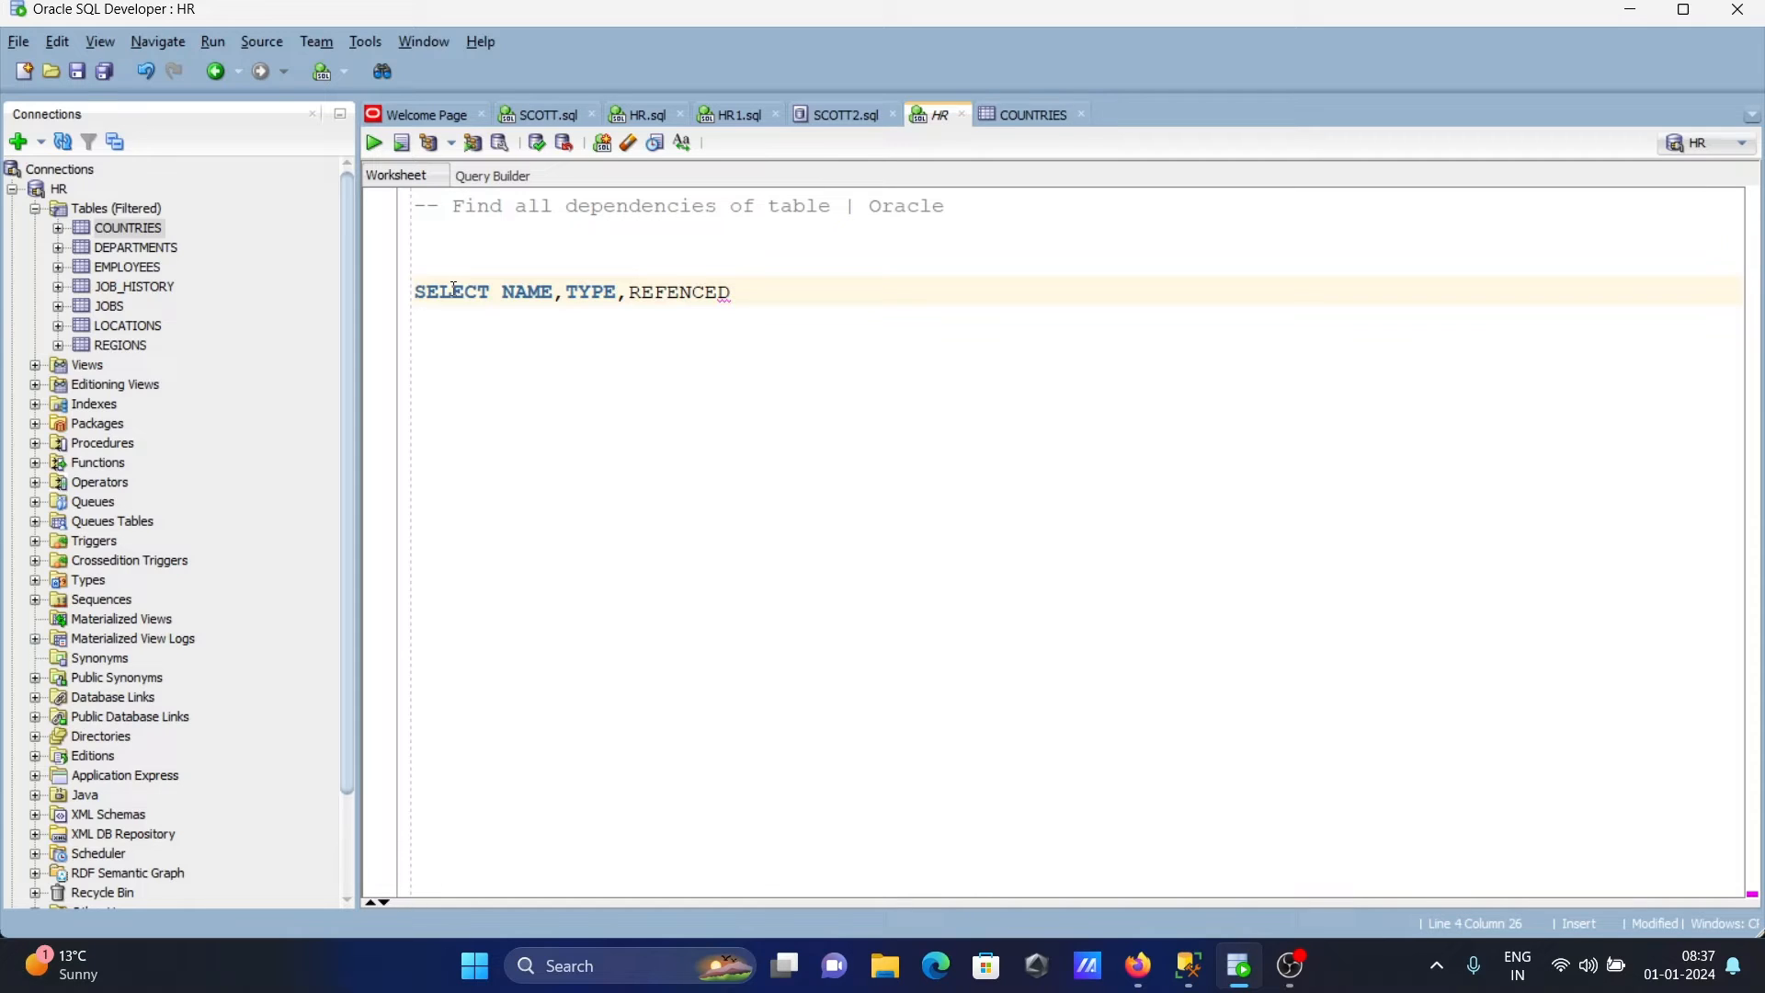
pyautogui.write('_O')
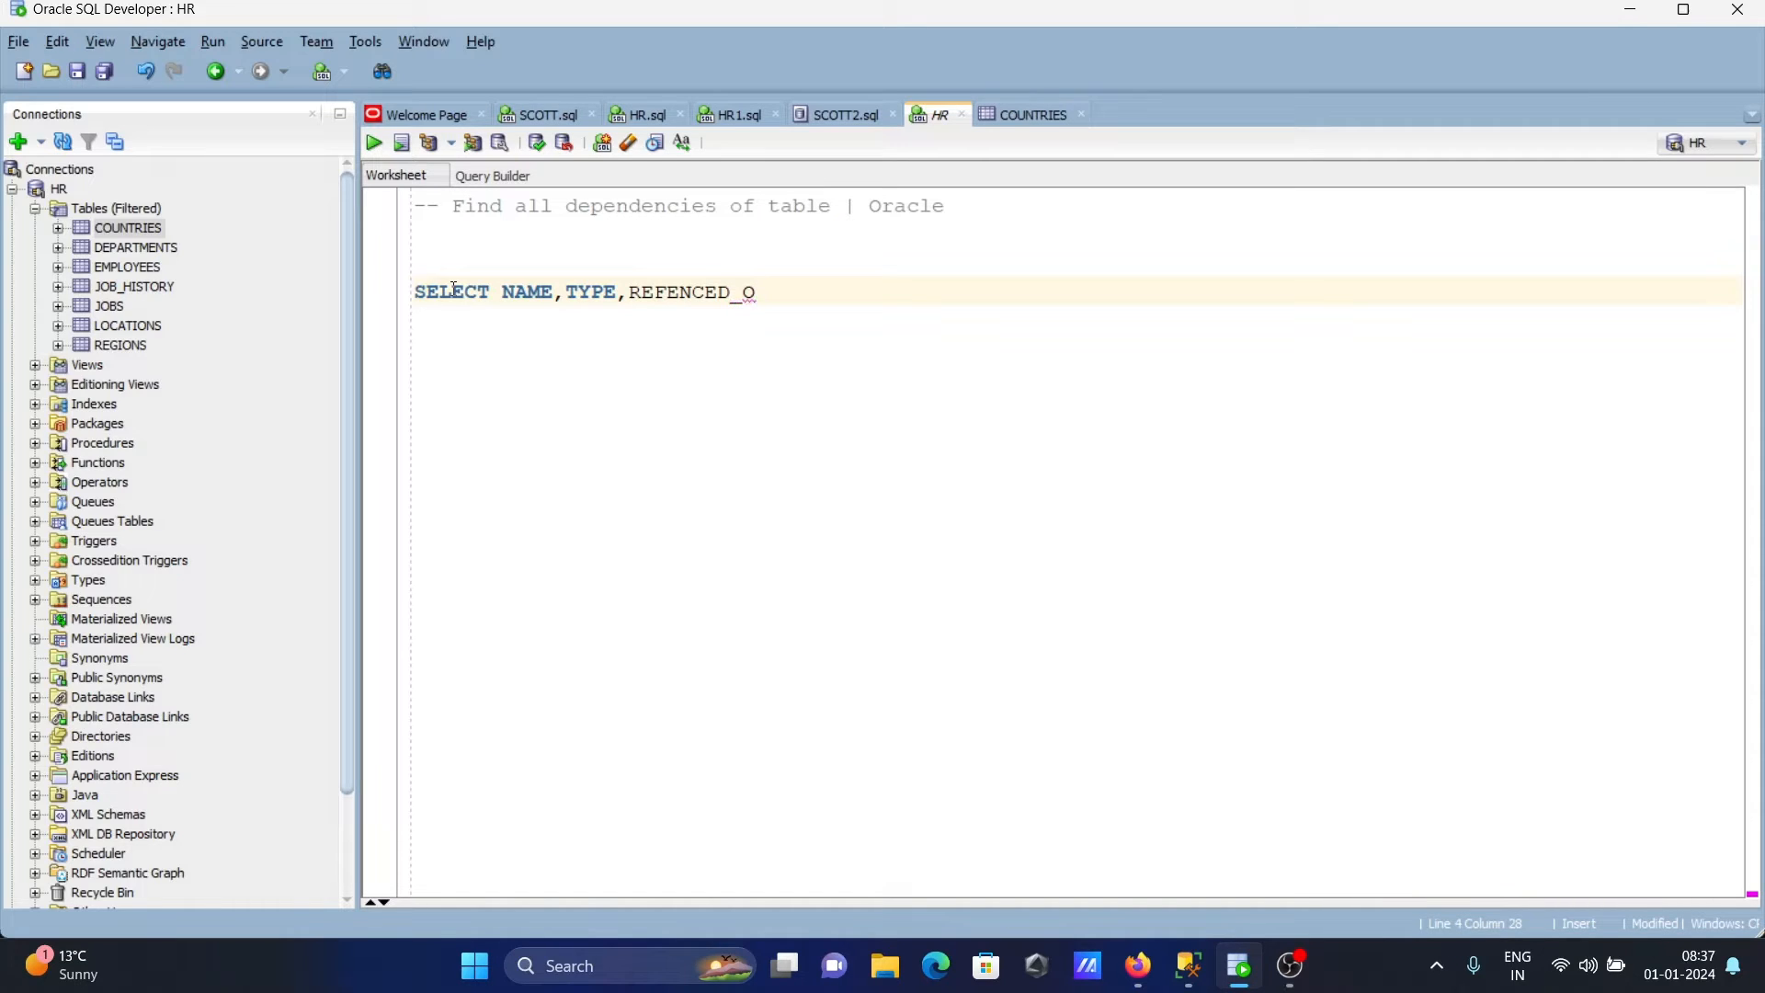
pyautogui.write('WNER')
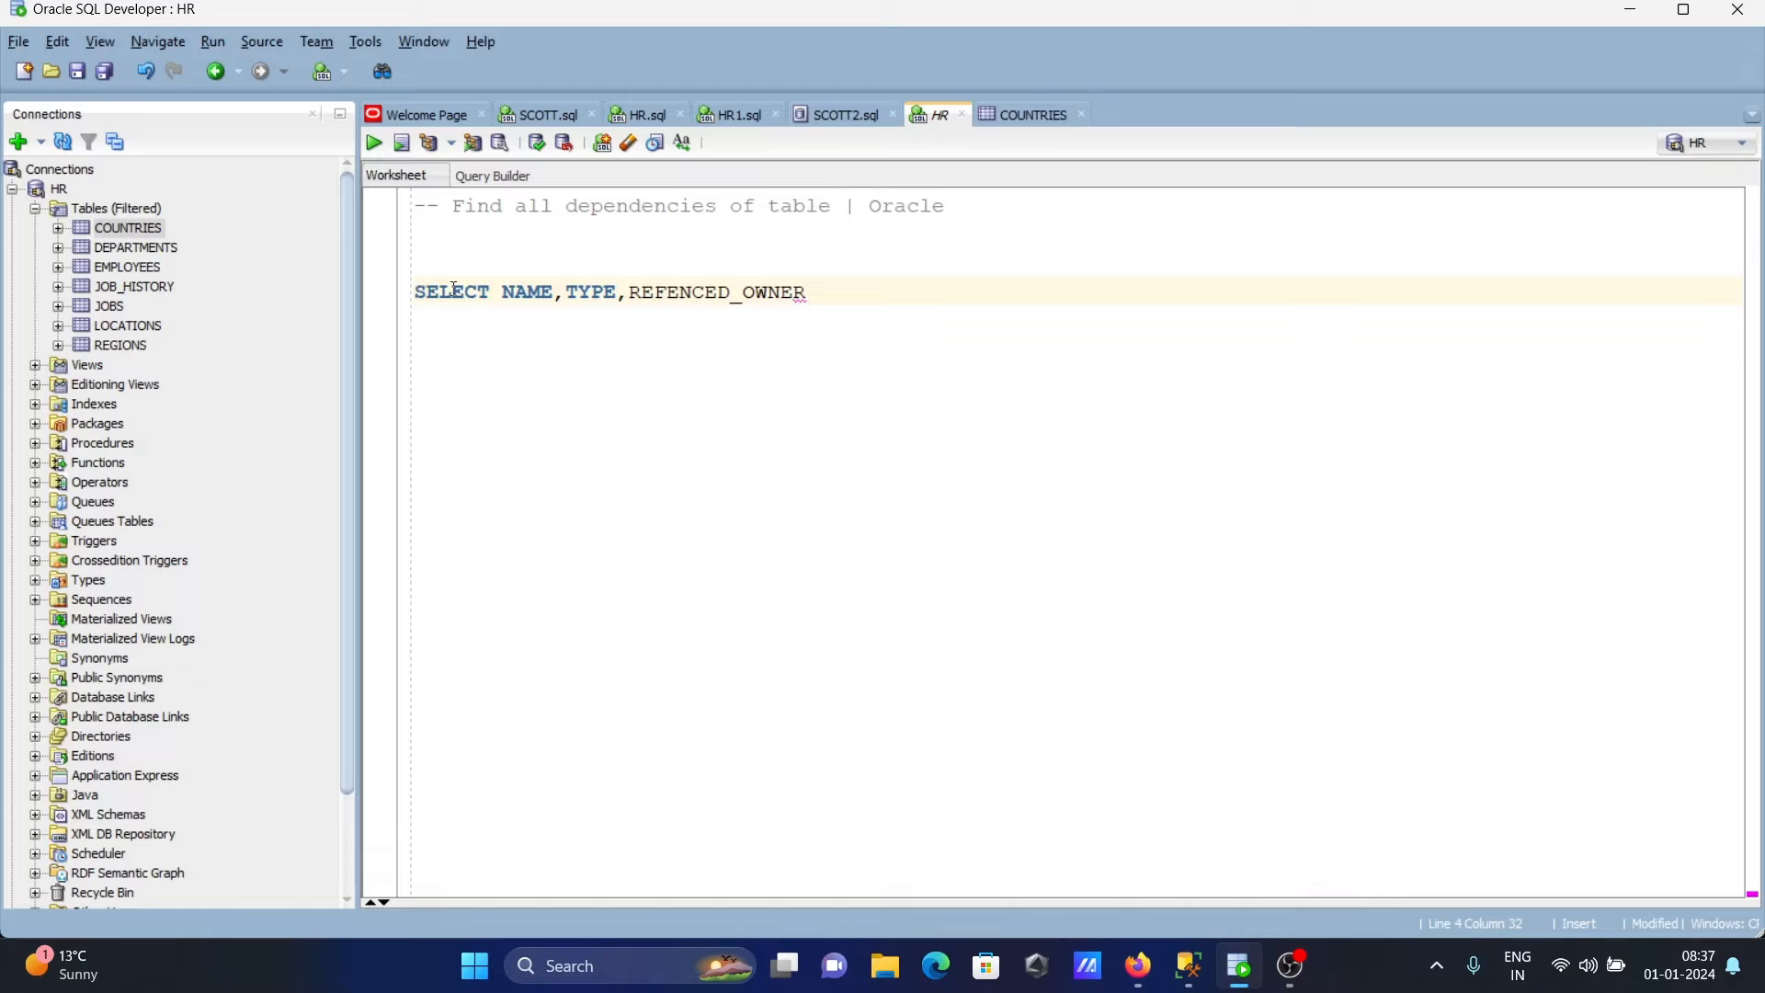
pyautogui.write(',')
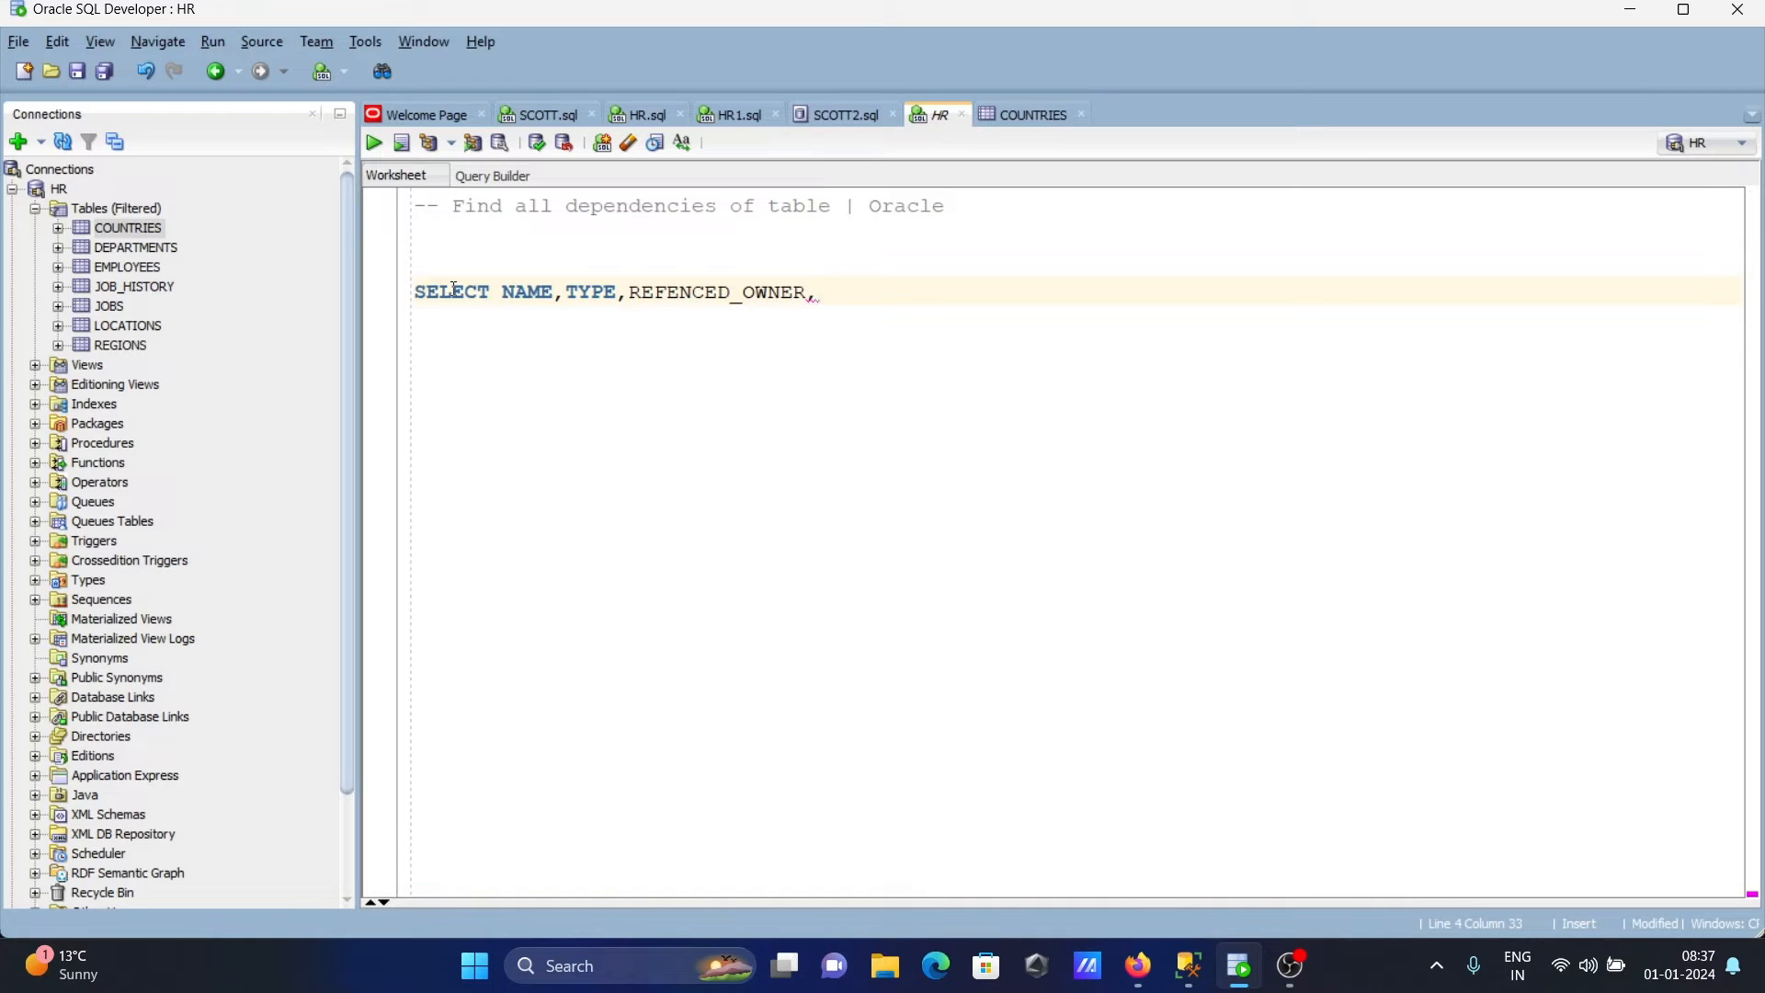
pyautogui.write('FERENC')
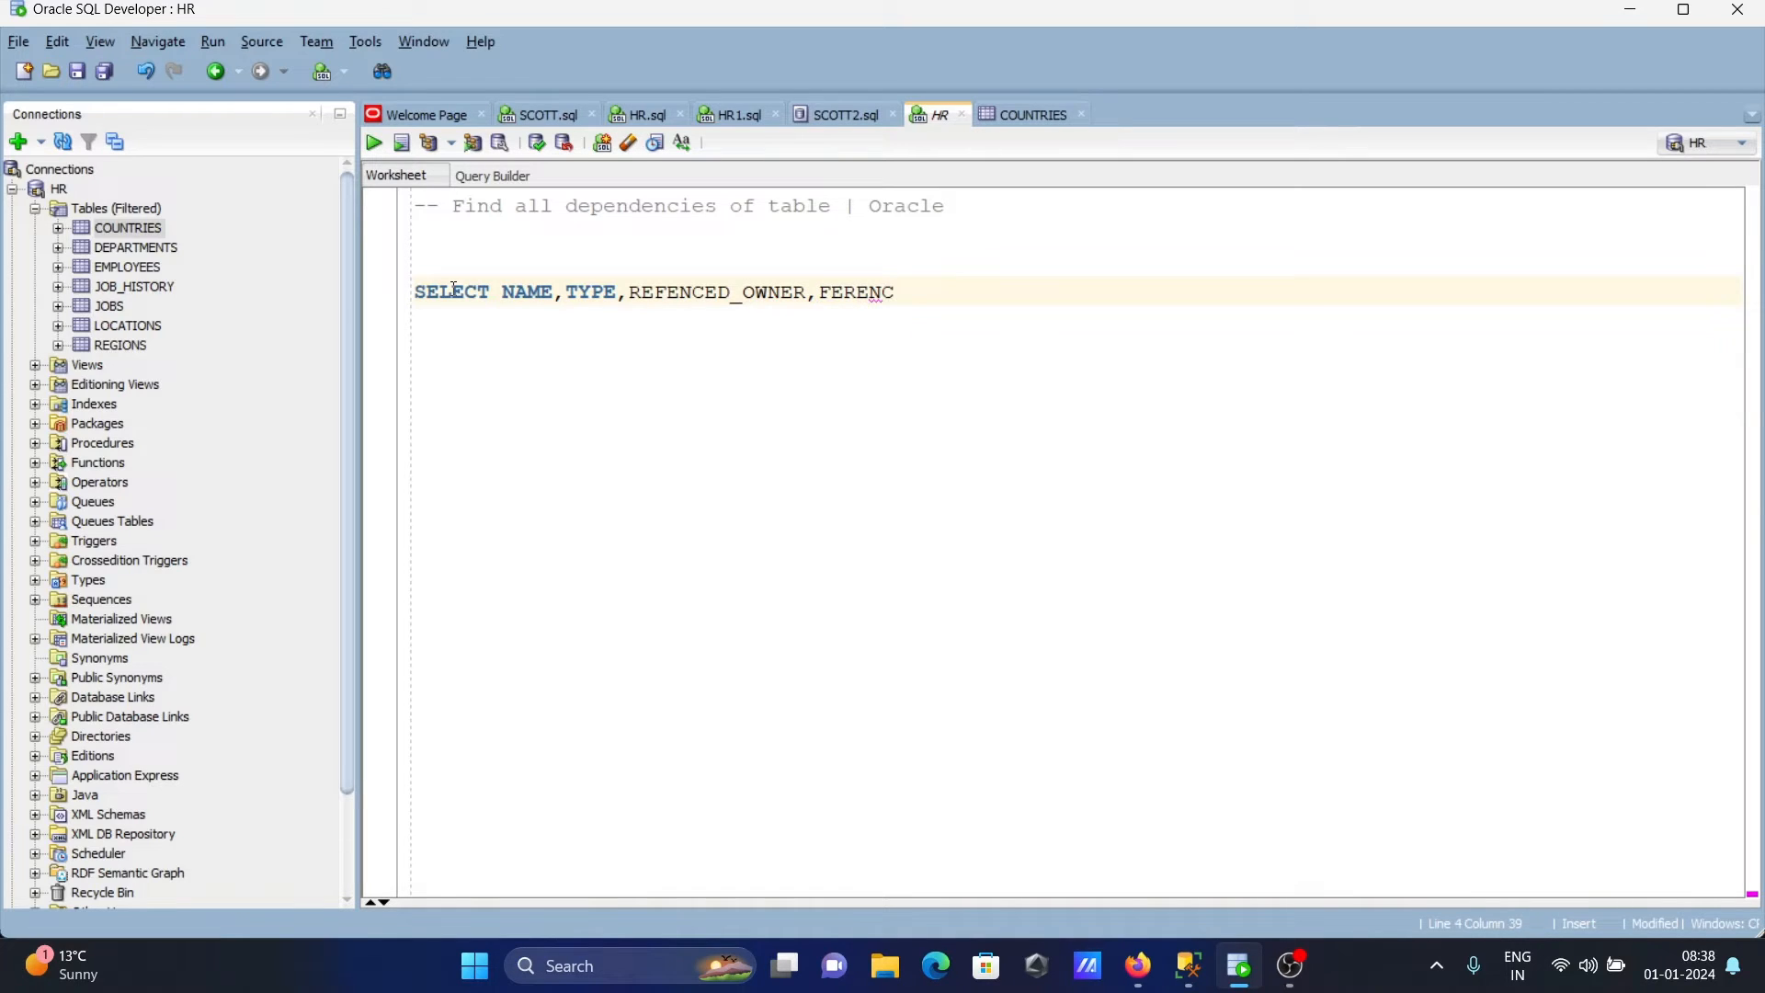
pyautogui.write('ED')
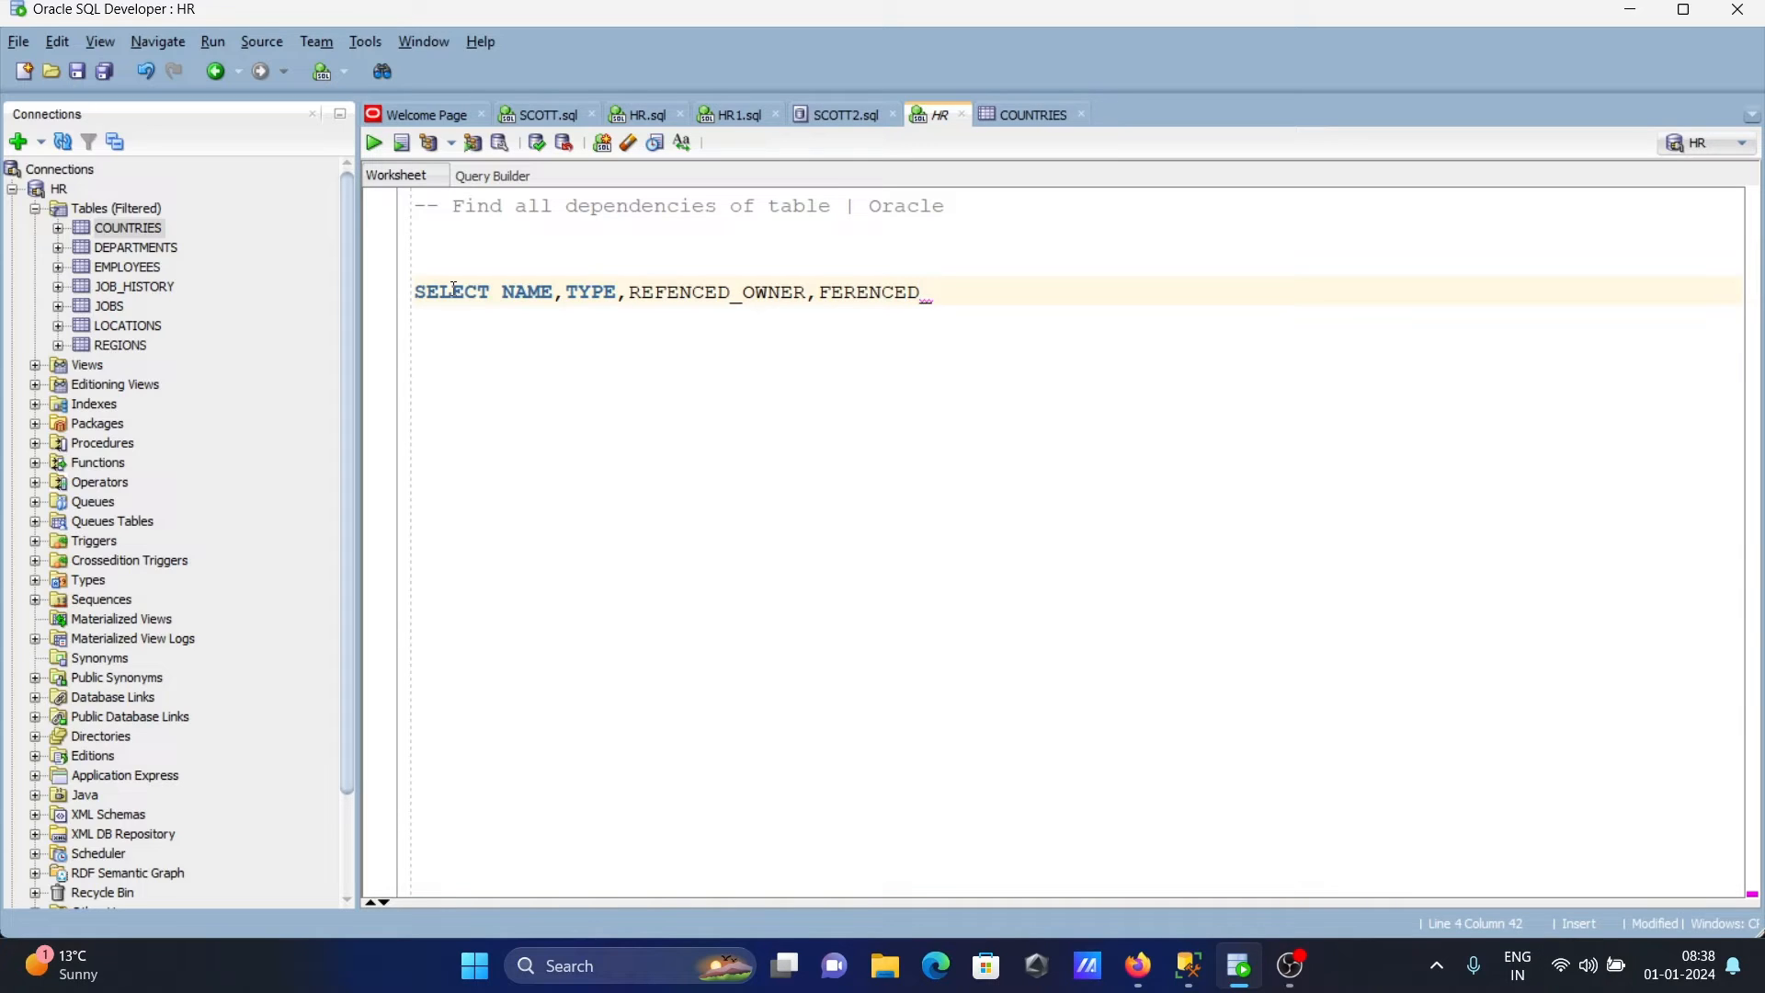
pyautogui.write('_T')
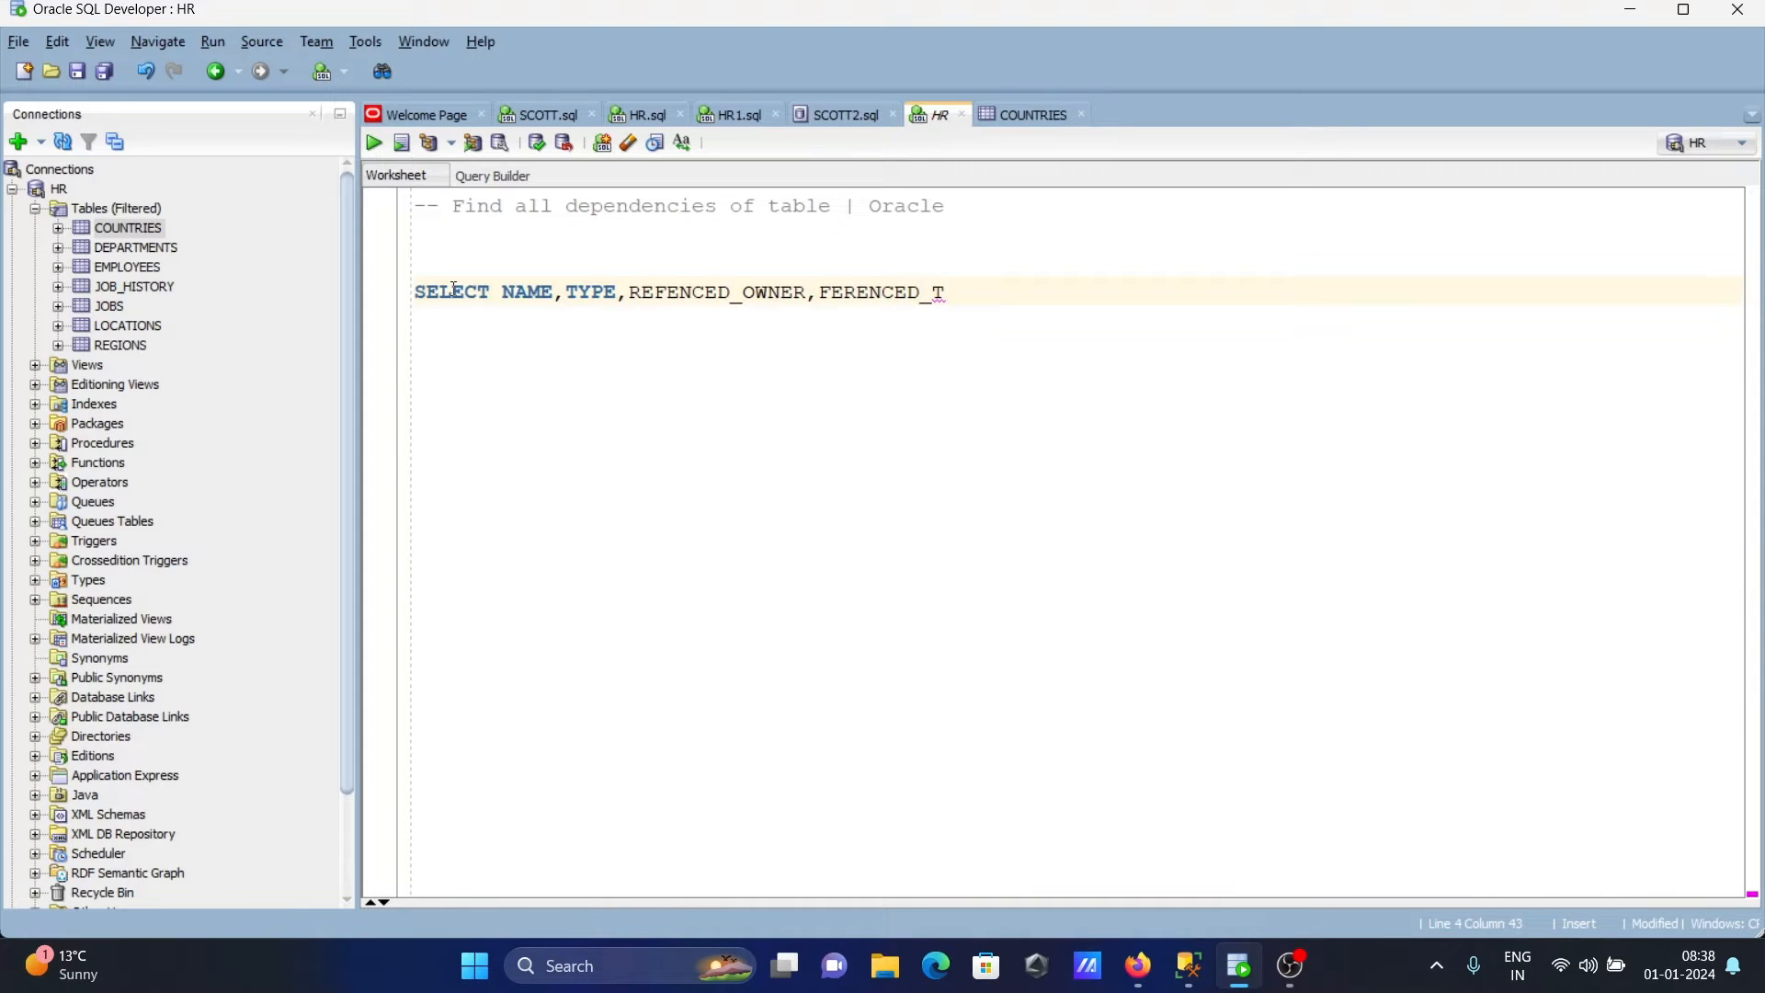
pyautogui.write('YPE')
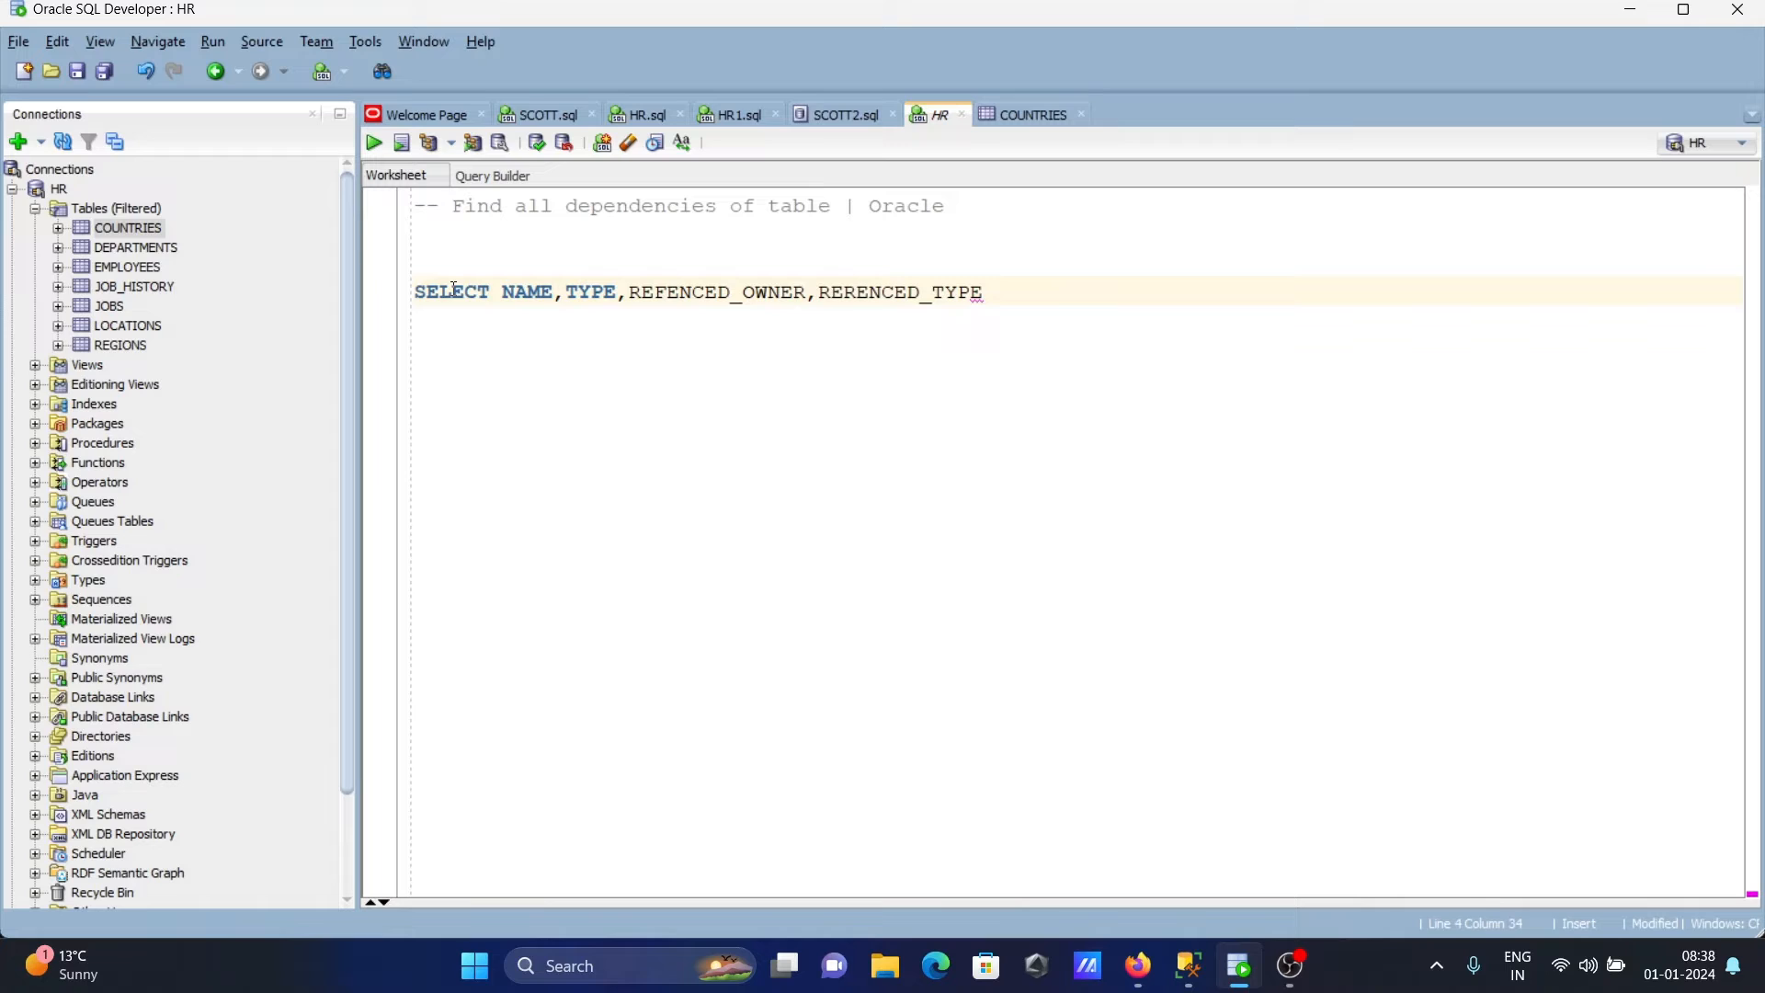
# Correct the misspelled REFERENCED_OWNER and REFERENCED_TYPE column names.
pyautogui.click(831, 291)
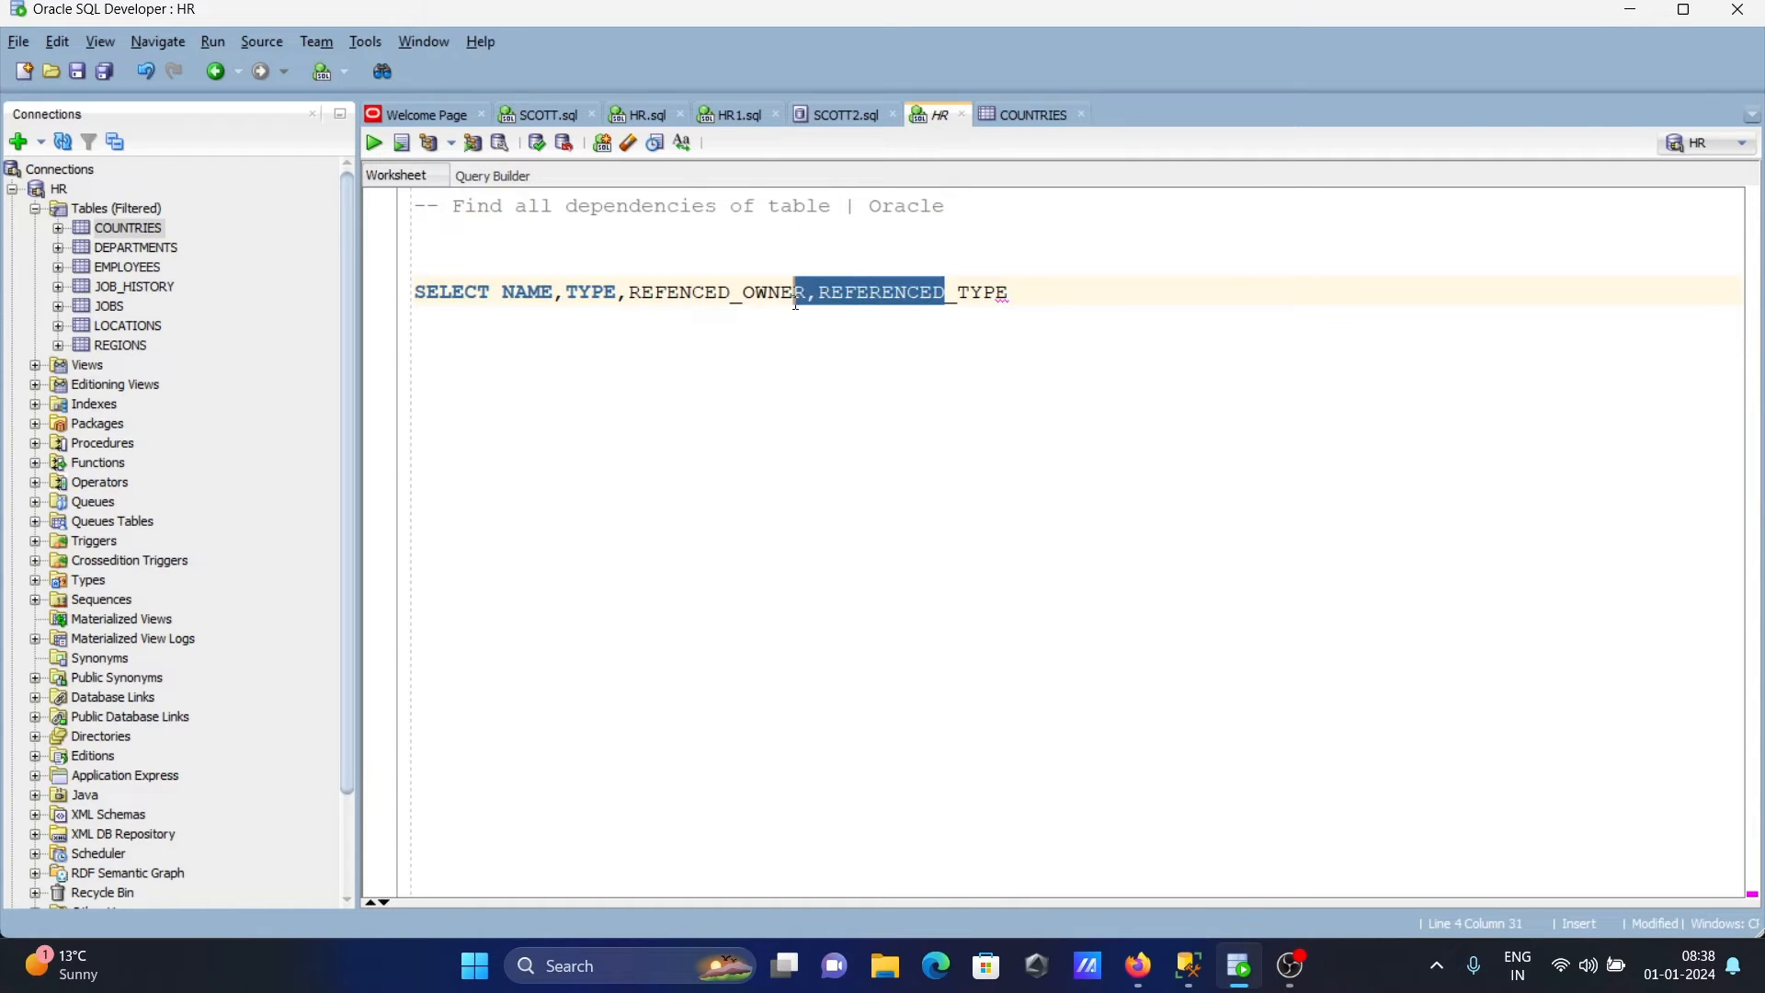
pyautogui.doubleClick(882, 292)
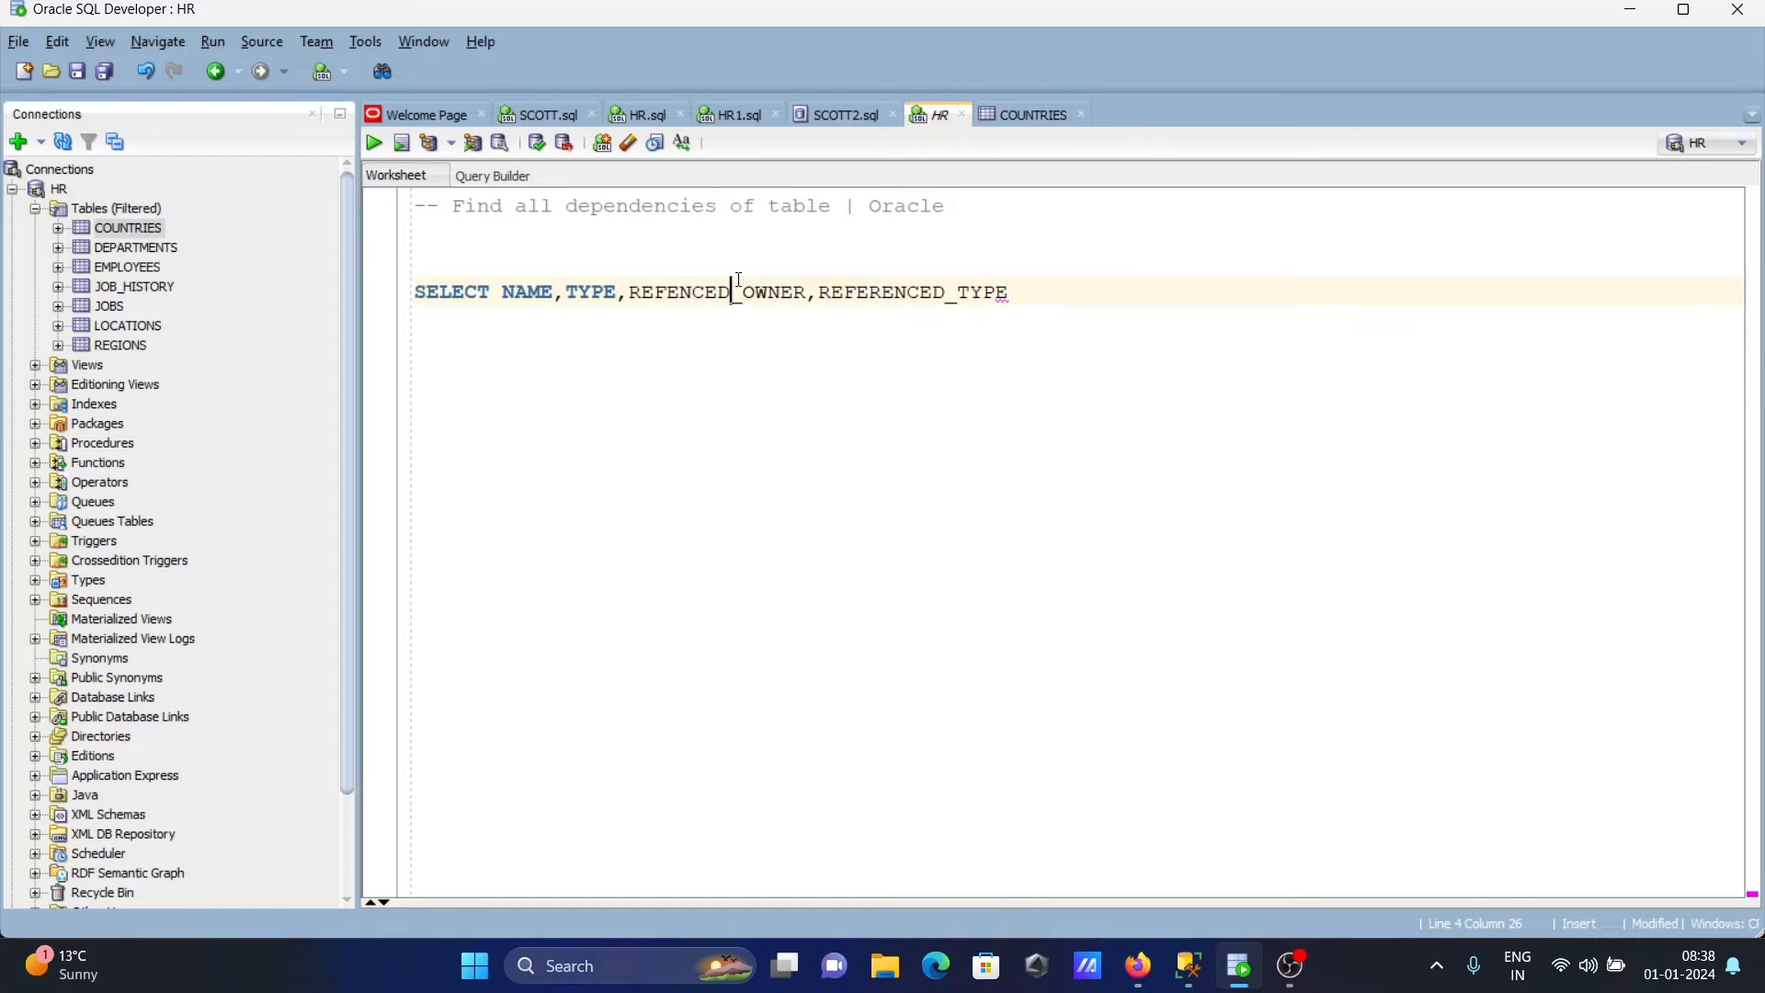
pyautogui.press('BackSpace')
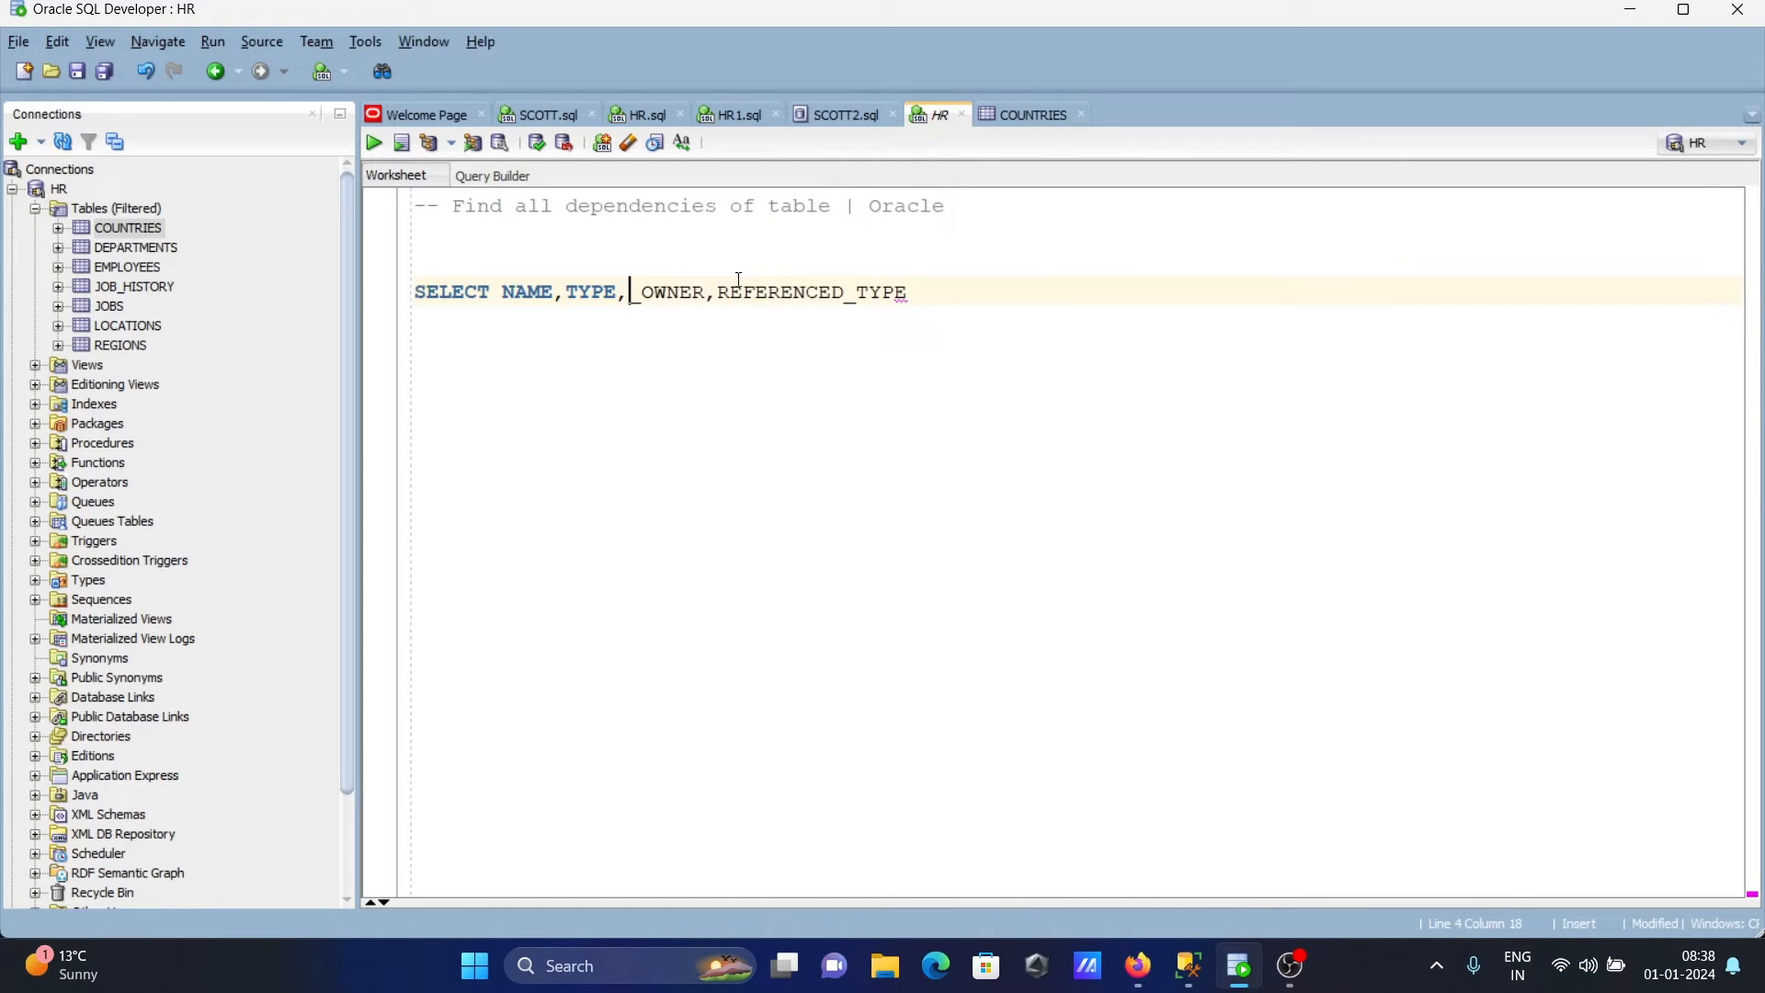
pyautogui.write('REFERENCED_')
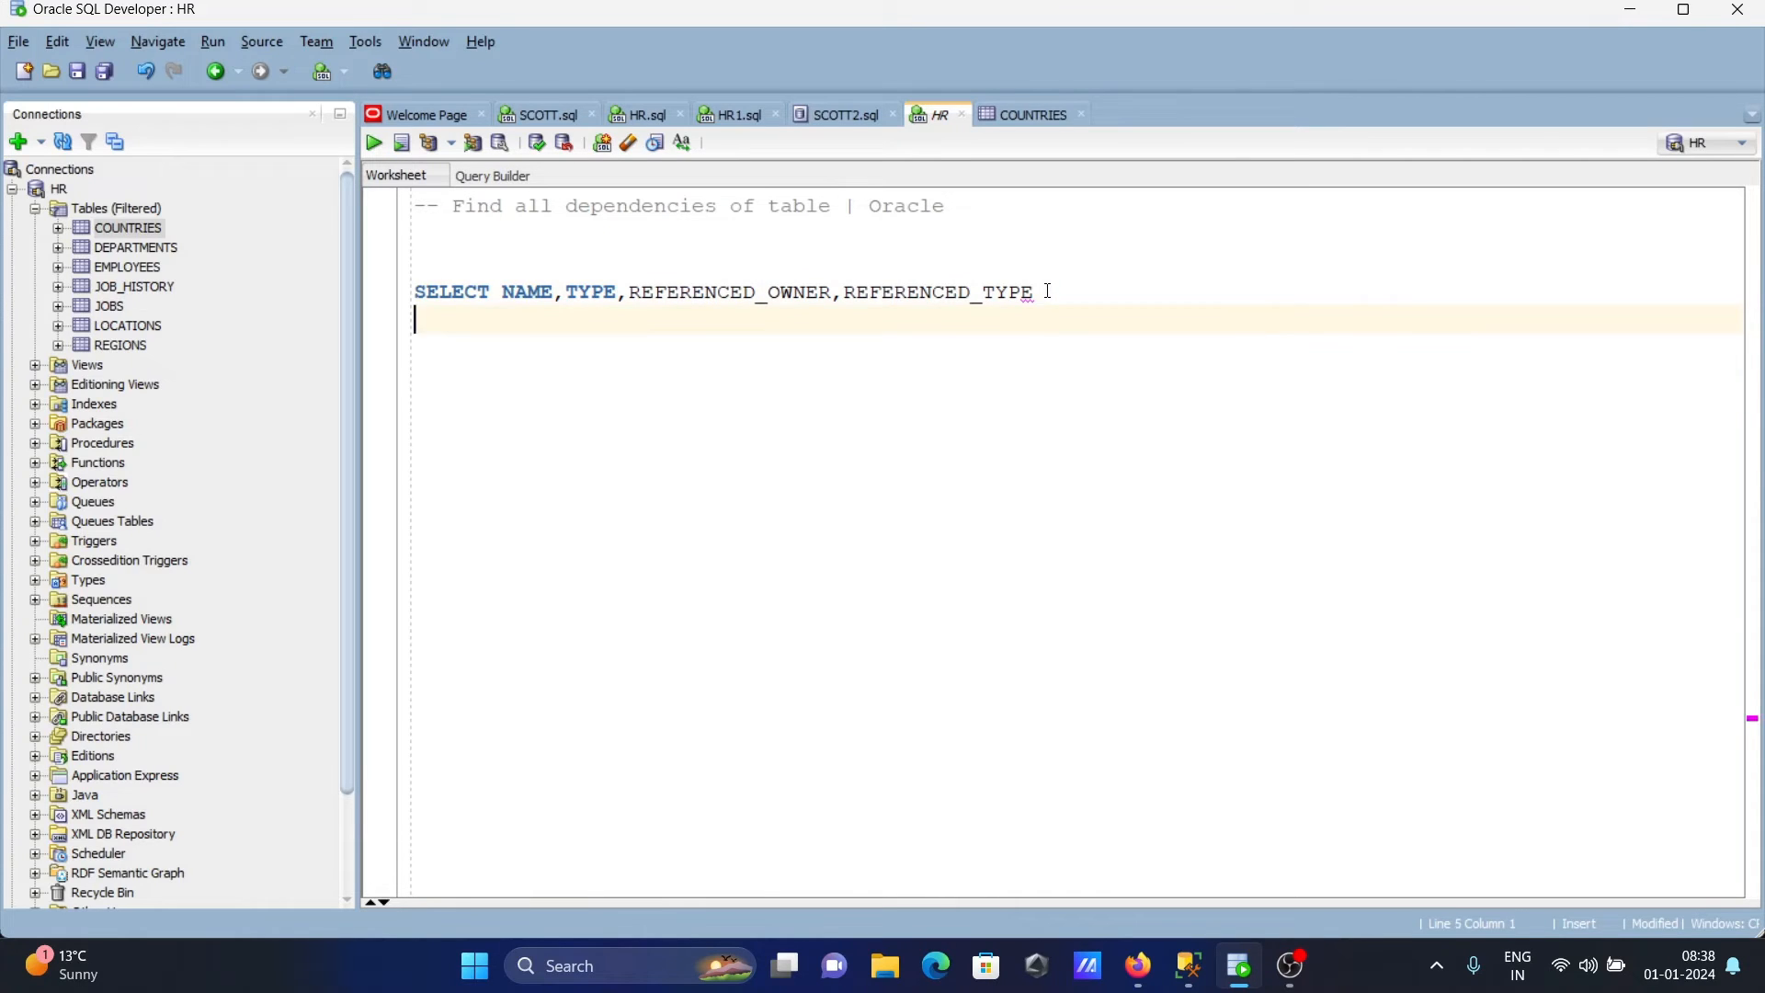
# Add FROM user_dependencies, completing the view name from autocomplete.
pyautogui.write('FROM')
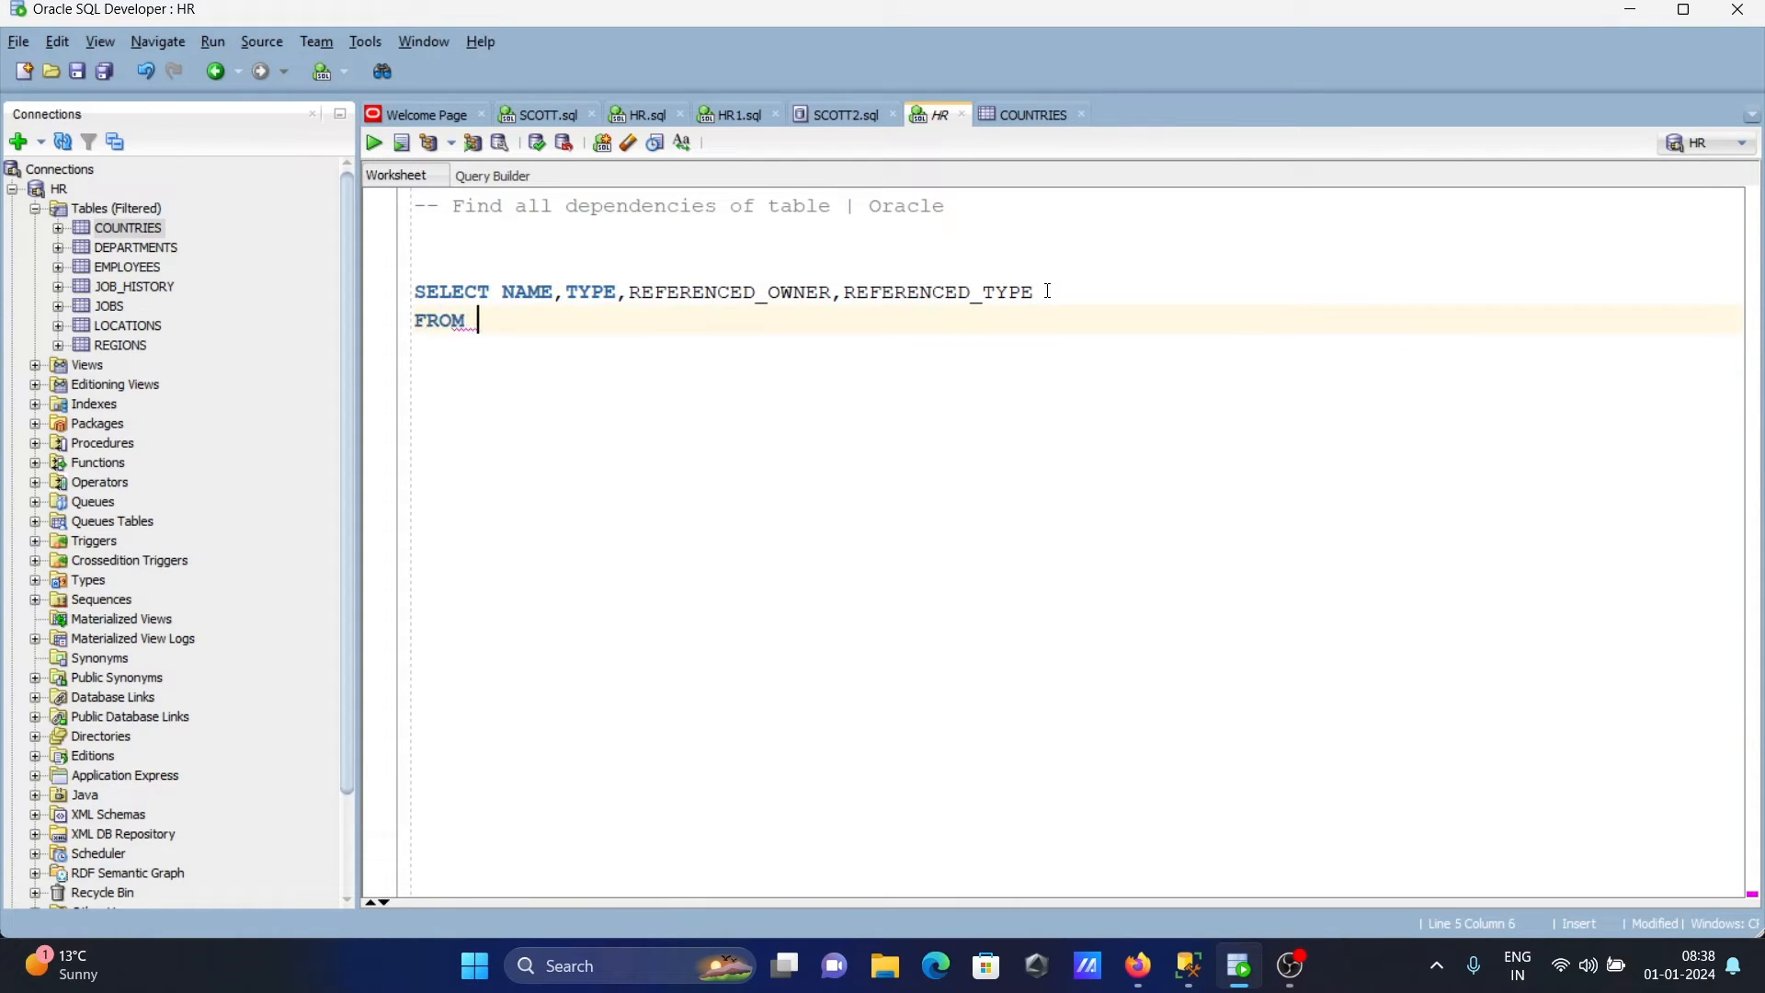
pyautogui.write('USER')
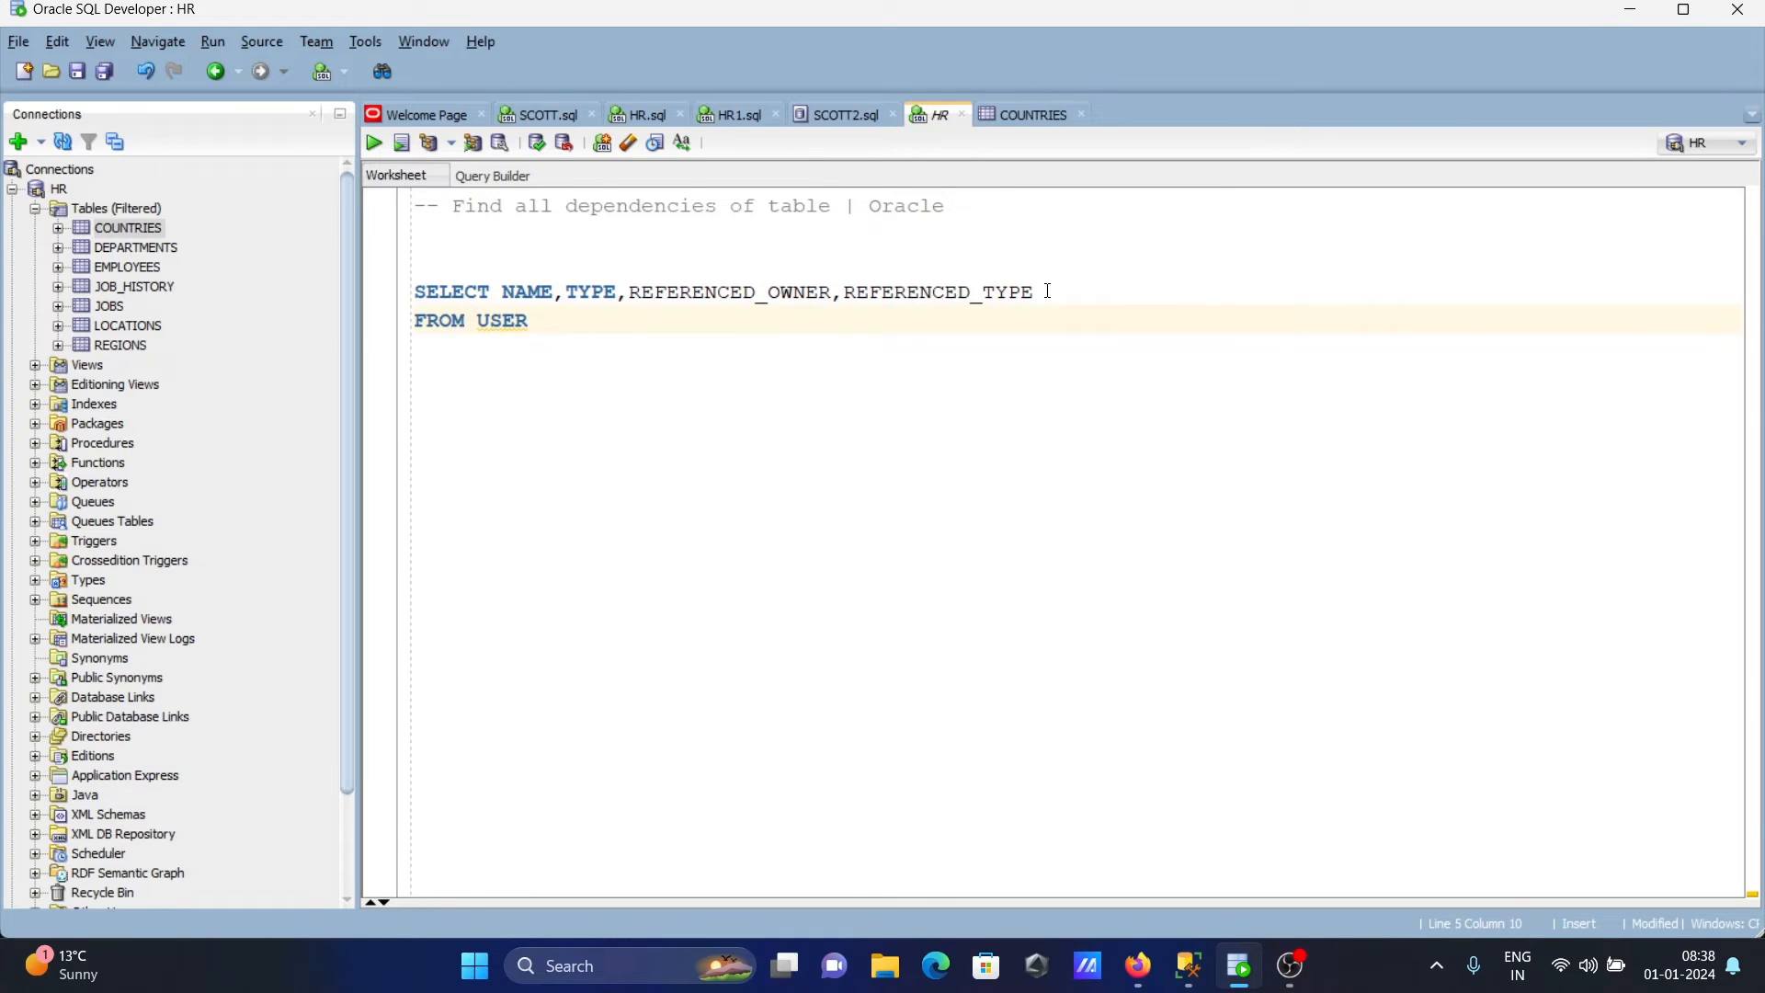
pyautogui.write('_')
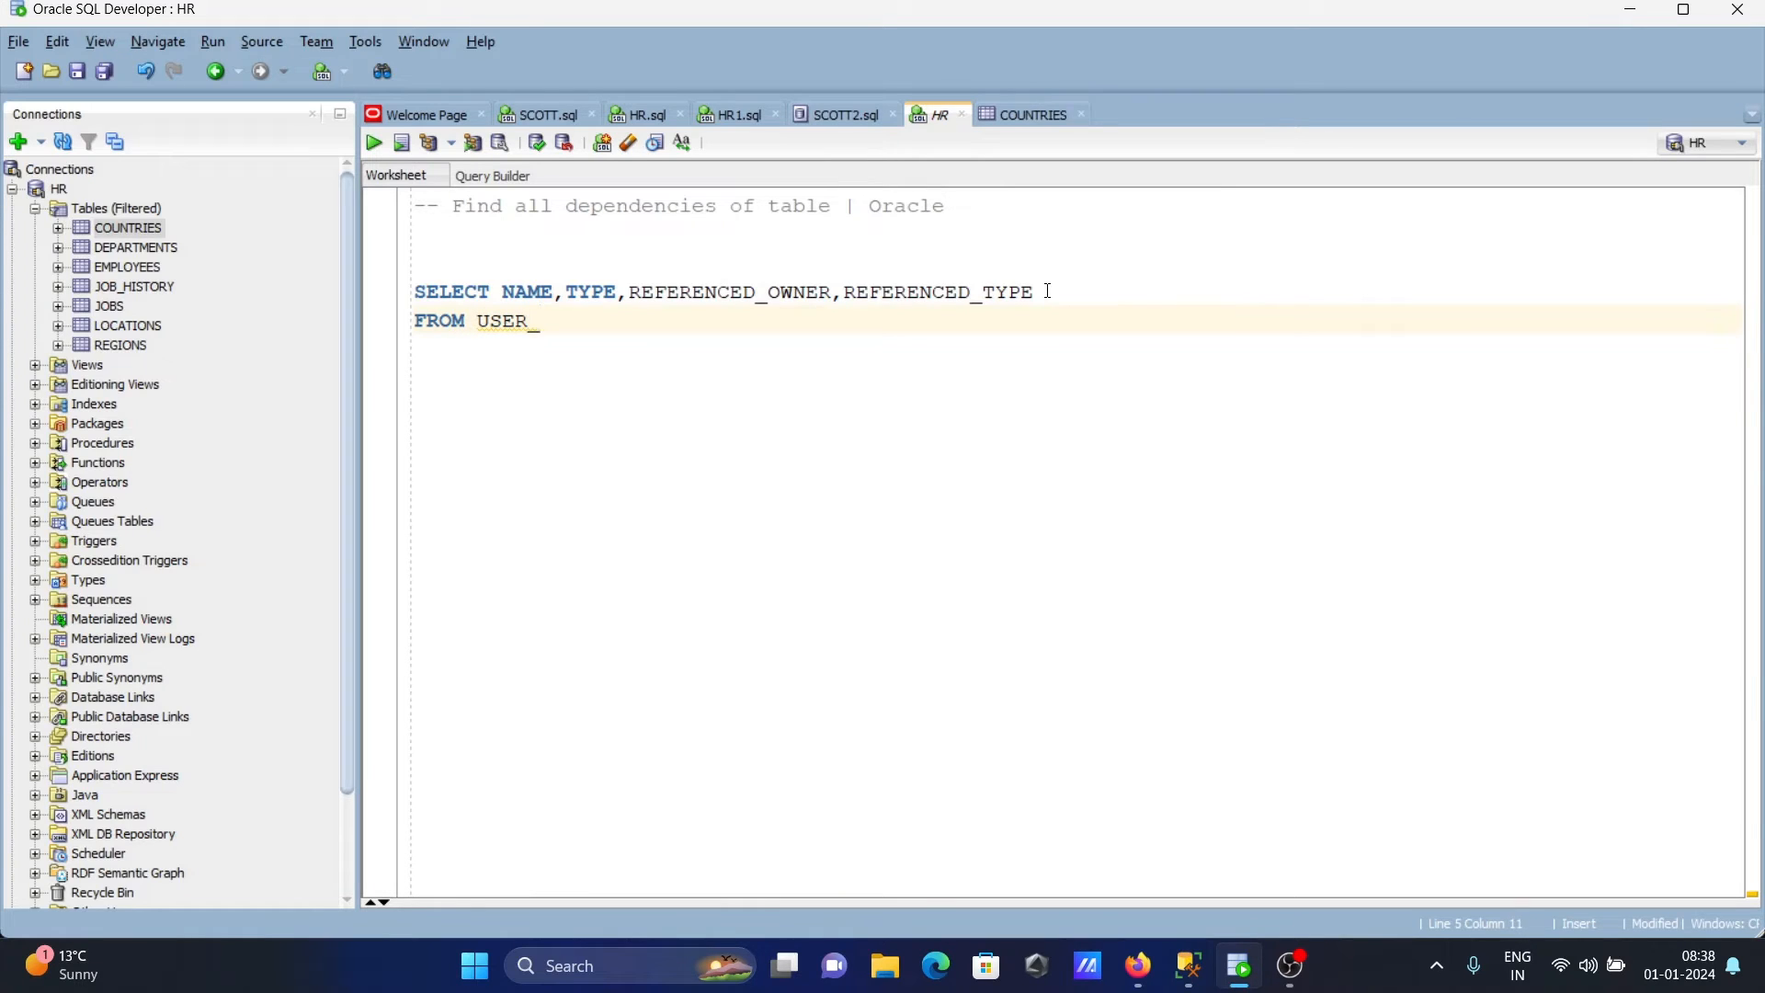
pyautogui.write('DE')
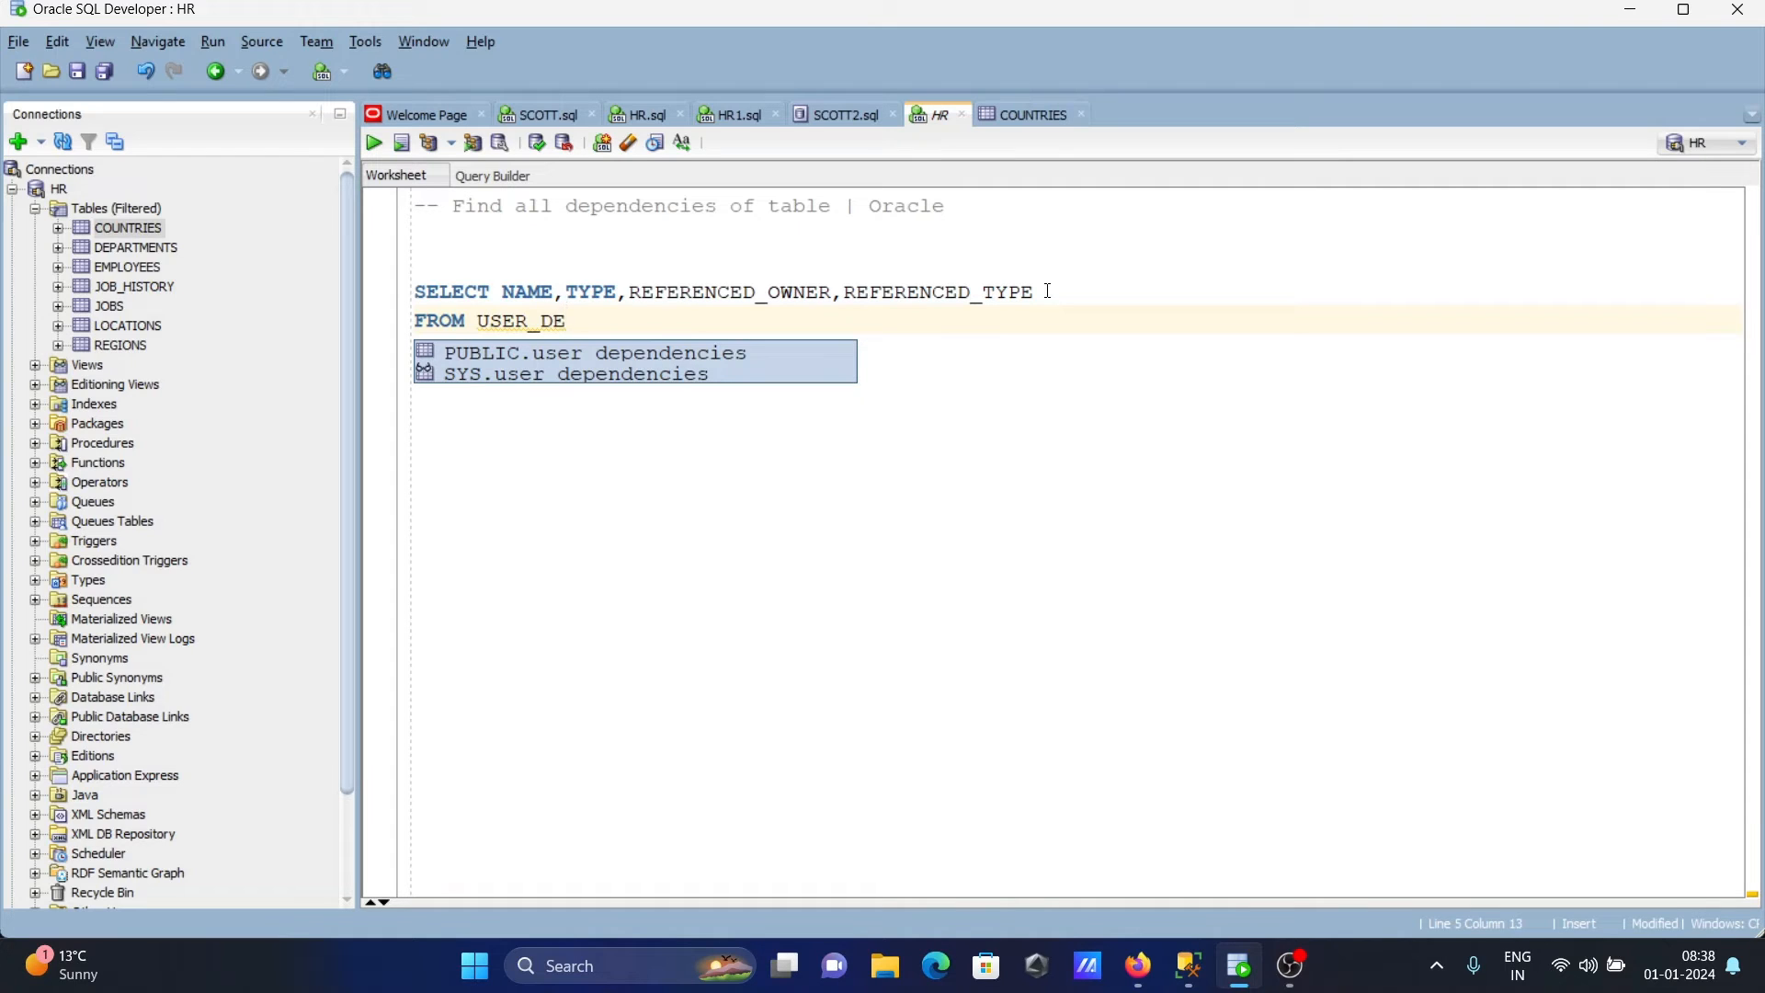
pyautogui.click(593, 353)
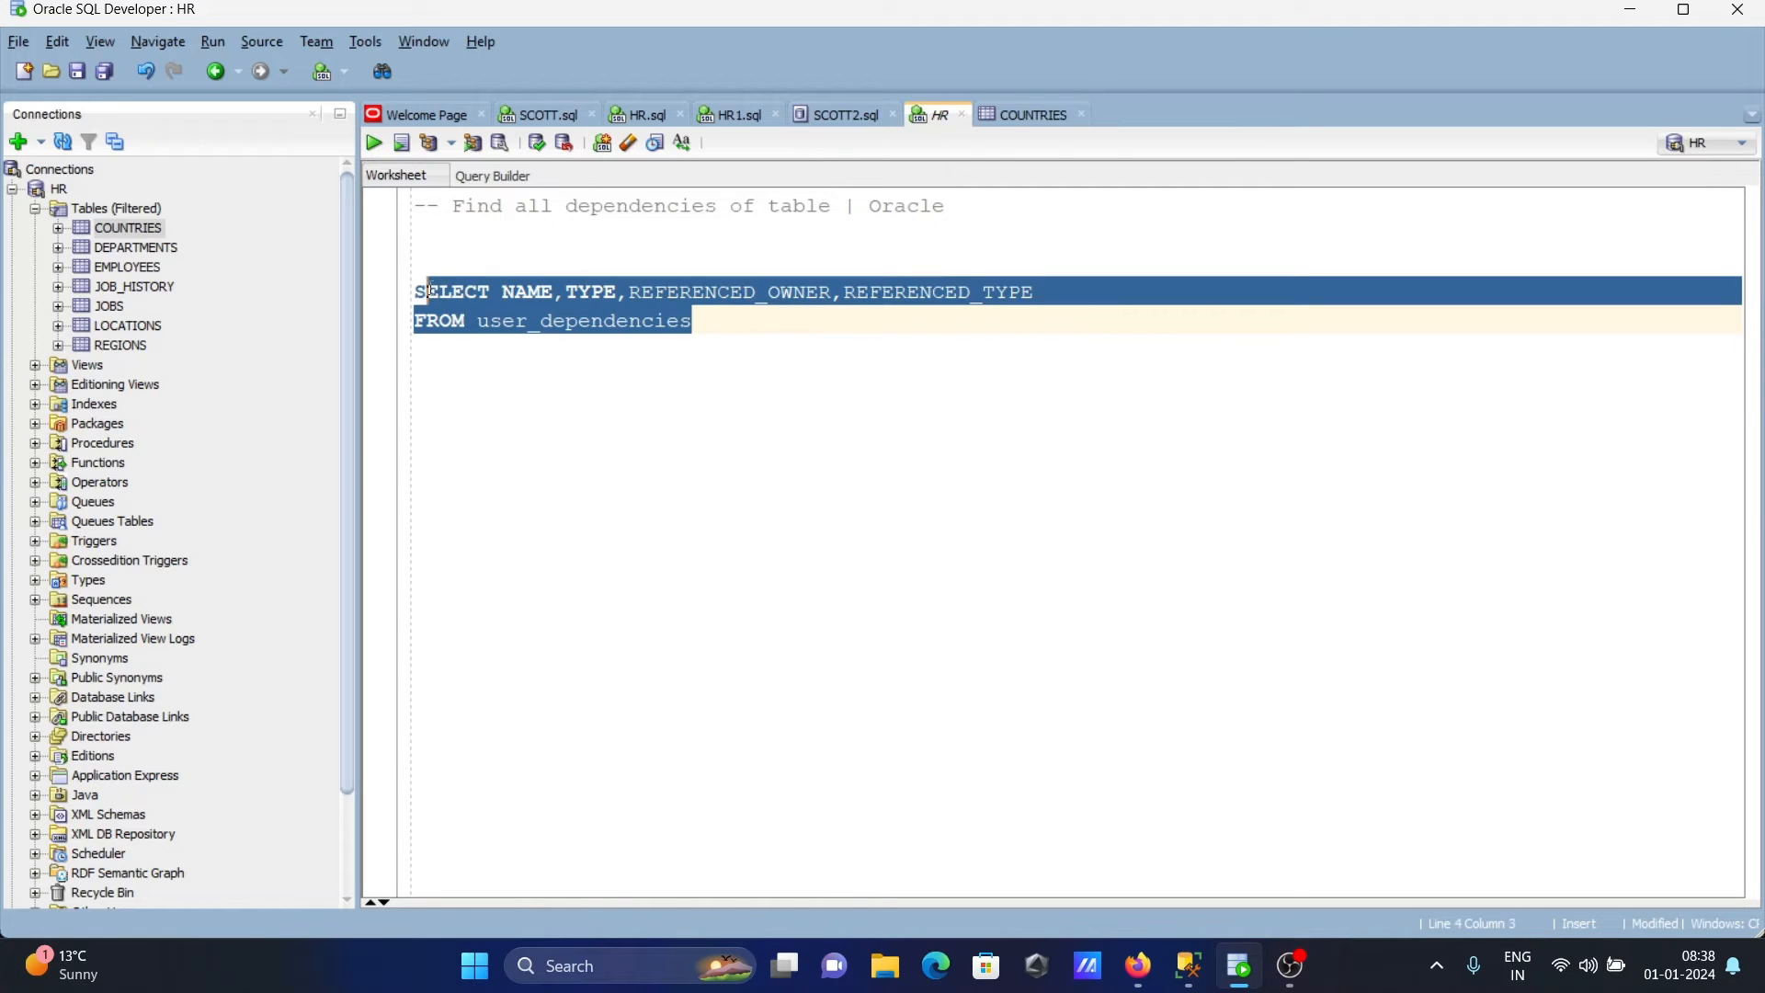
# Run the user_dependencies query and scroll through the 17 result rows.
pyautogui.click(372, 142)
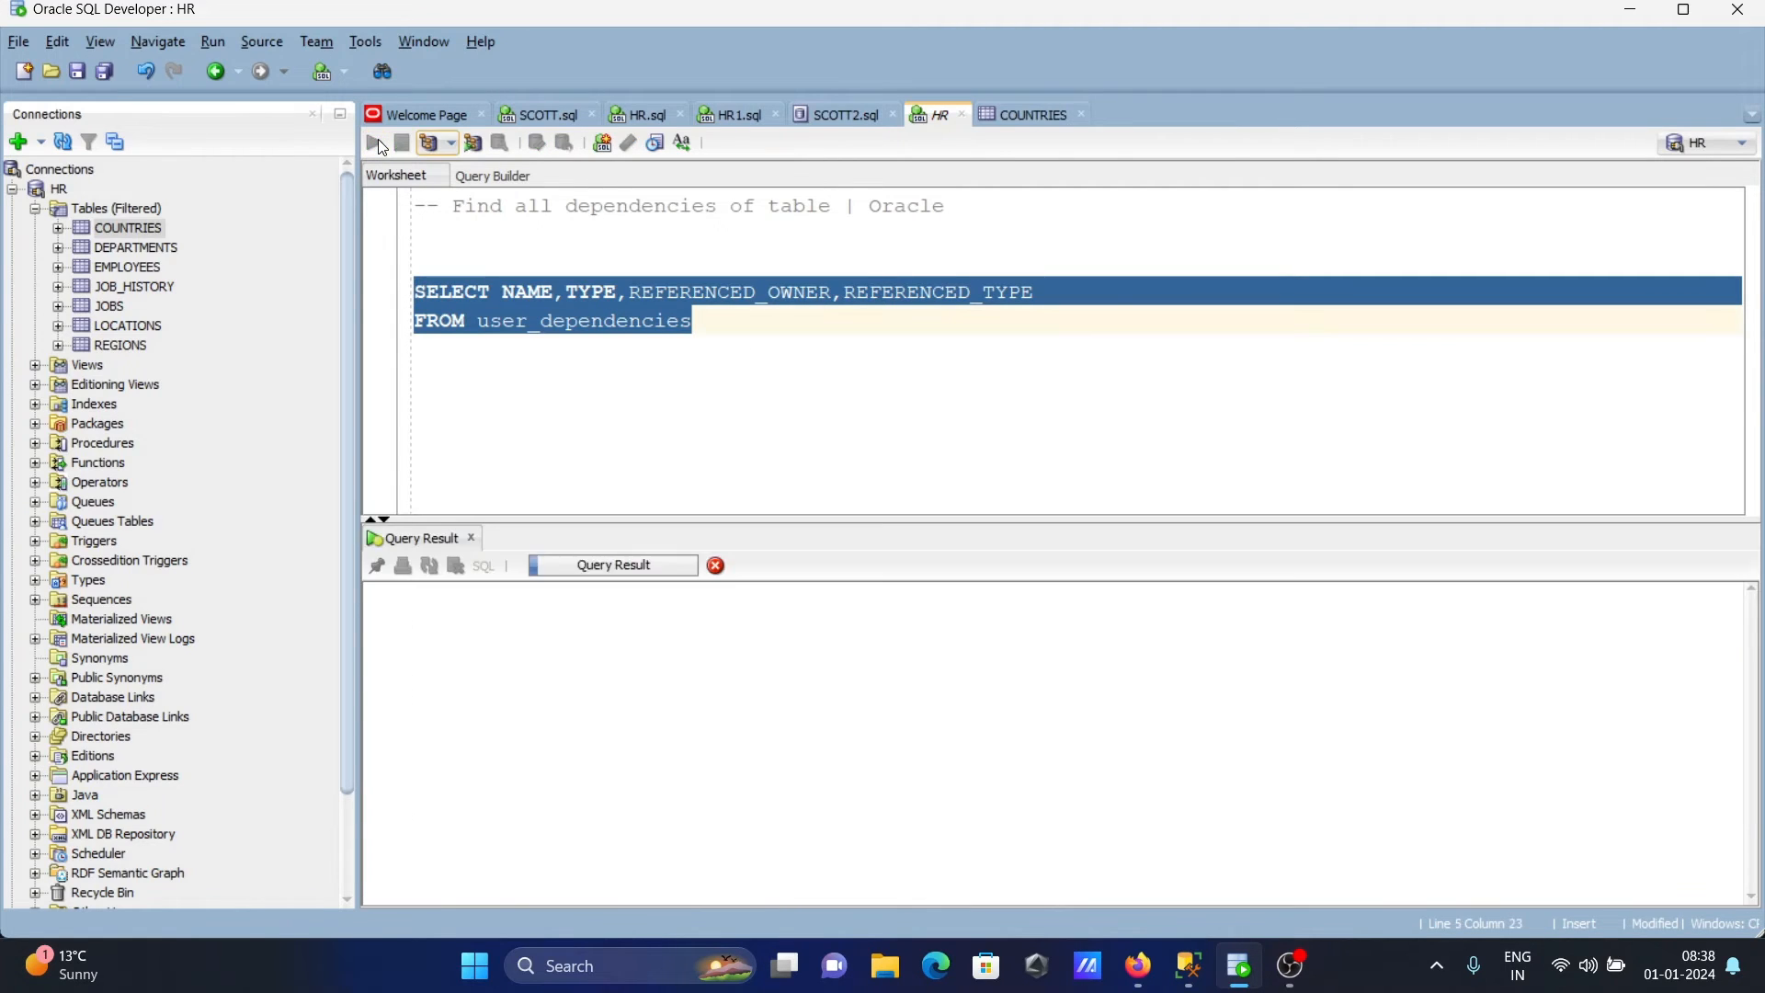
pyautogui.click(372, 141)
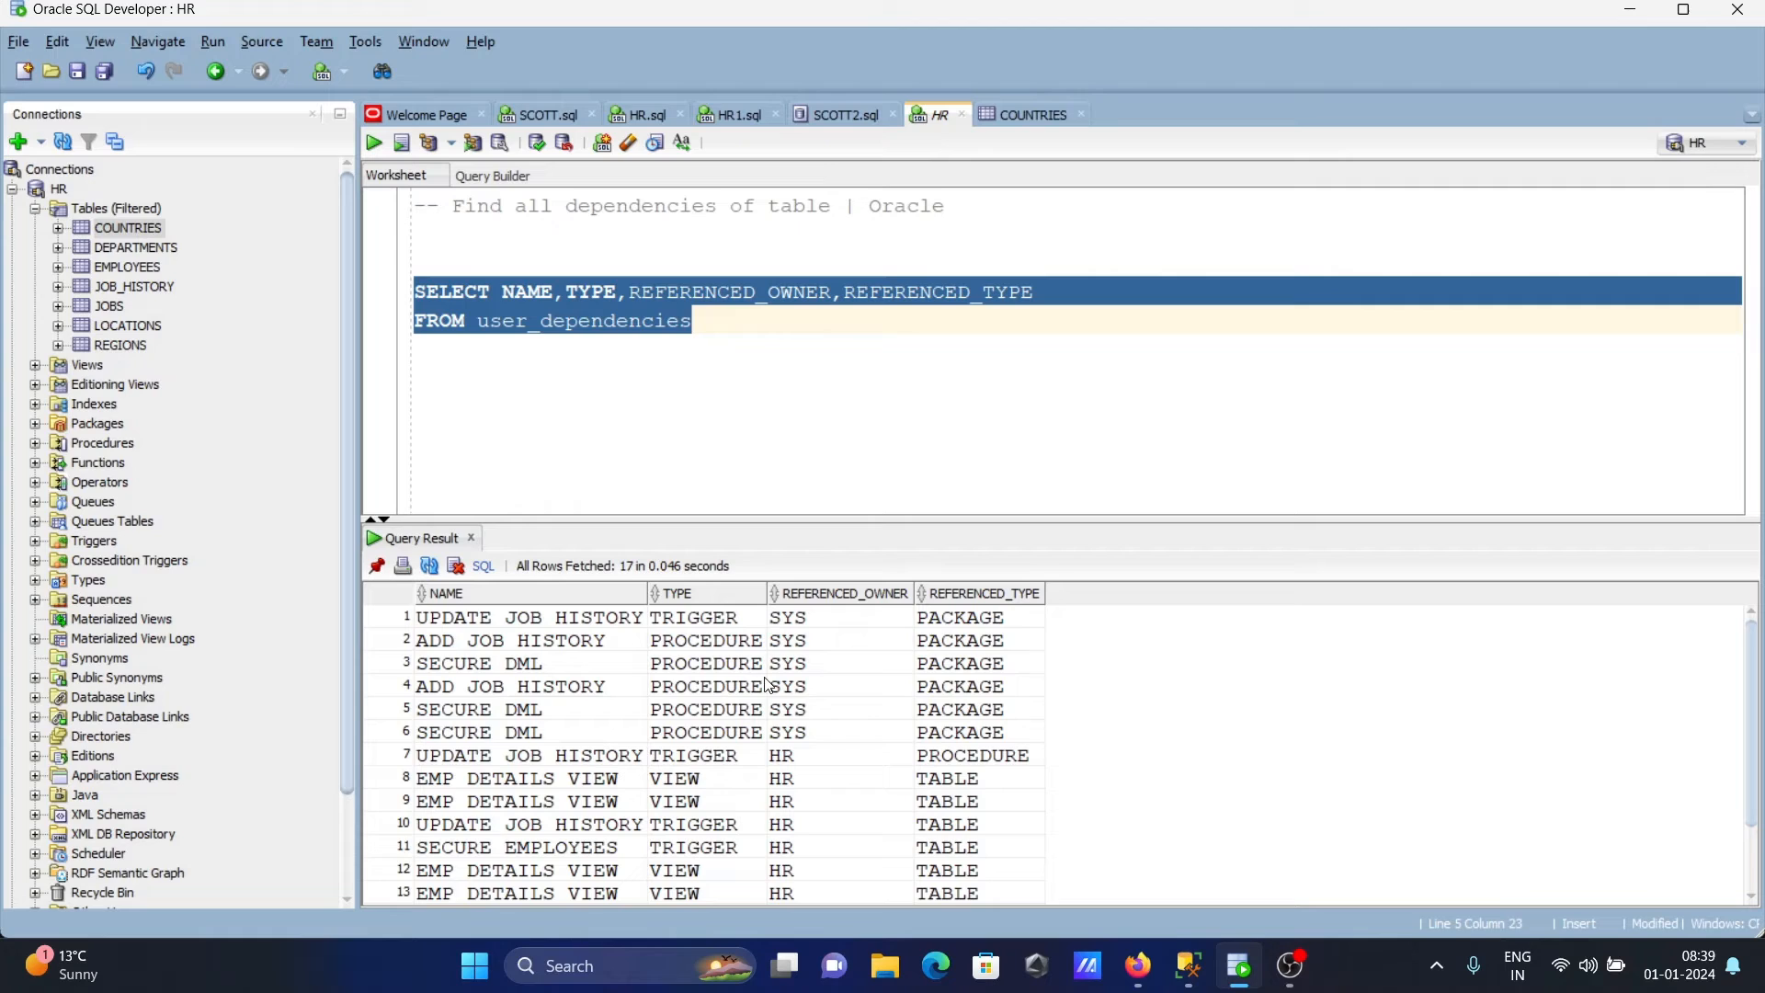
pyautogui.moveTo(712, 700)
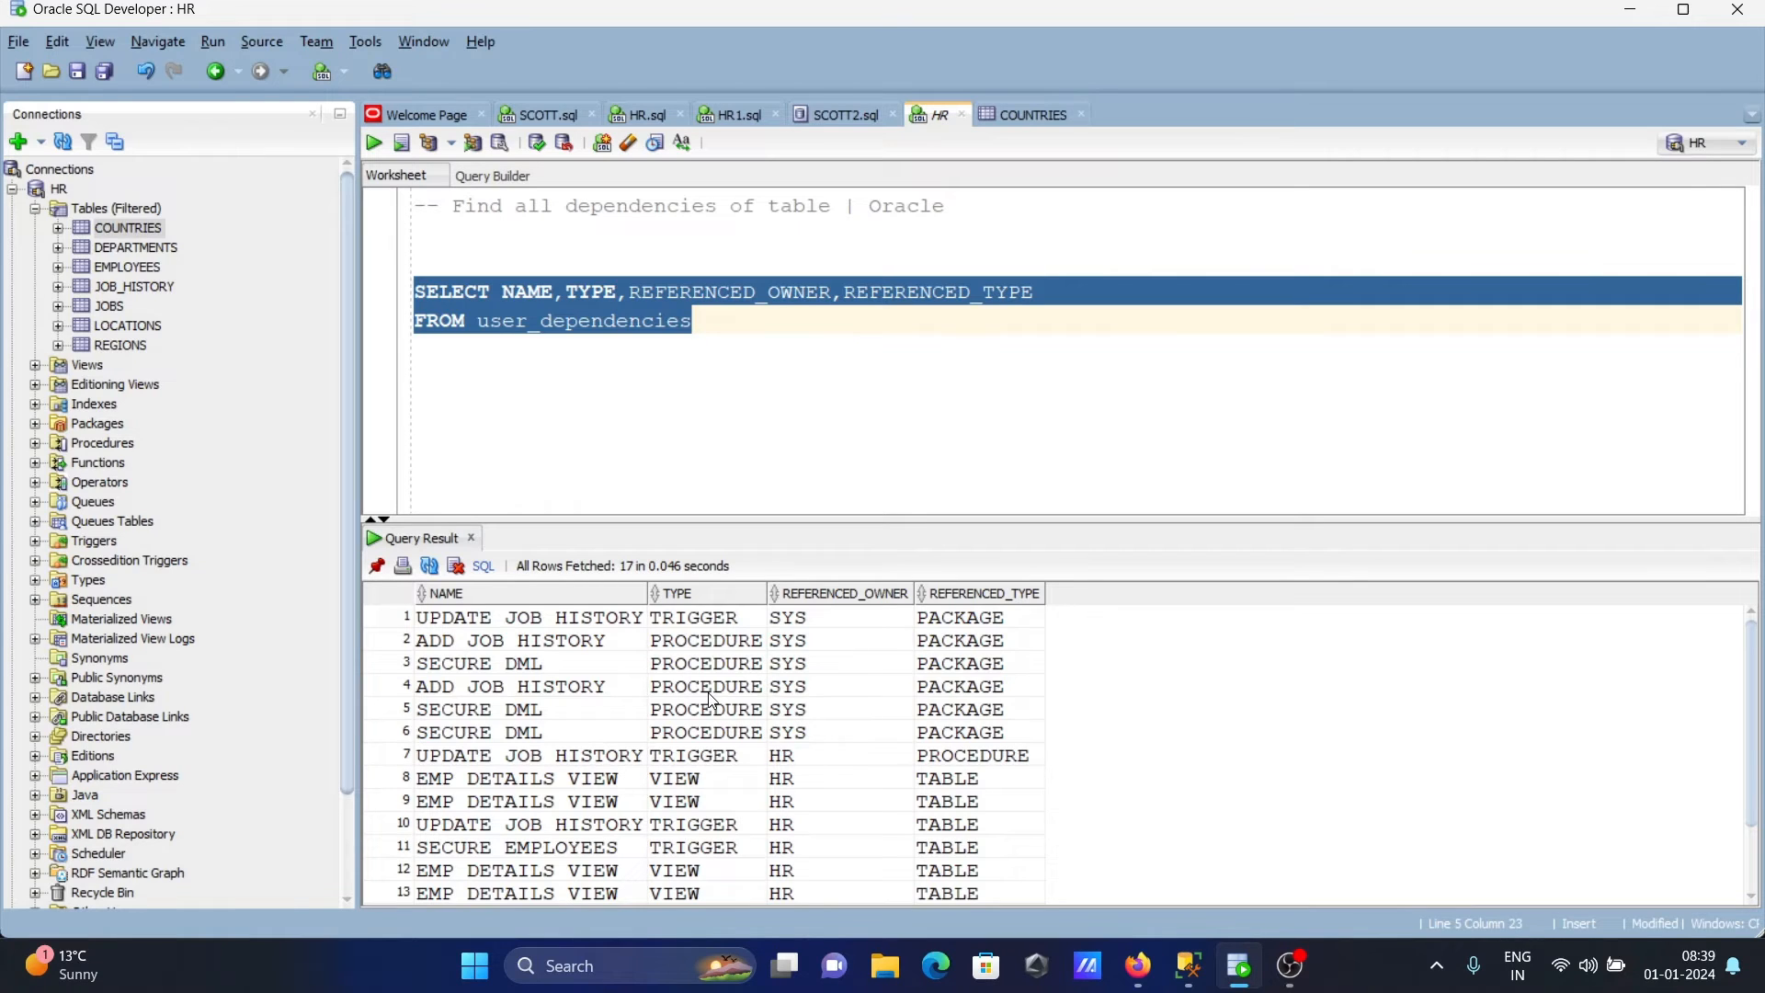
pyautogui.moveTo(661, 489)
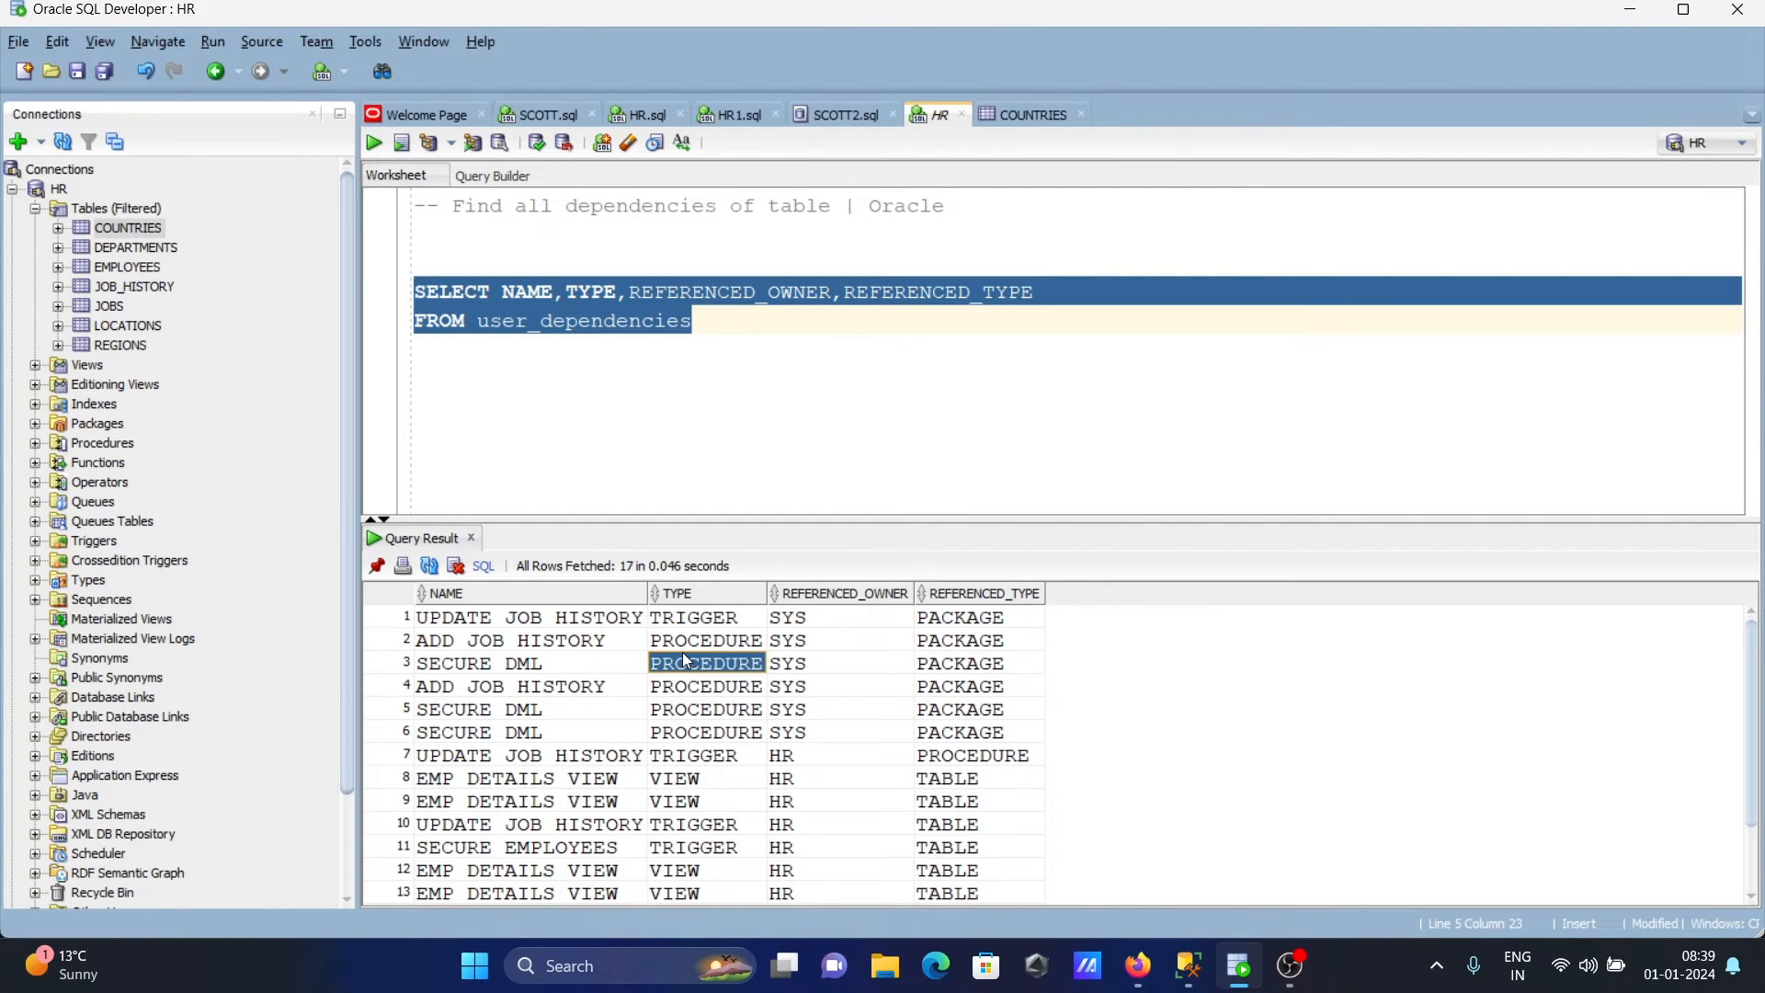
pyautogui.scroll(-3)
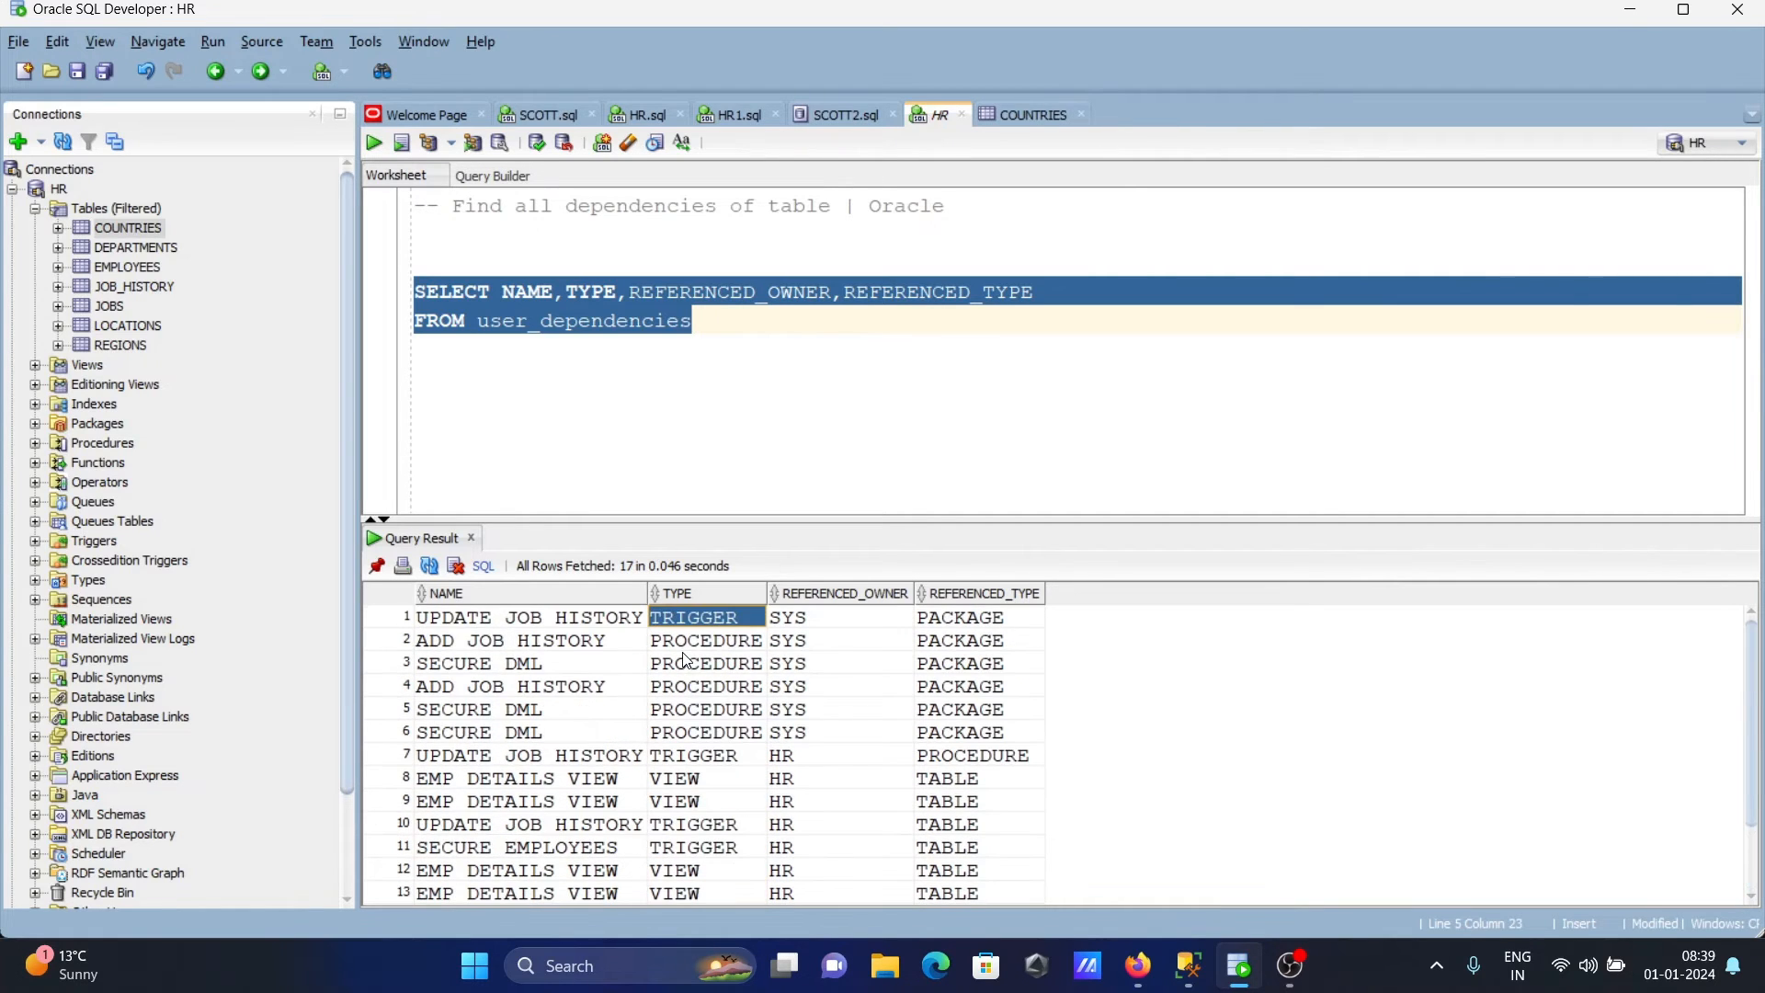
pyautogui.moveTo(777, 395)
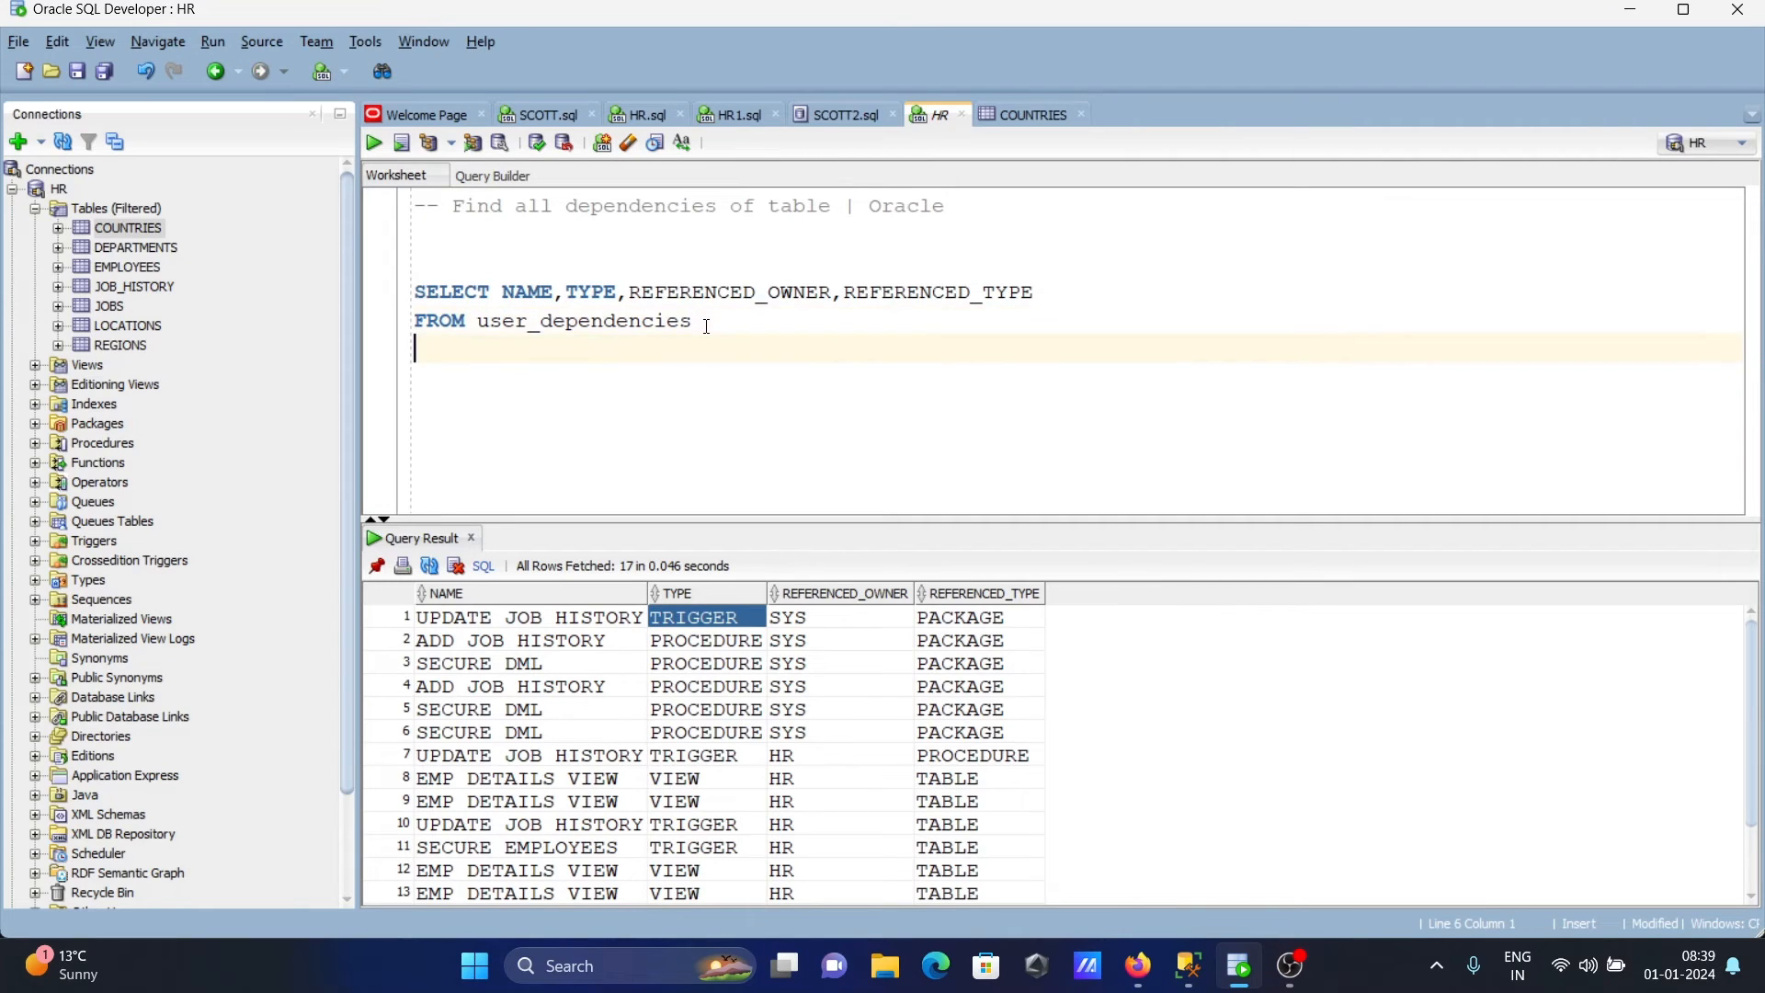
# Add the filter WHERE referenced_name = 'EMPLOYEES' on a new line.
pyautogui.write('WHE')
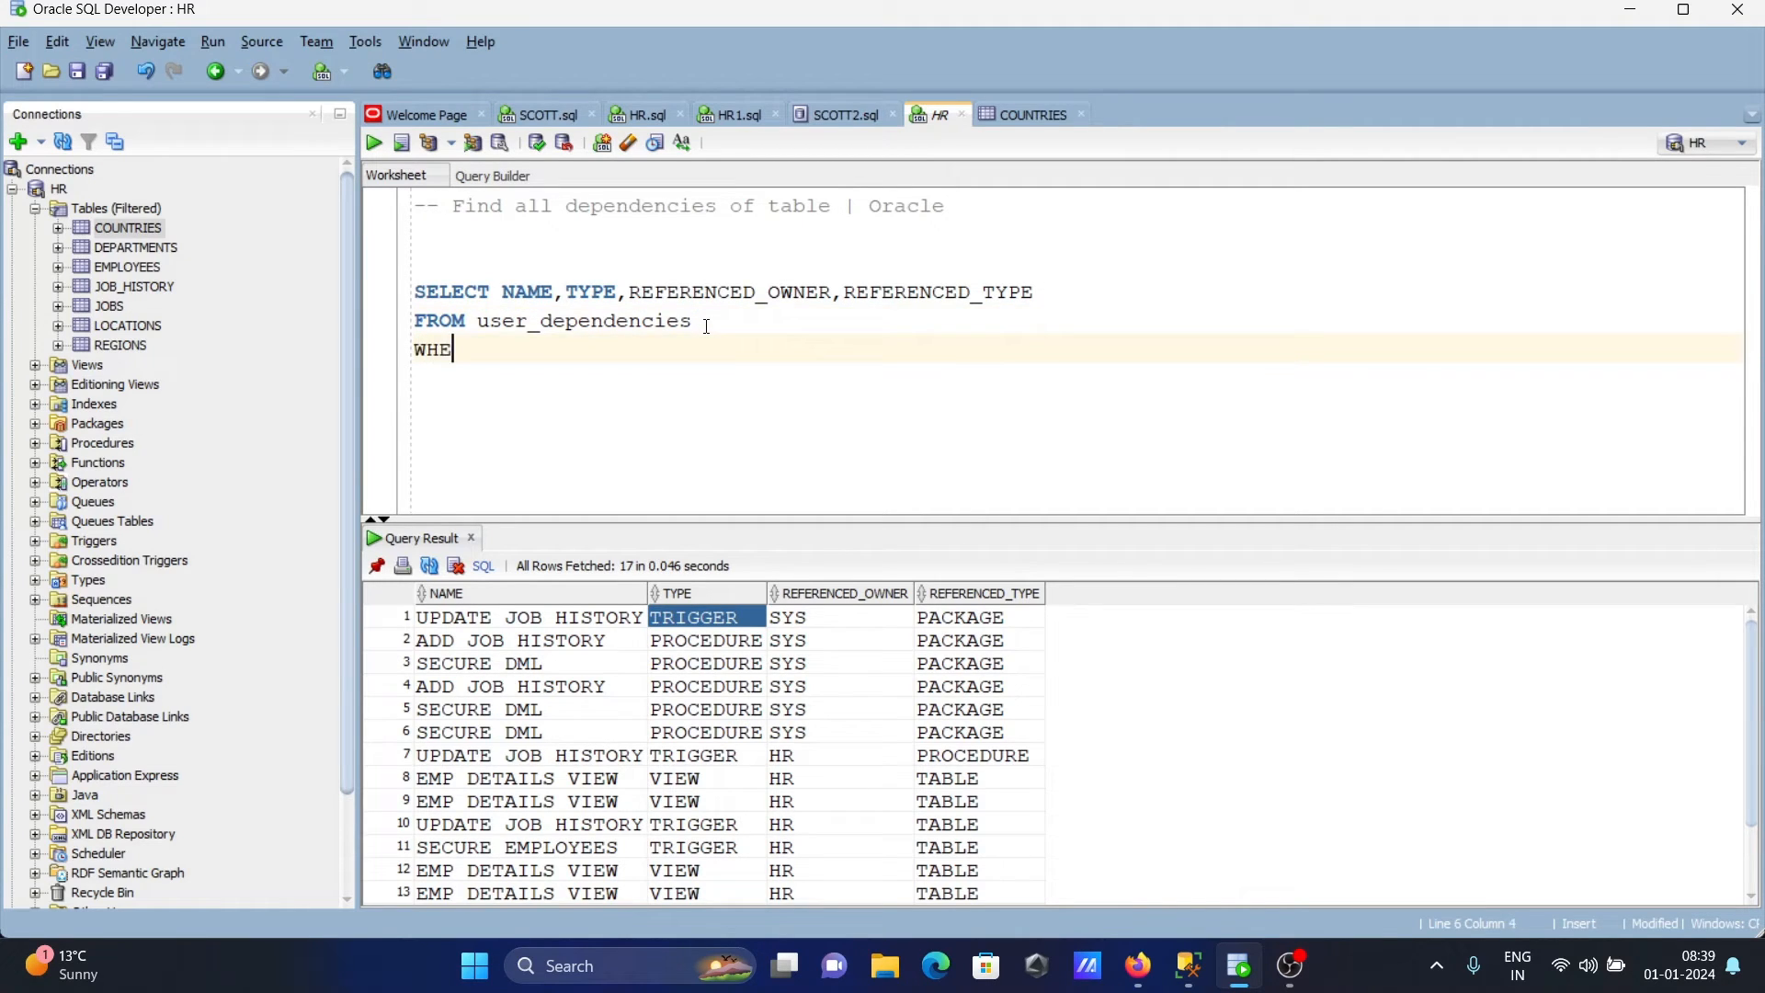
pyautogui.write('RE')
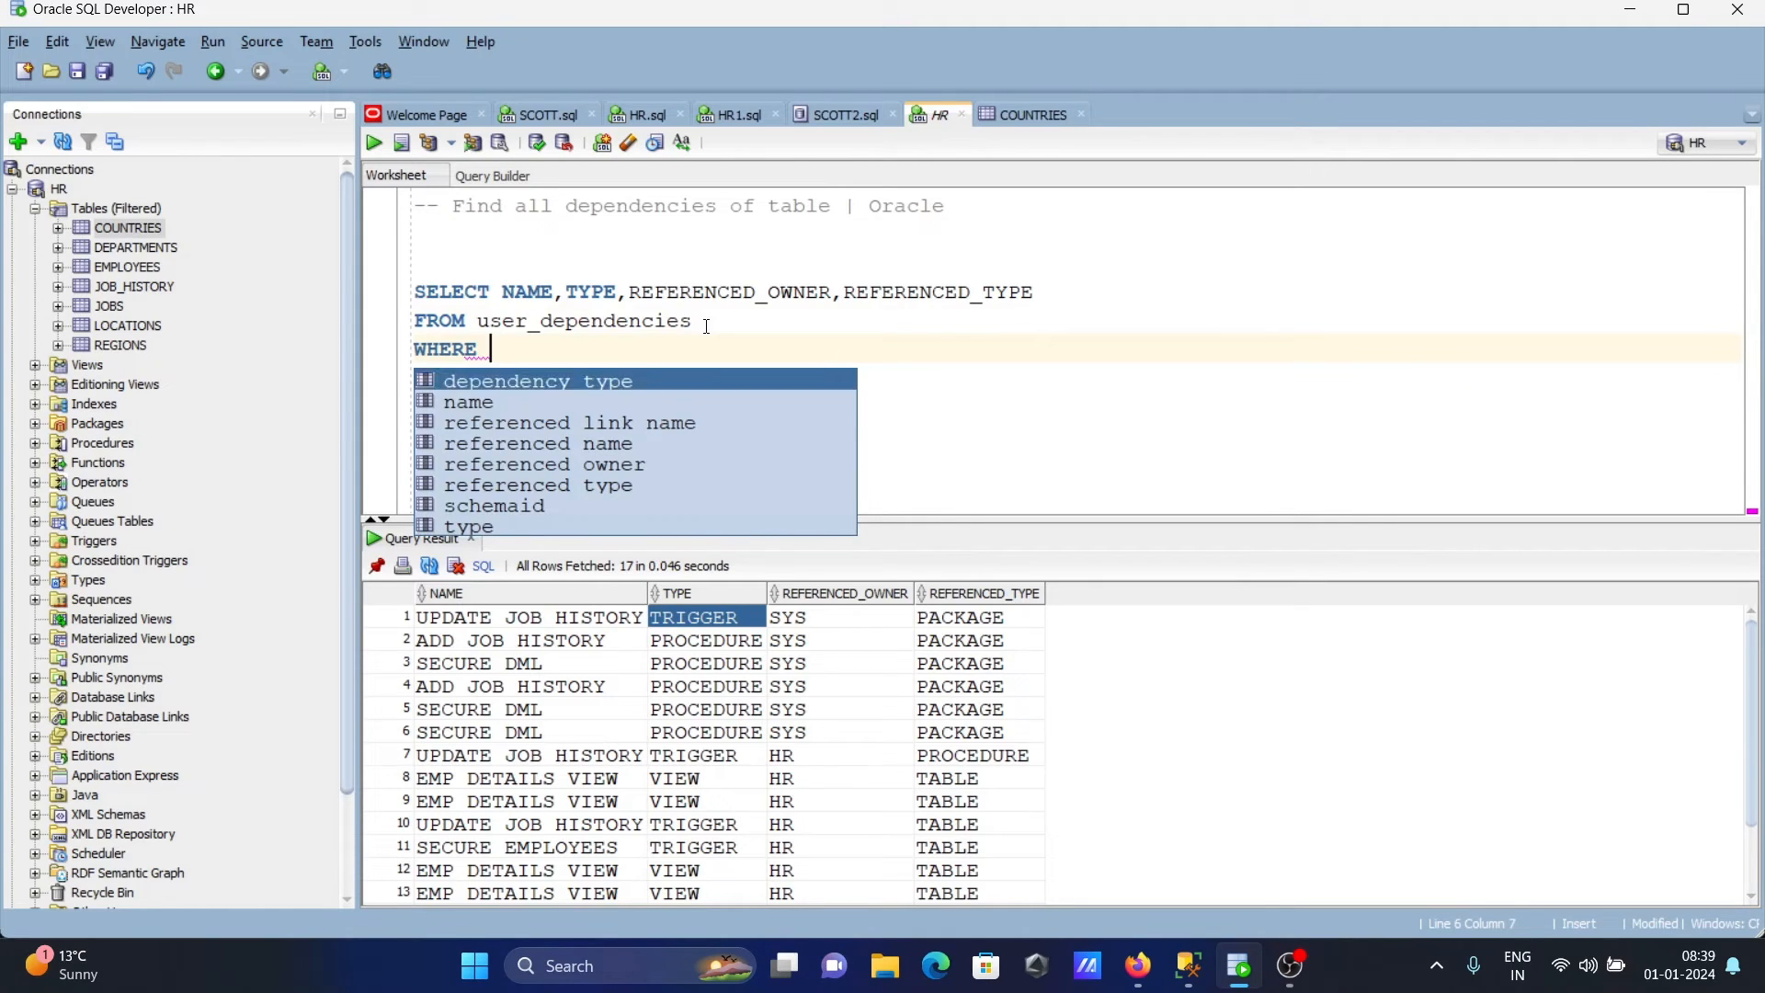
pyautogui.write('referenced_name =')
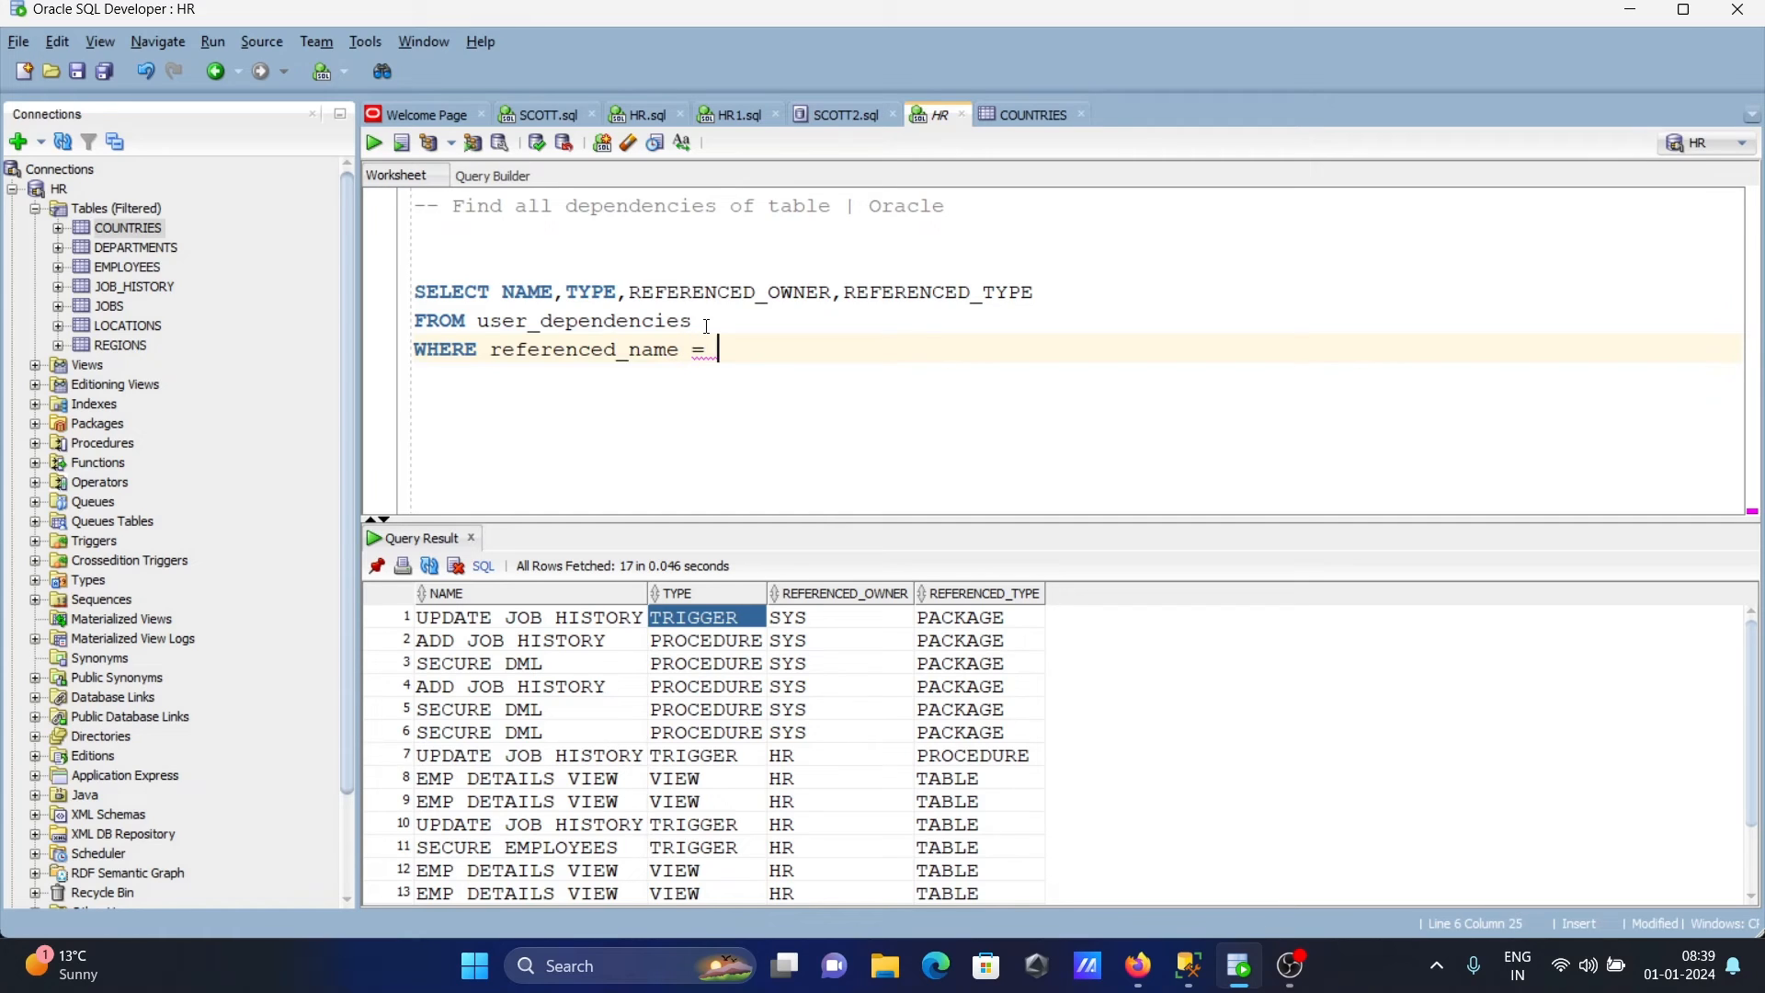
pyautogui.write("'EMP")
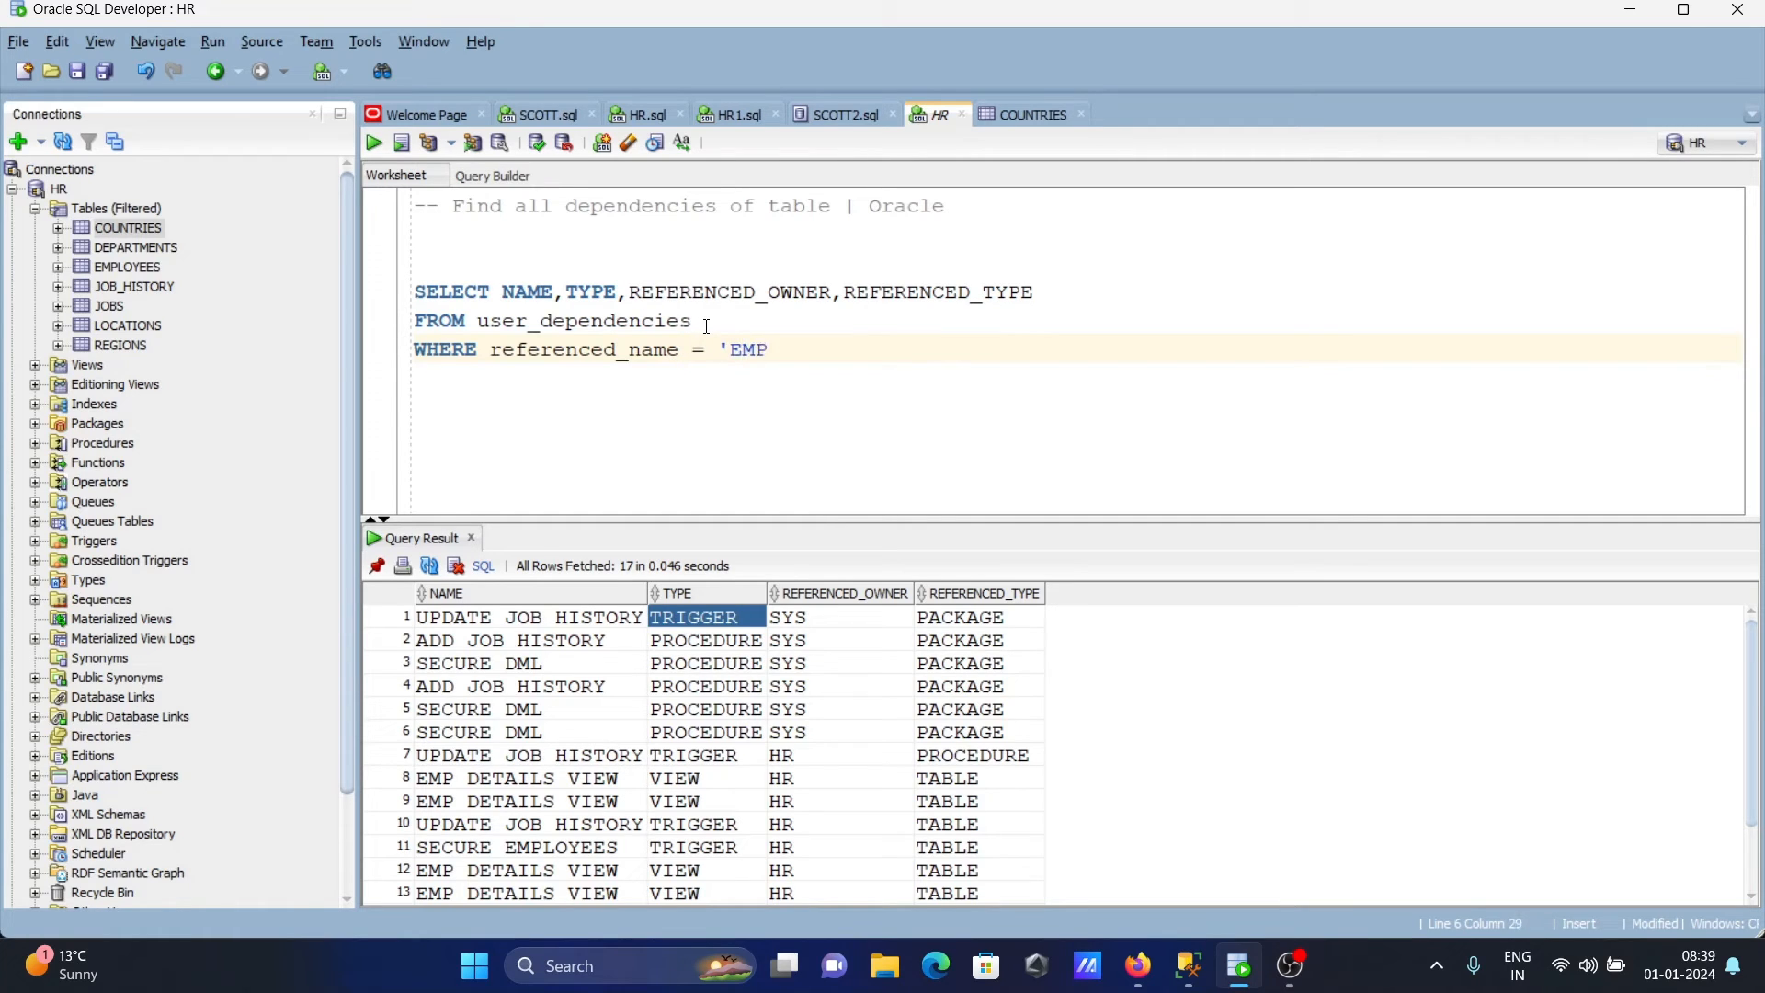
pyautogui.write('LOYEES')
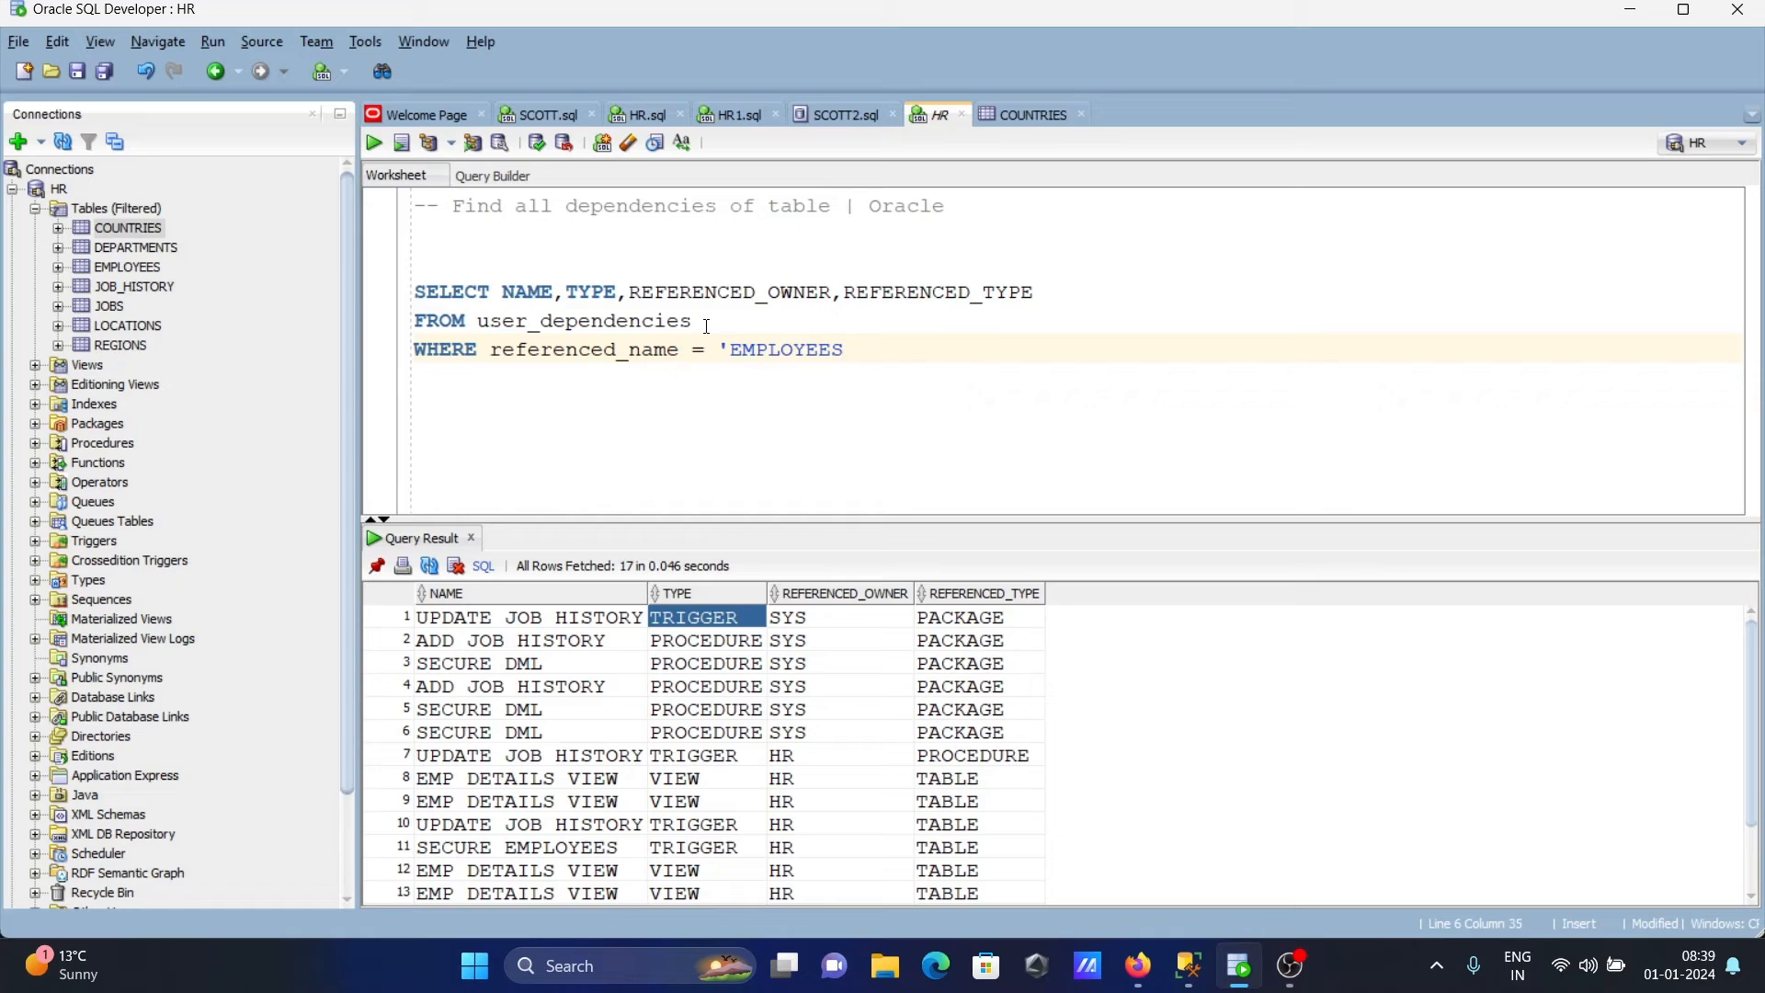
pyautogui.write("'")
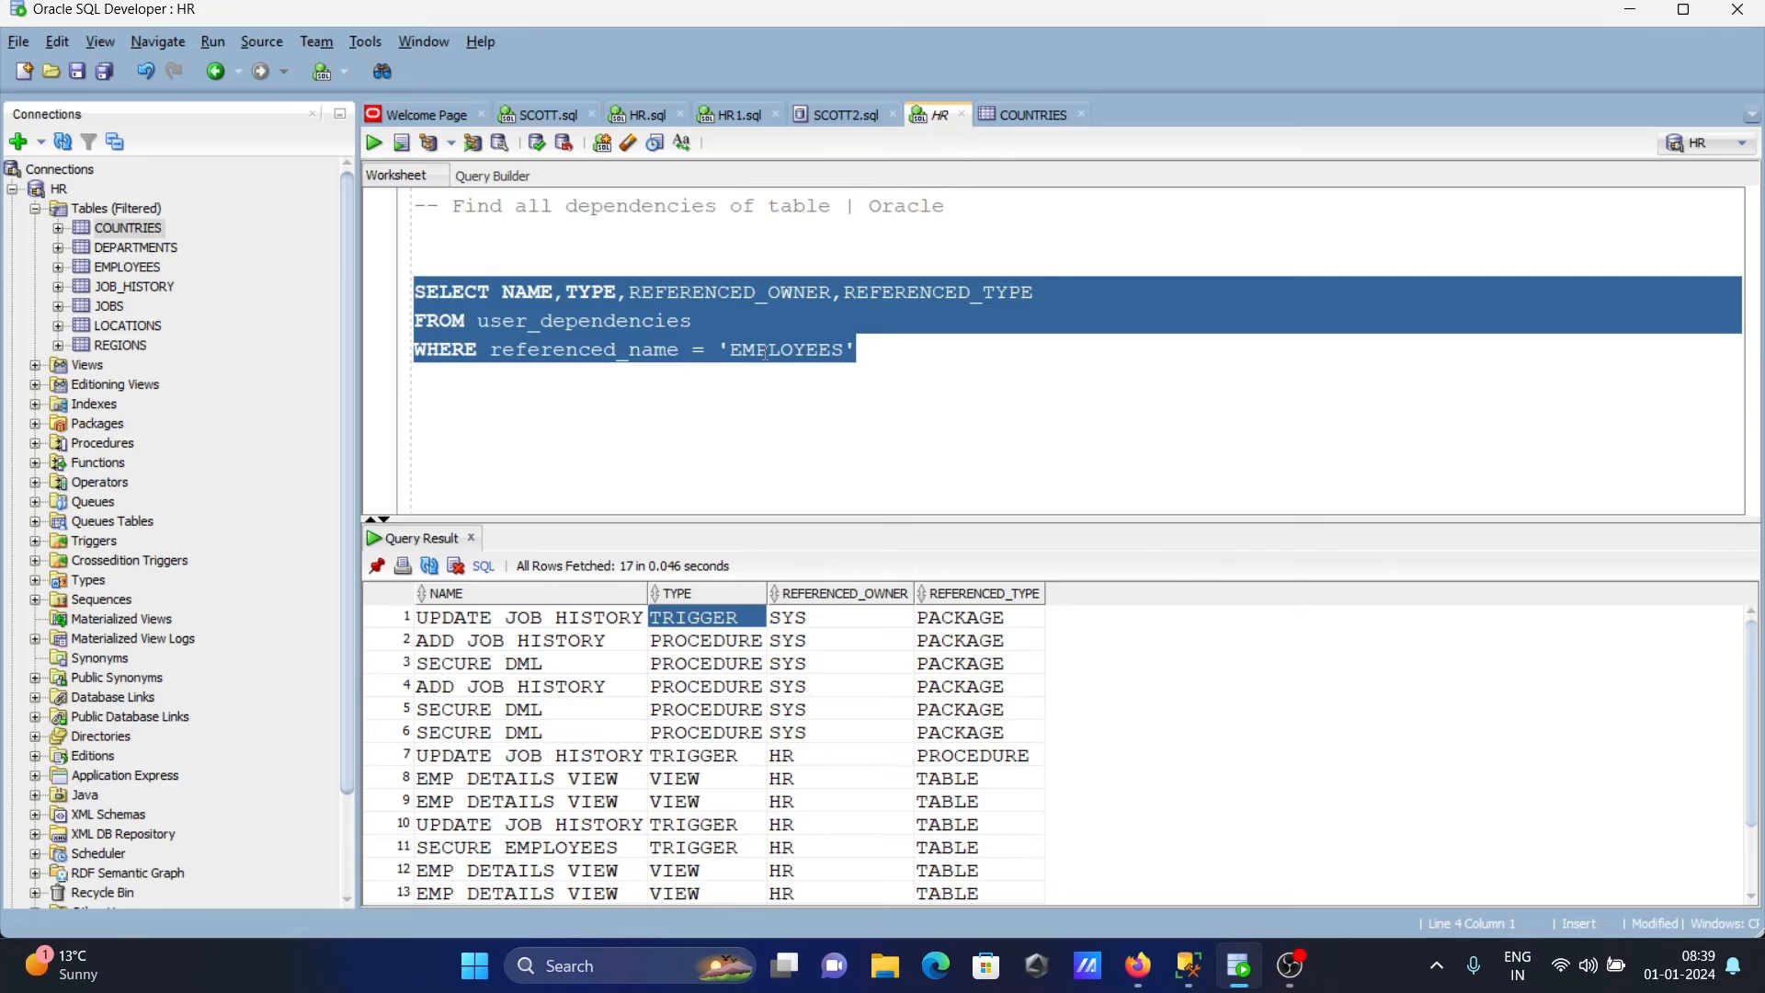
# Run the filtered query, returning EMP_DETAILS_VIEW and the SECURE_EMPLOYEES and UPDATE_JOB_HISTORY triggers.
pyautogui.click(373, 142)
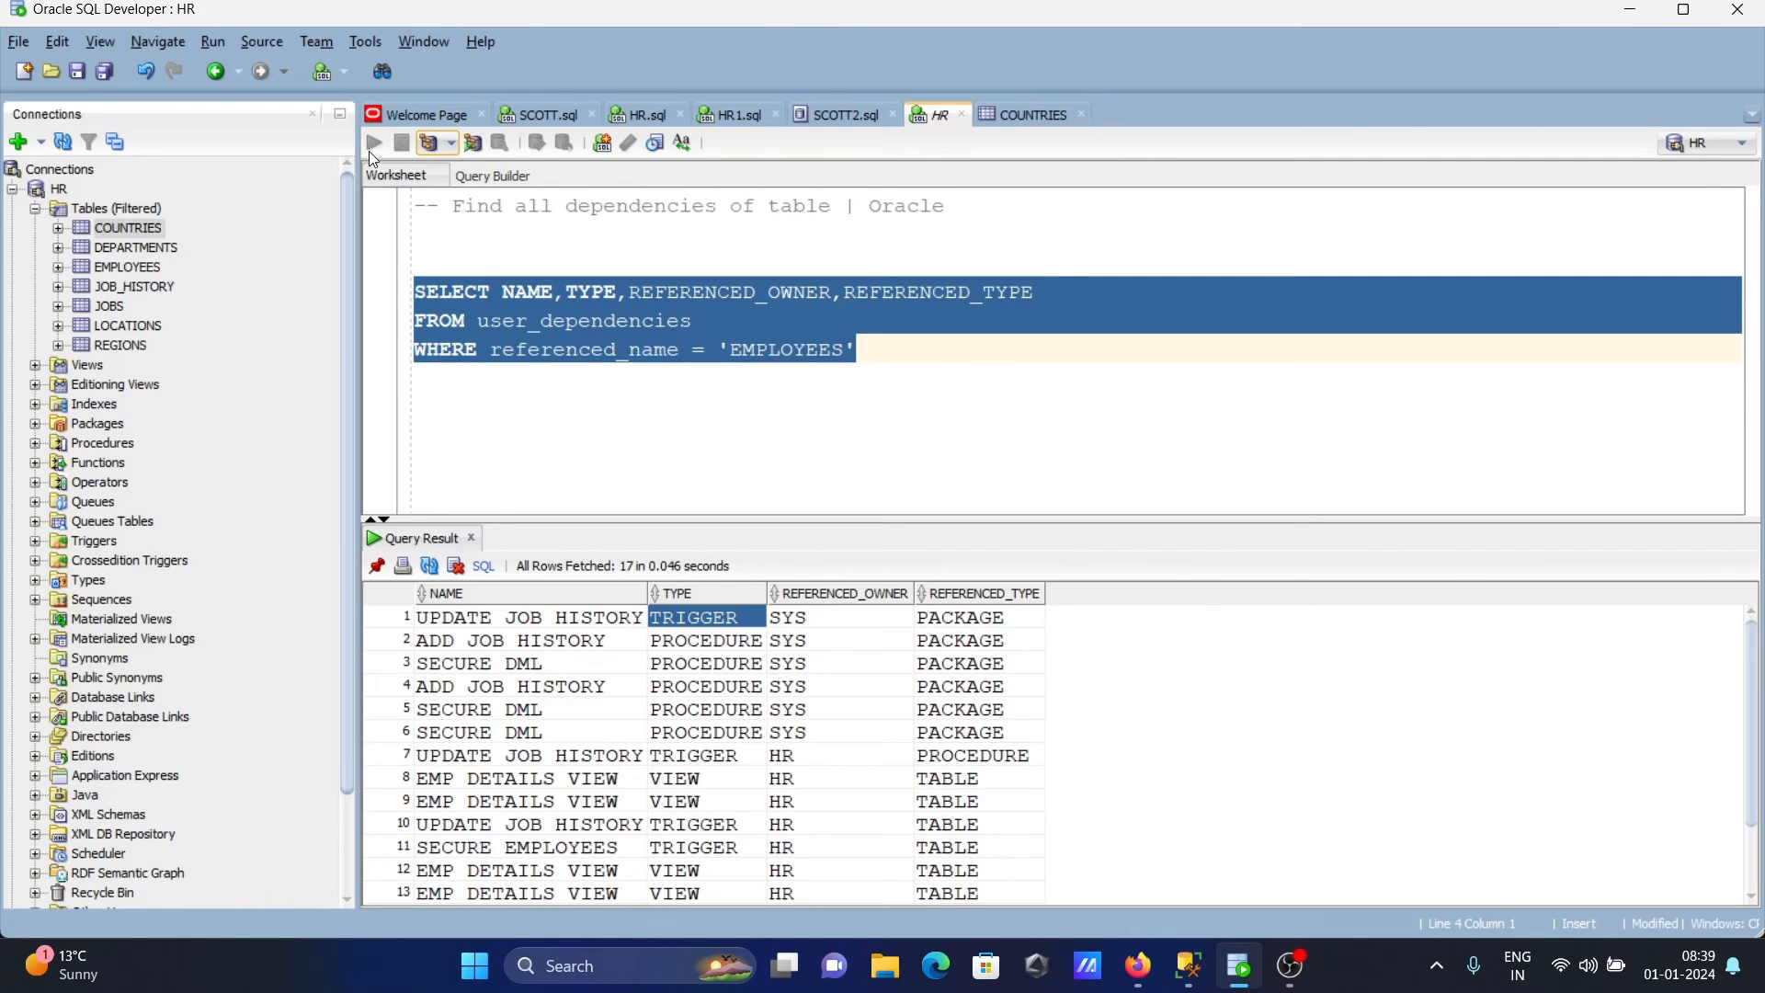
pyautogui.click(374, 142)
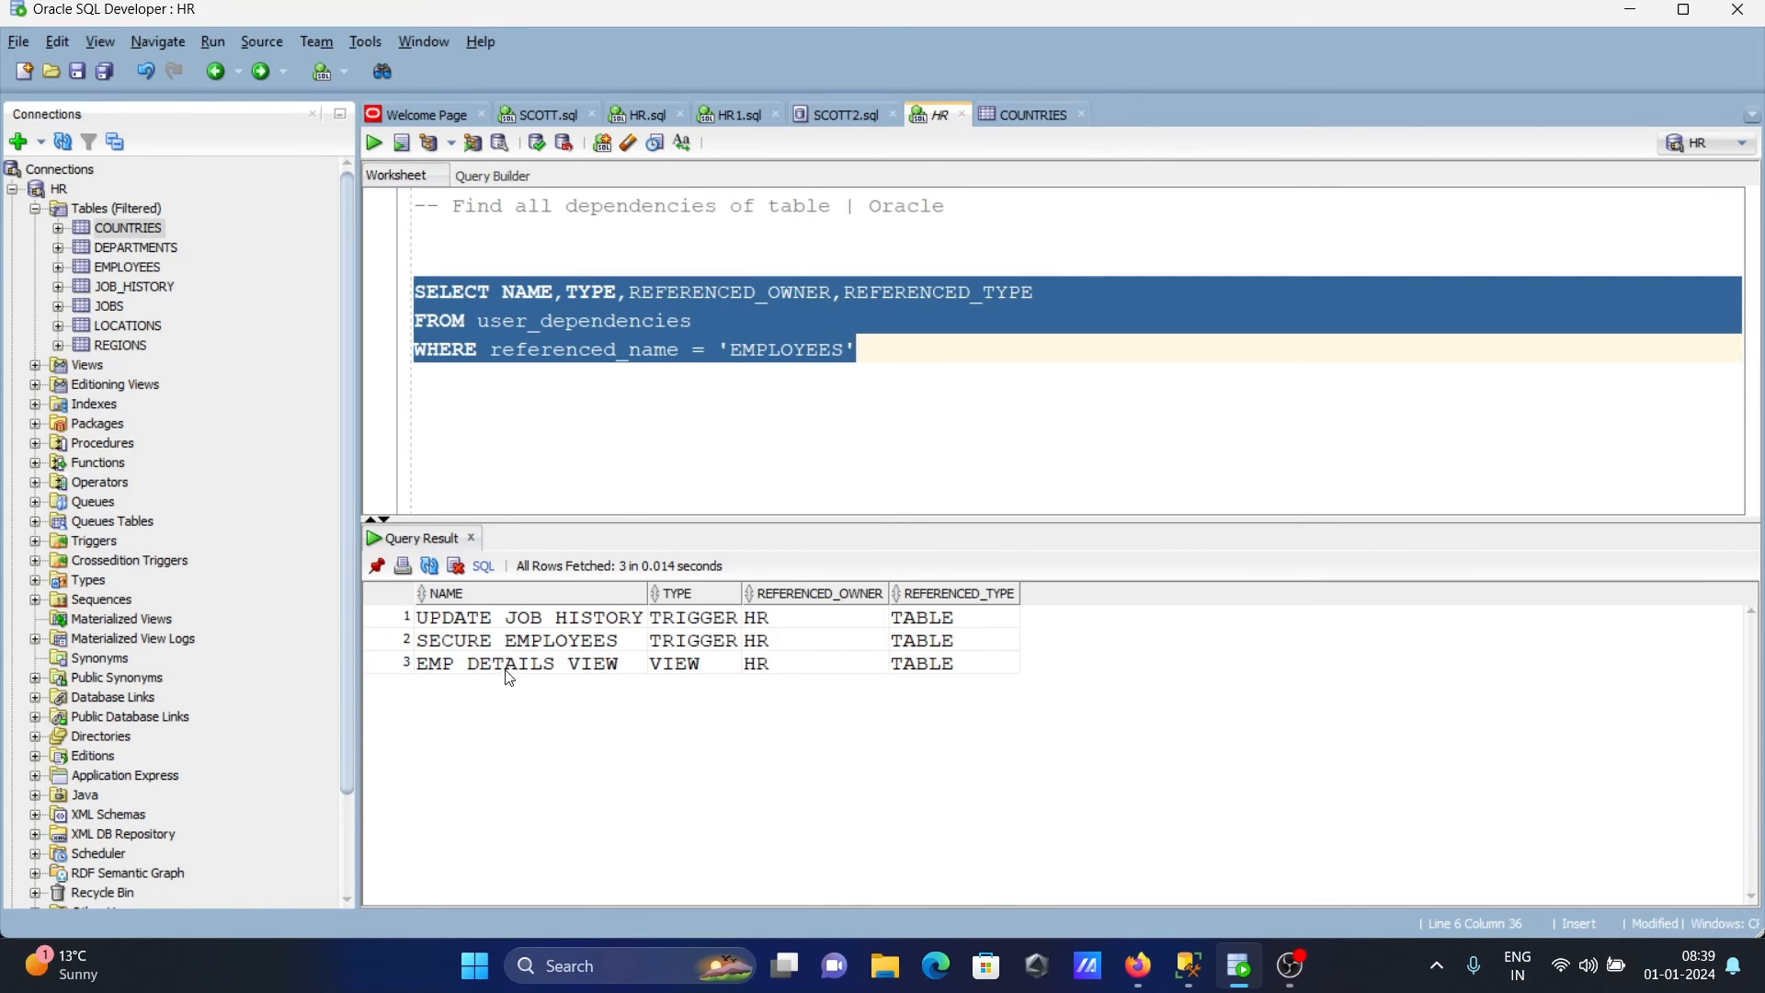
pyautogui.moveTo(546, 686)
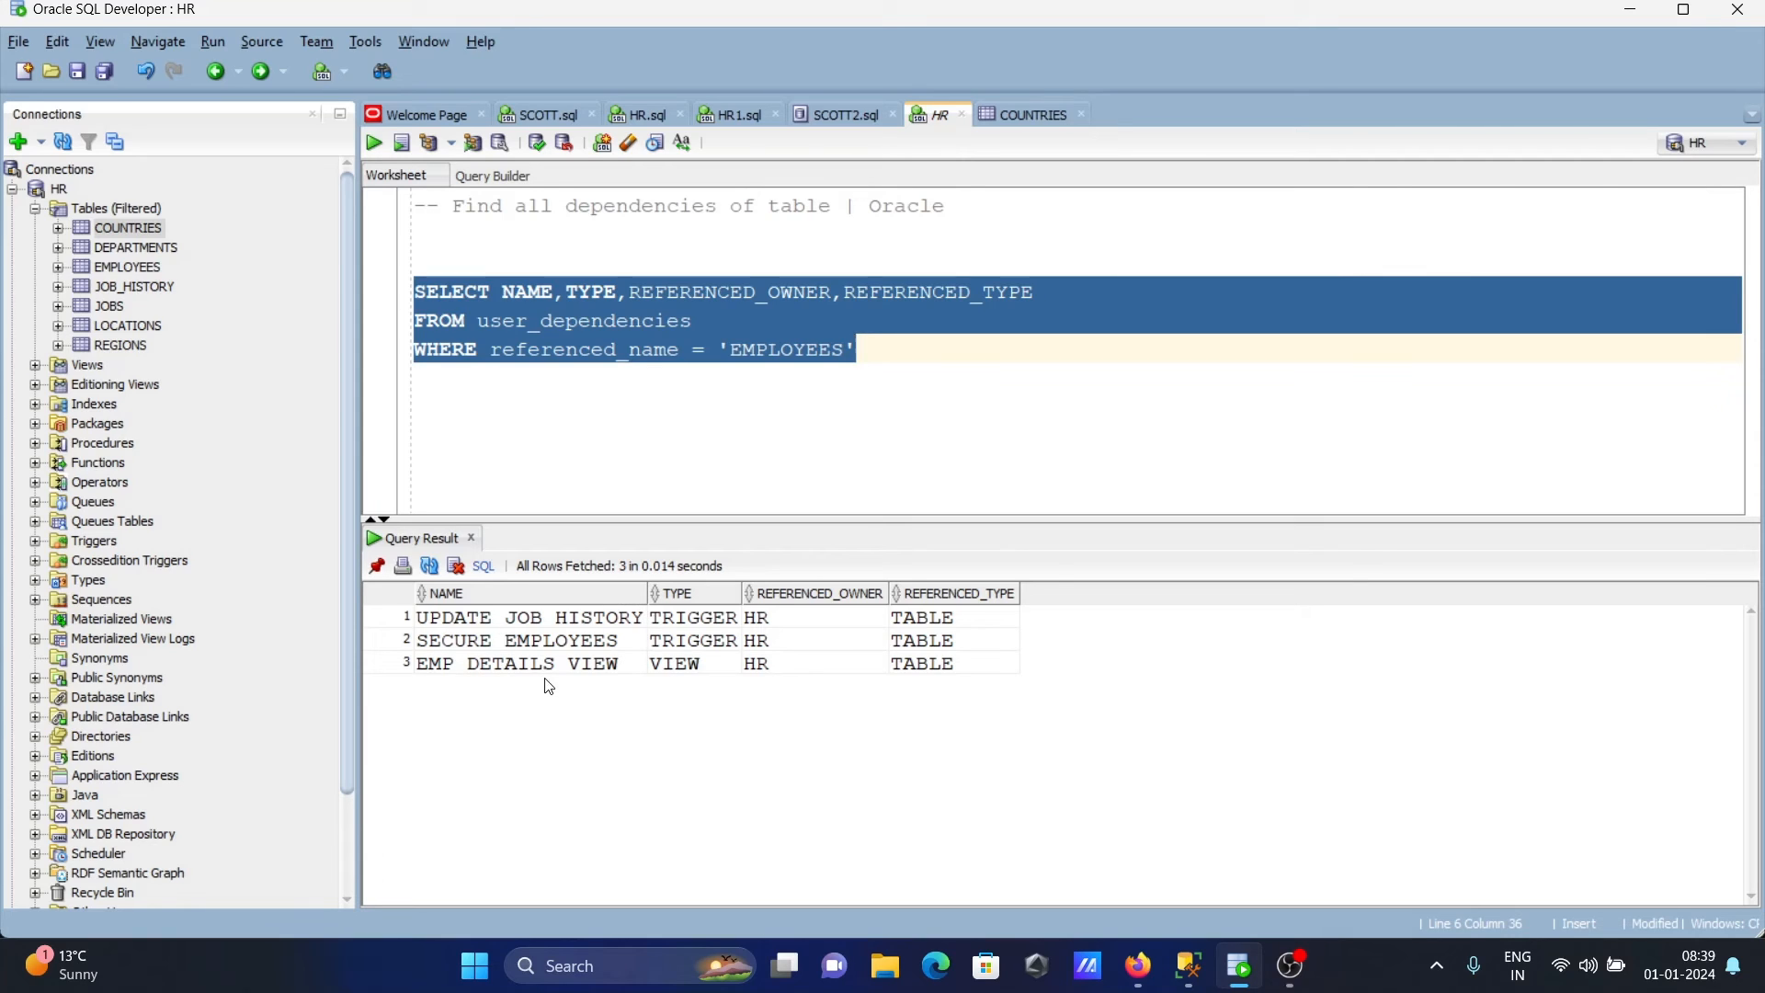
pyautogui.moveTo(641, 395)
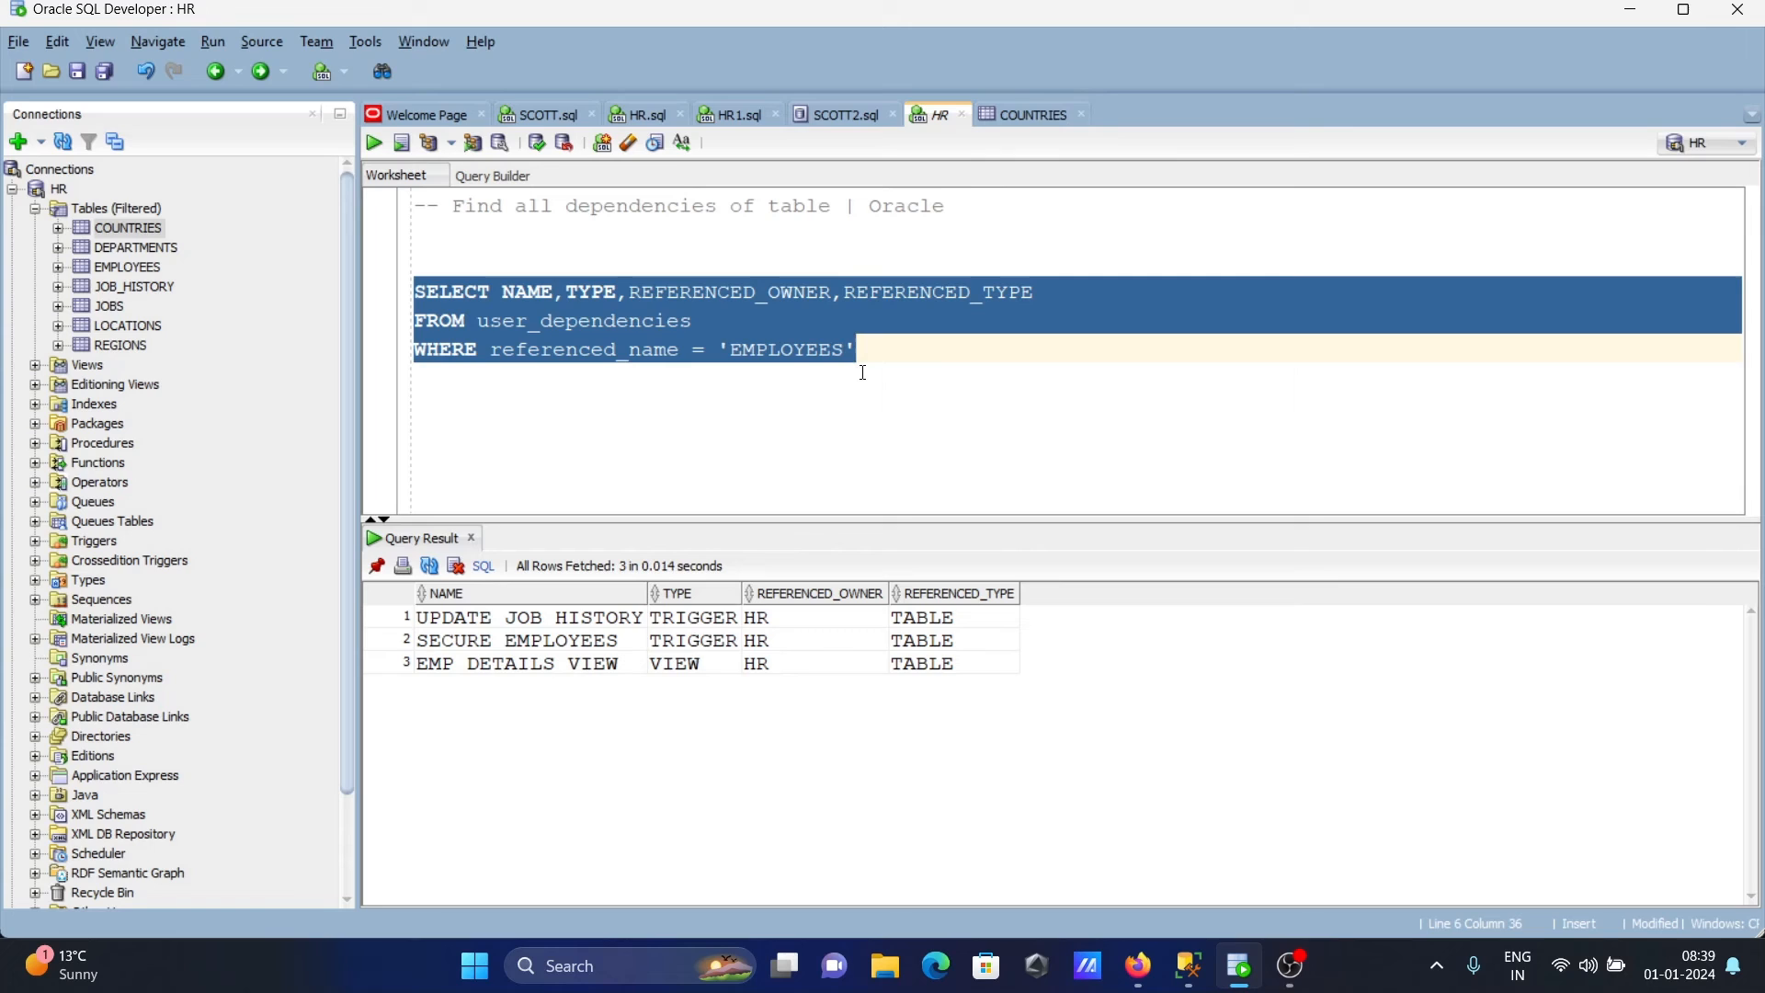
pyautogui.moveTo(891, 240)
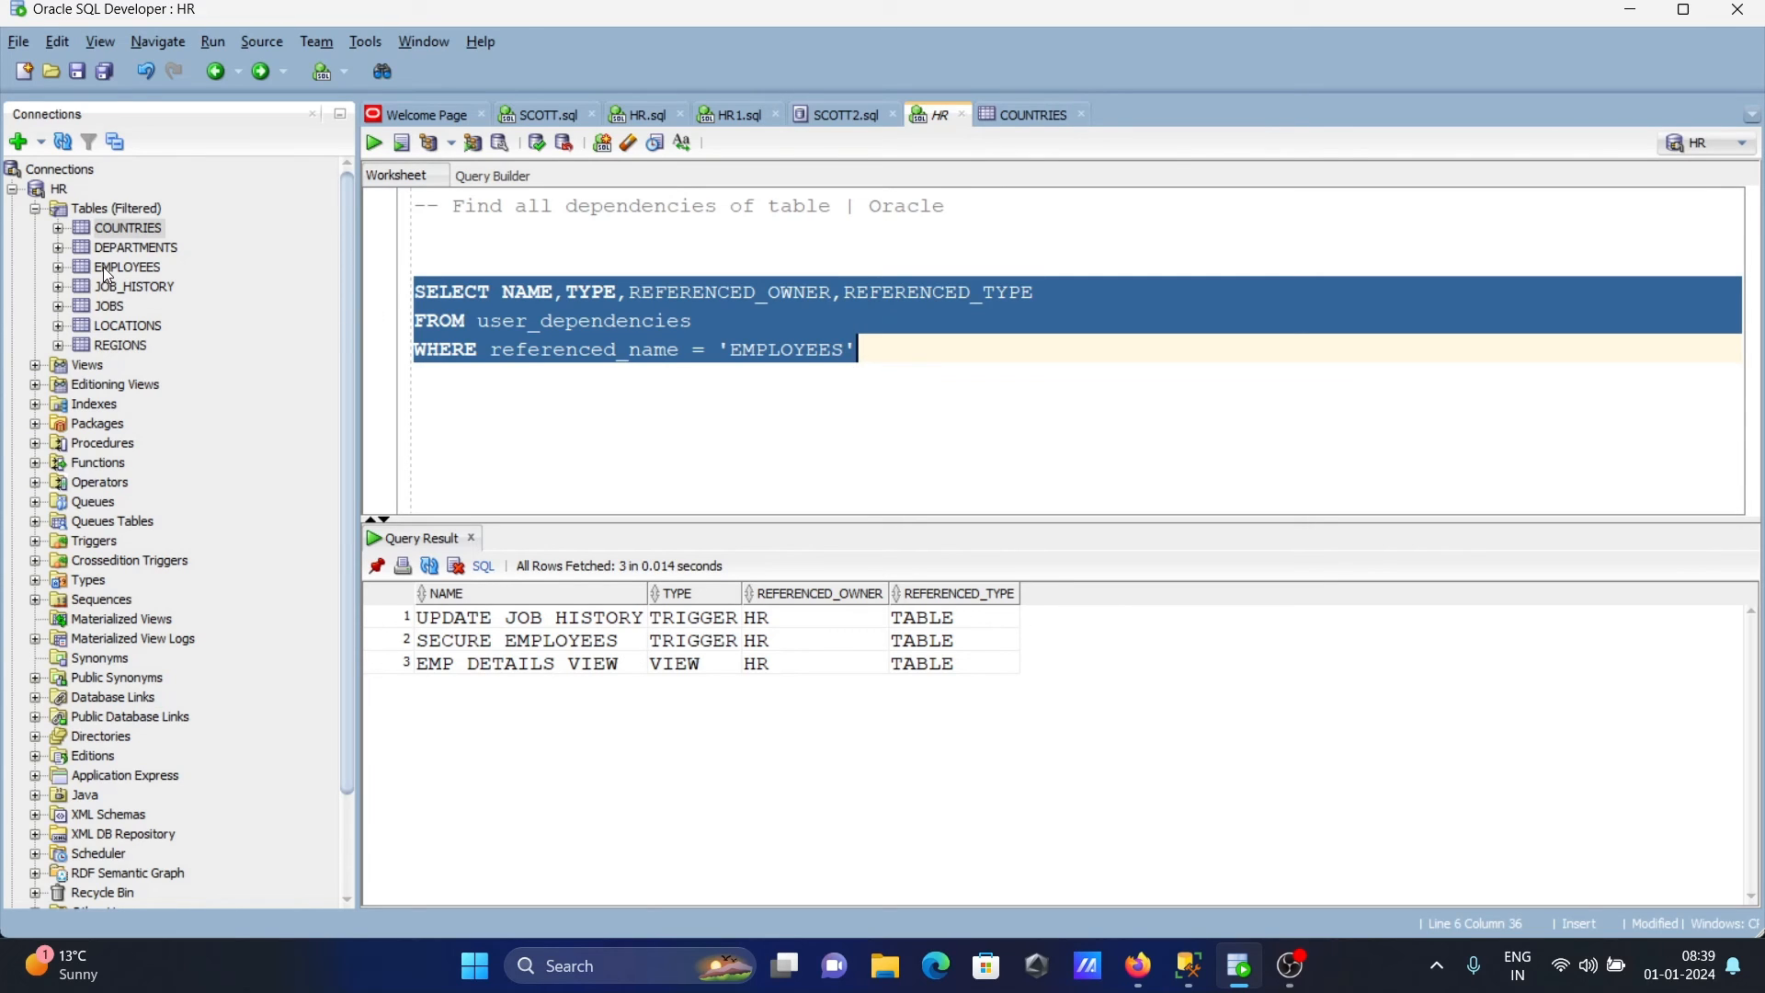
# Reopen the EMPLOYEES table to compare its dependencies, then return to the HR worksheet.
pyautogui.rightClick(125, 266)
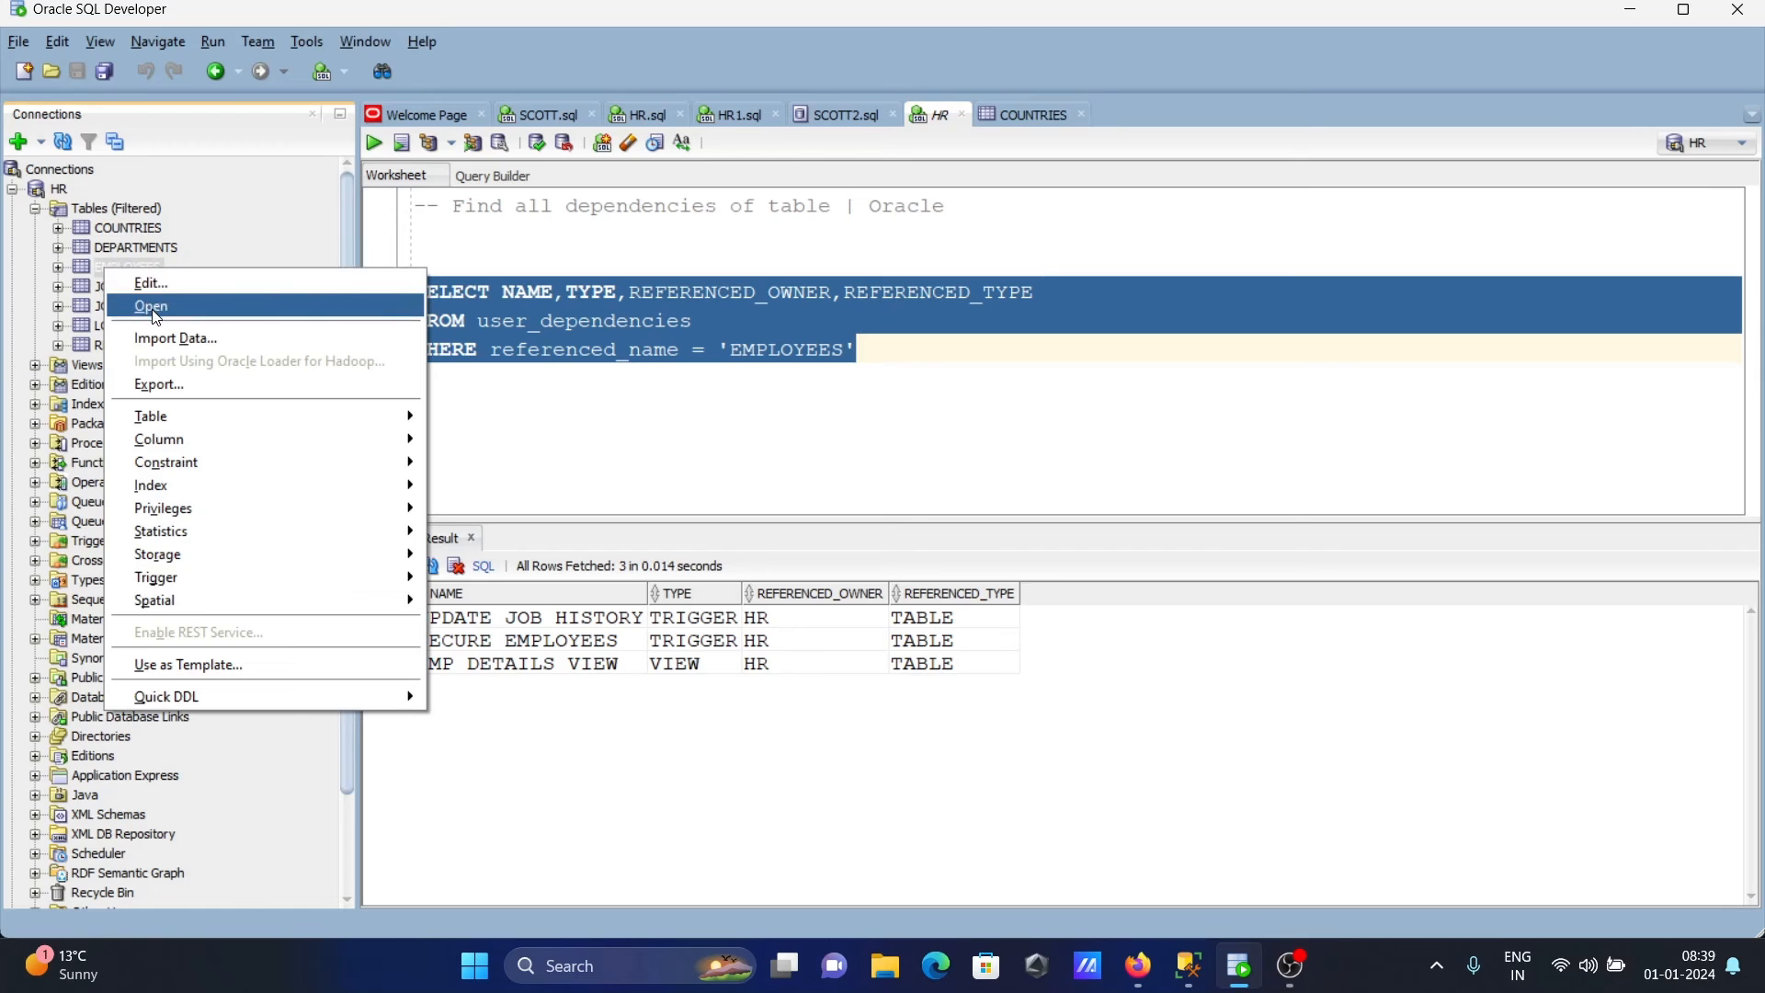
pyautogui.click(151, 306)
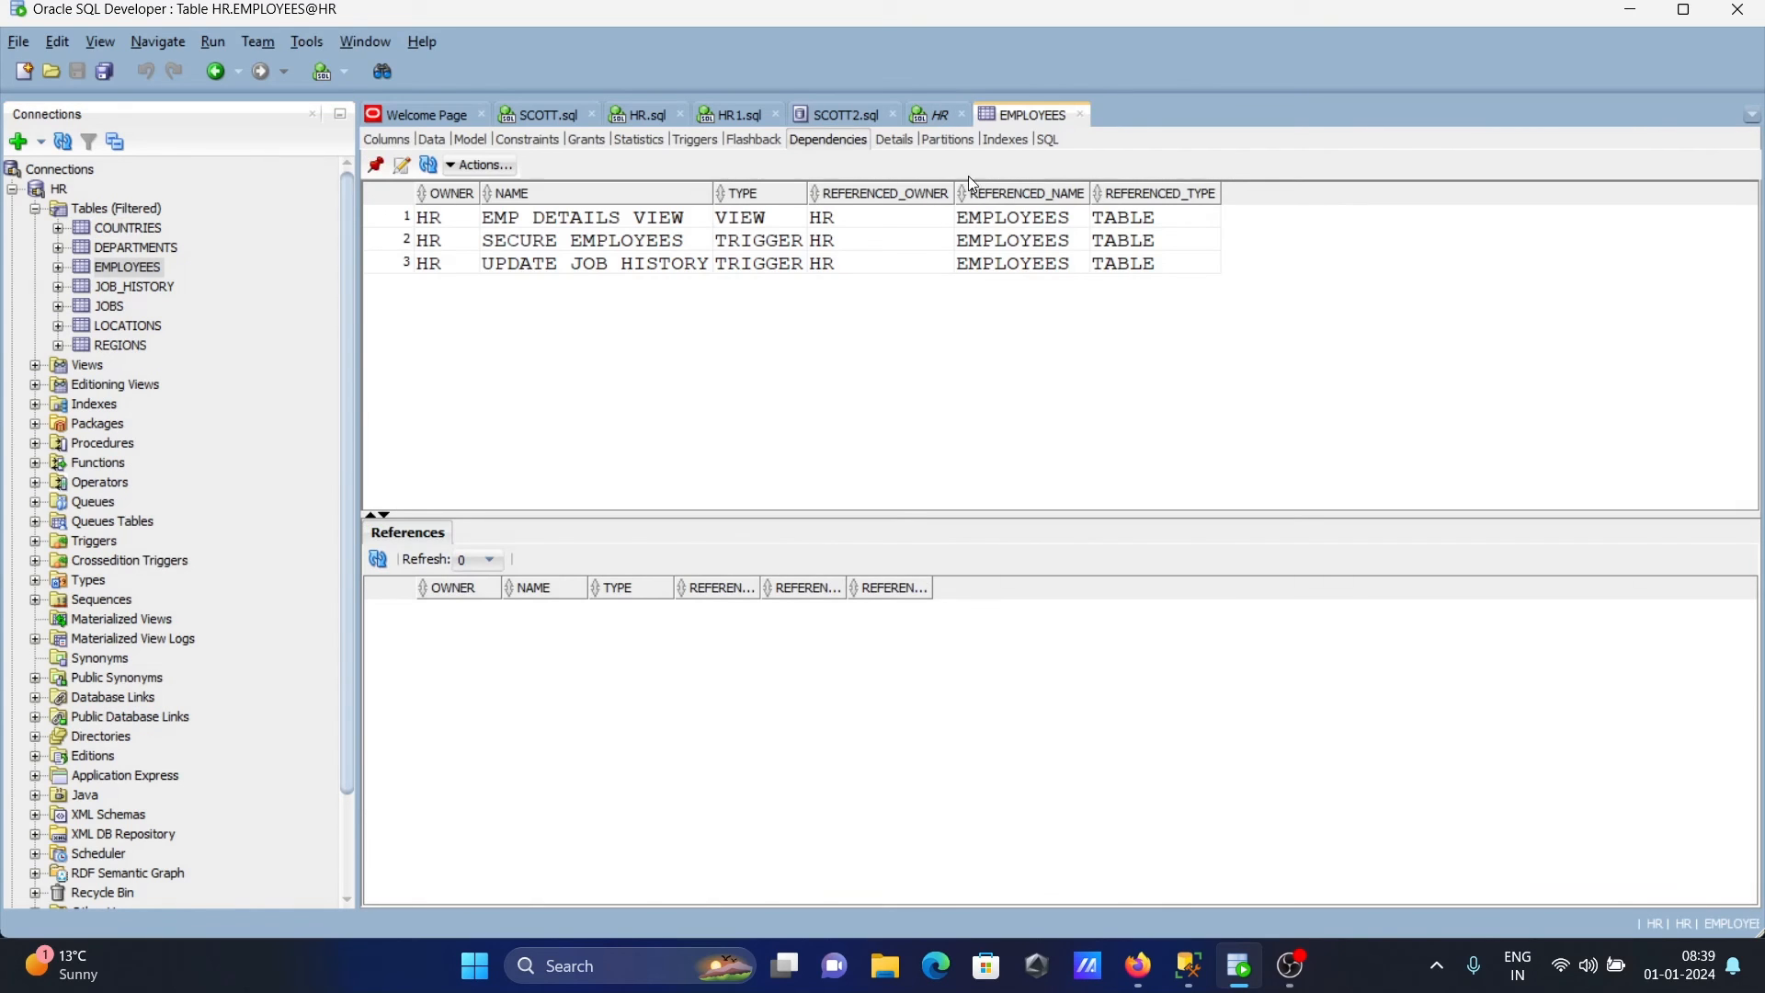
pyautogui.moveTo(931, 174)
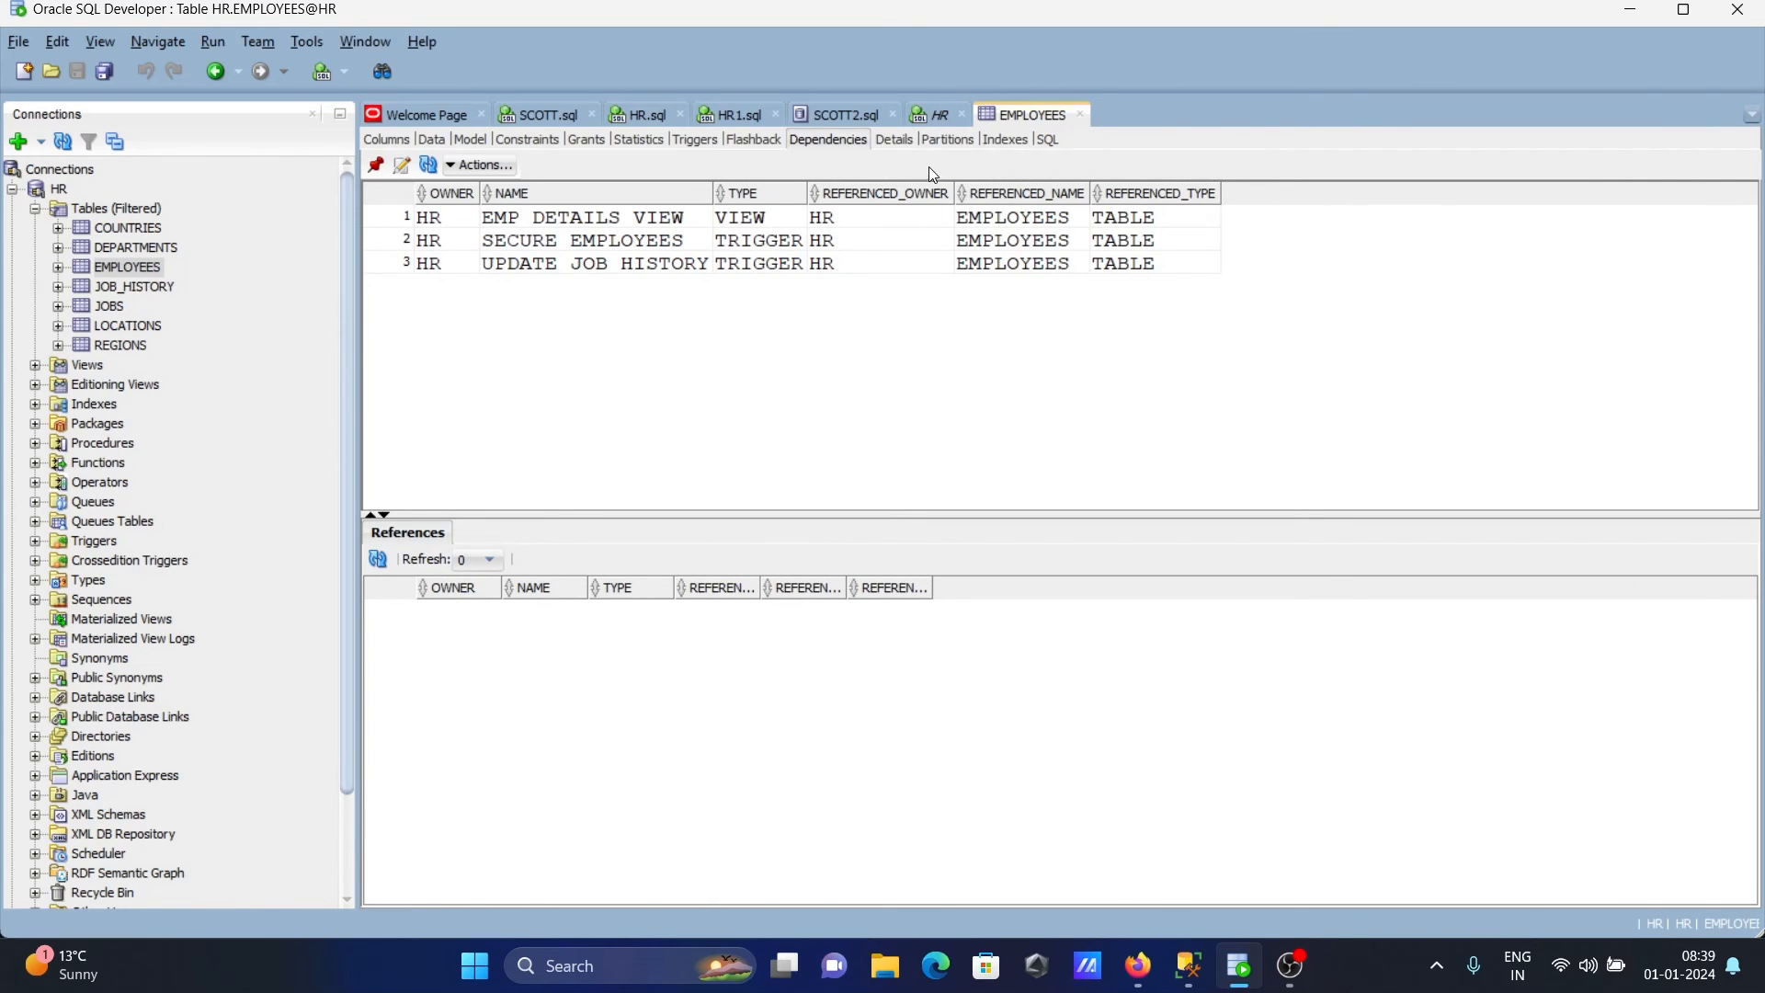
pyautogui.moveTo(932, 175)
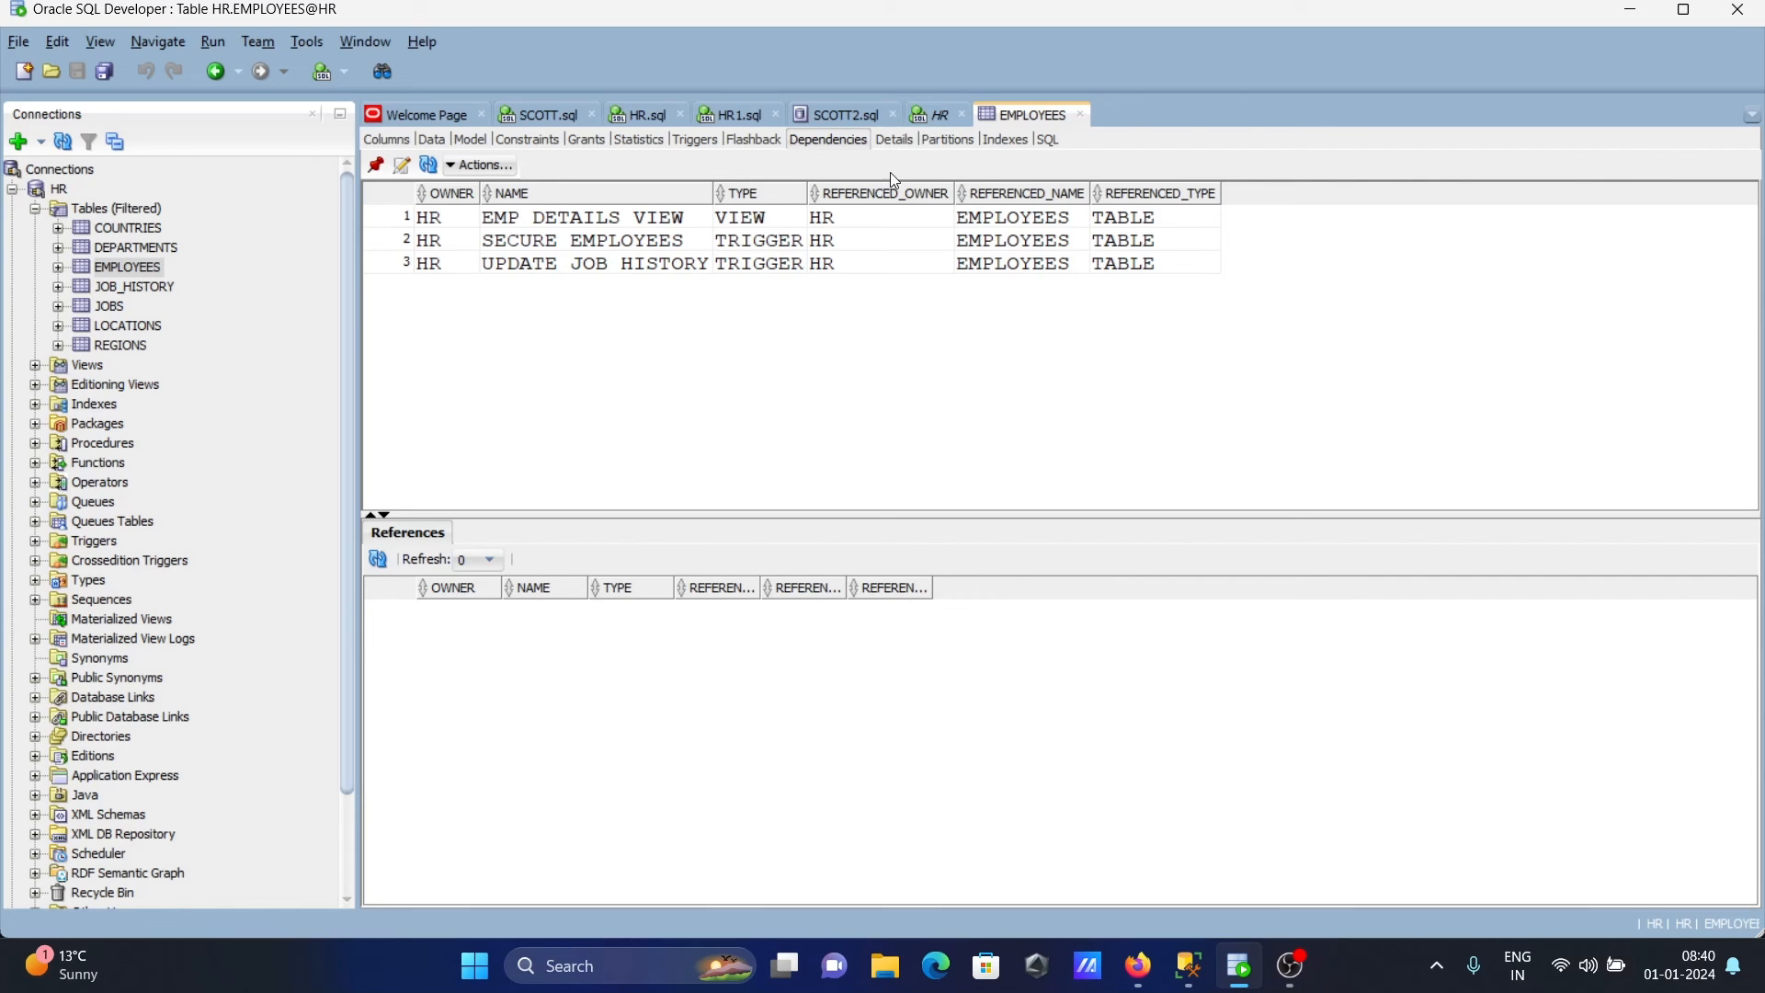
pyautogui.click(938, 114)
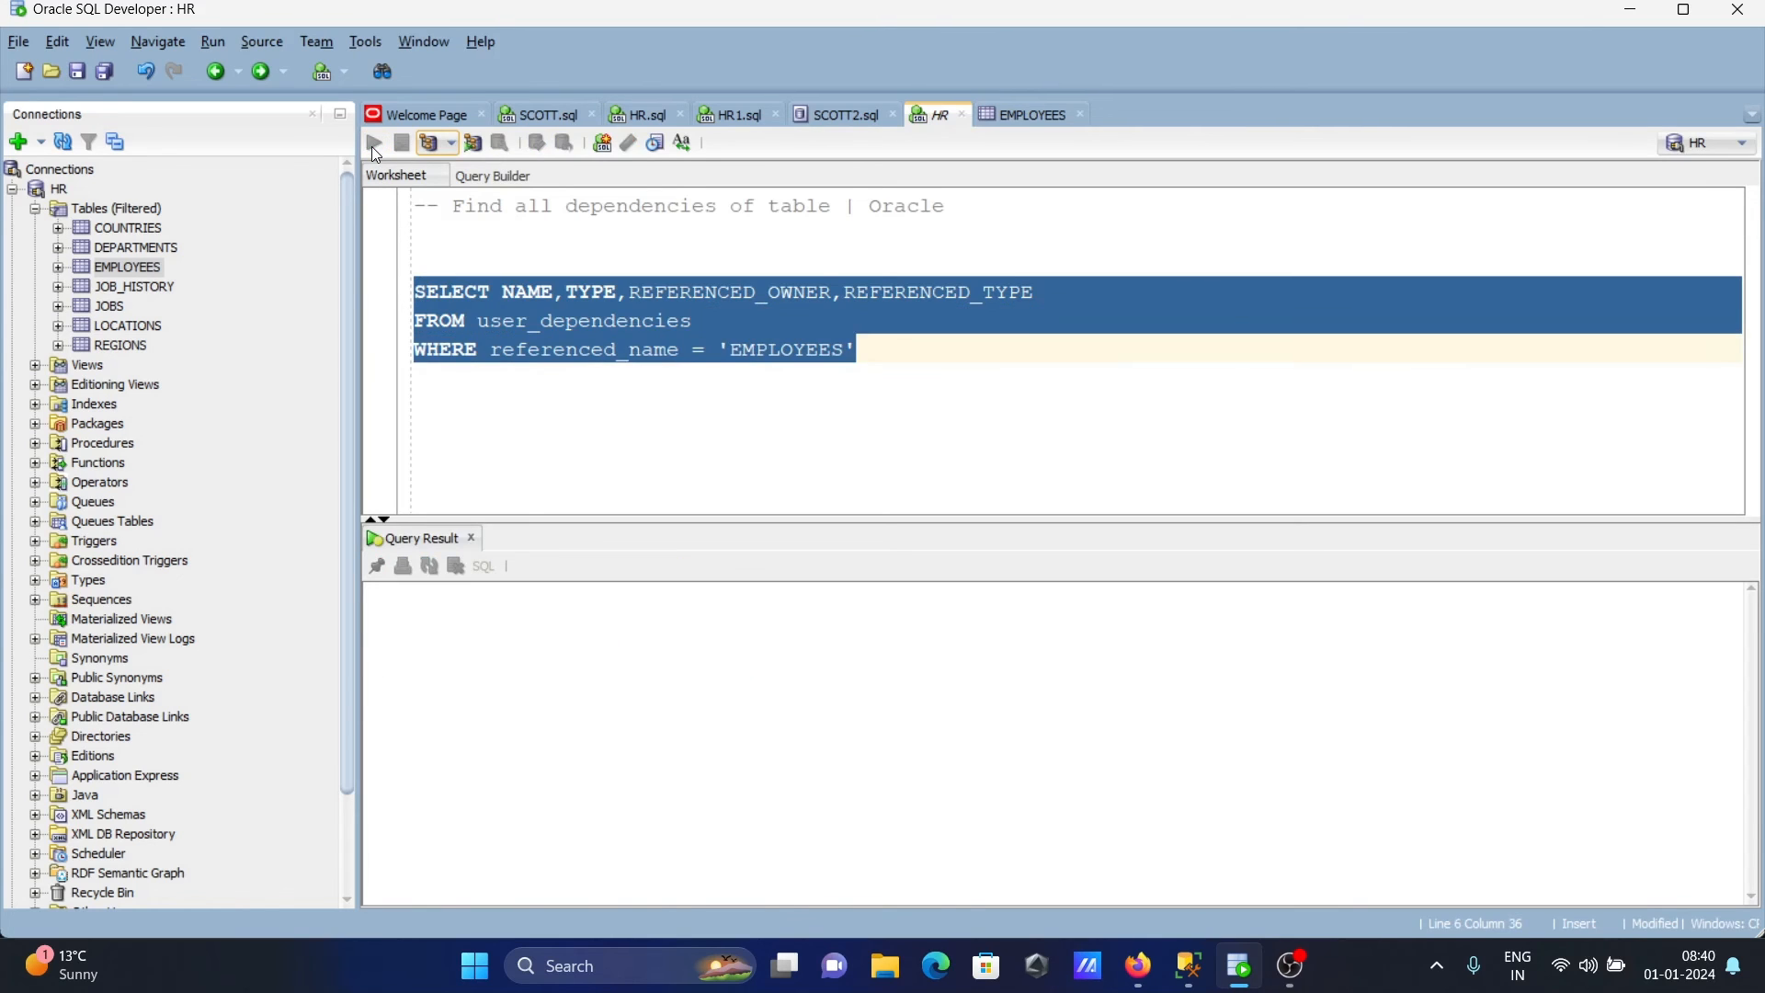
# Run only the SELECT and FROM lines, inspect SYS and HR owner cells, then deselect.
pyautogui.click(374, 141)
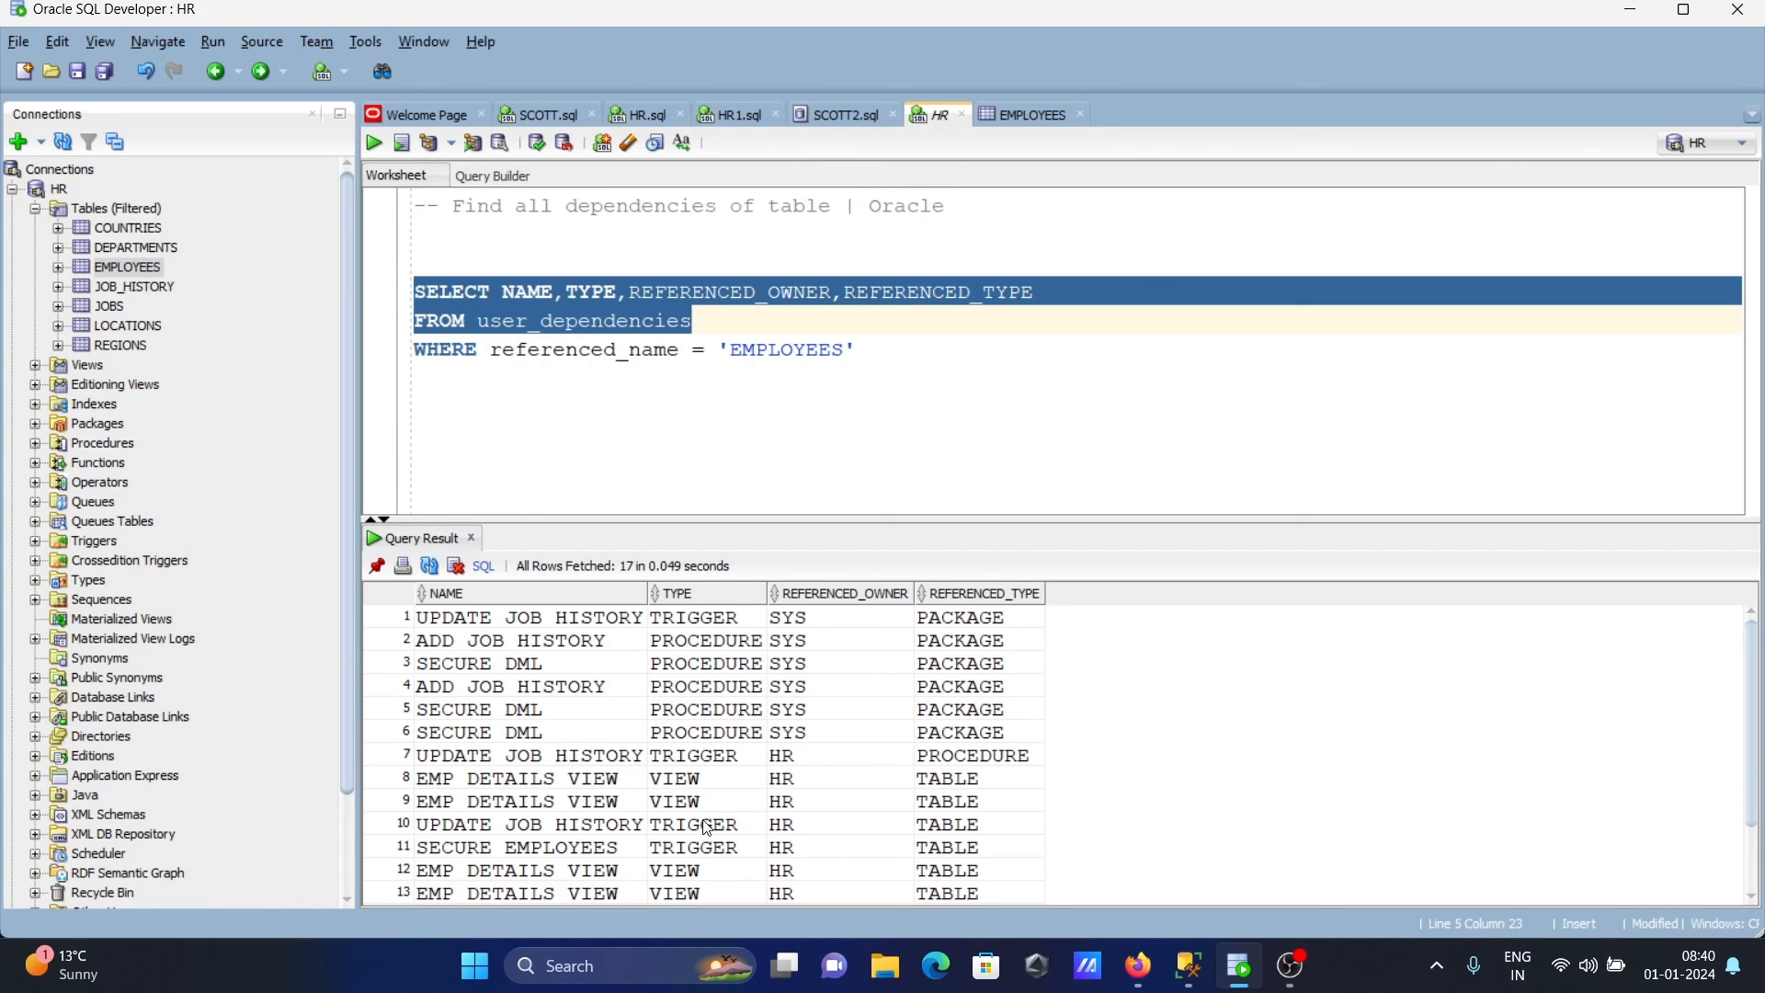
pyautogui.click(788, 709)
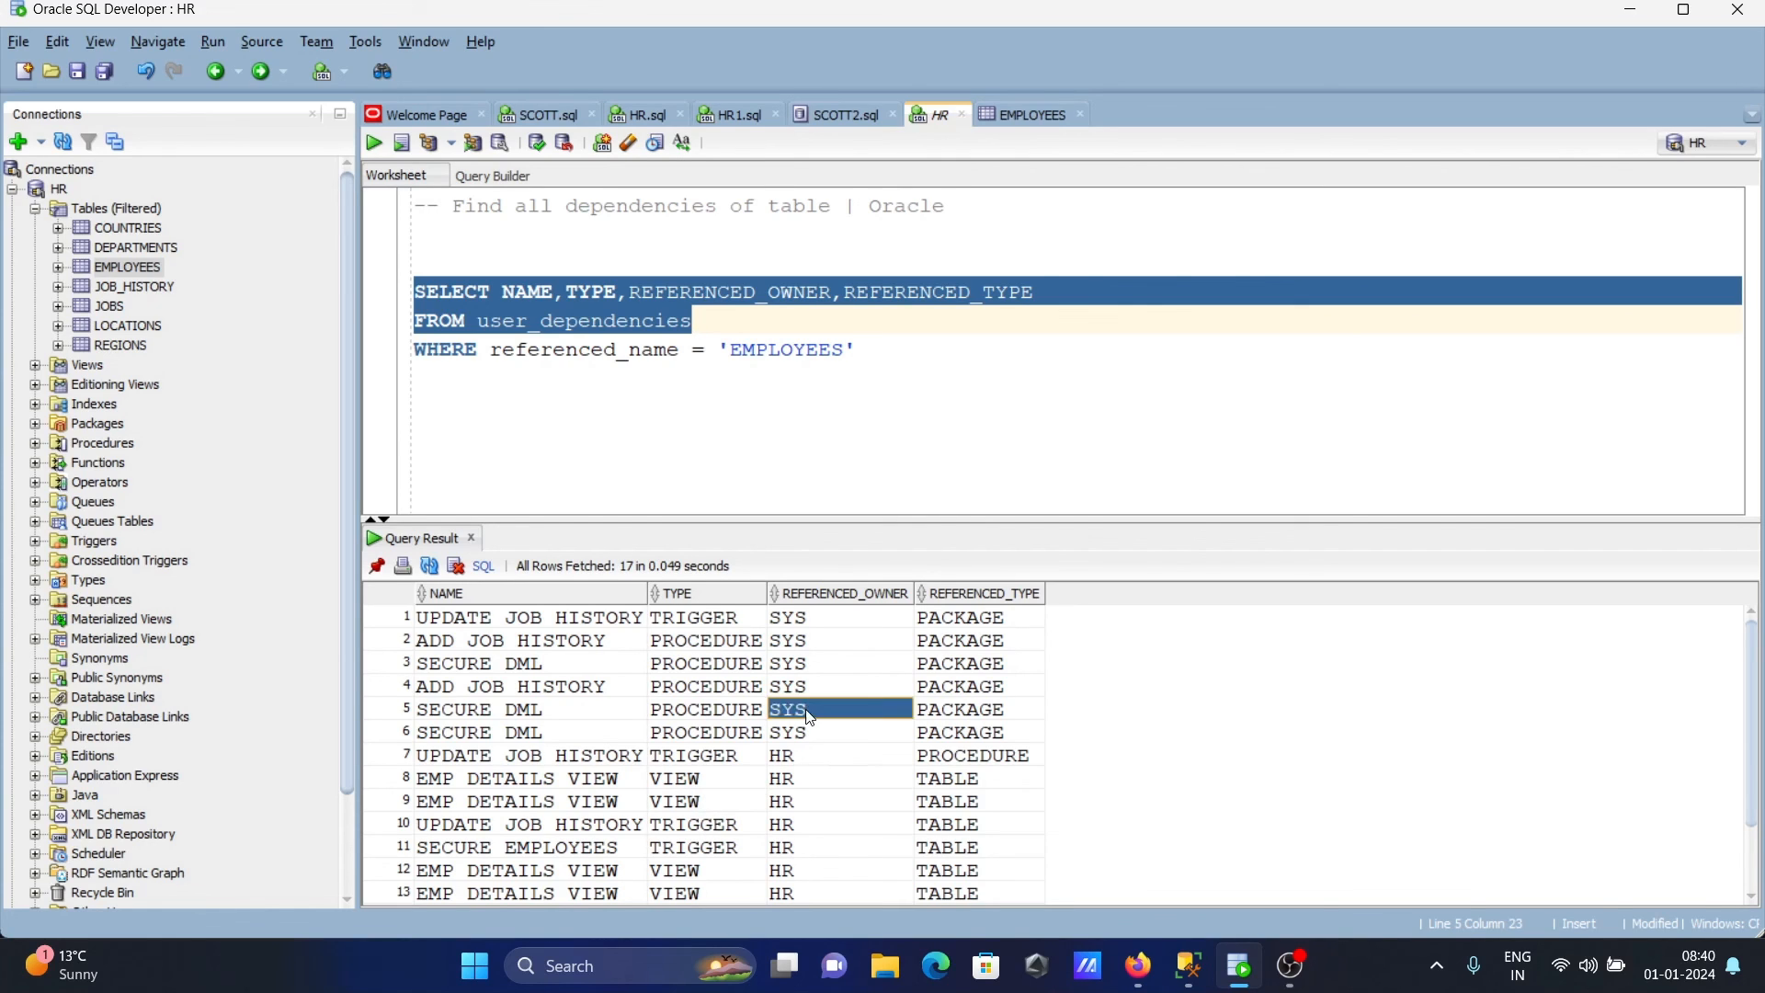
pyautogui.click(783, 755)
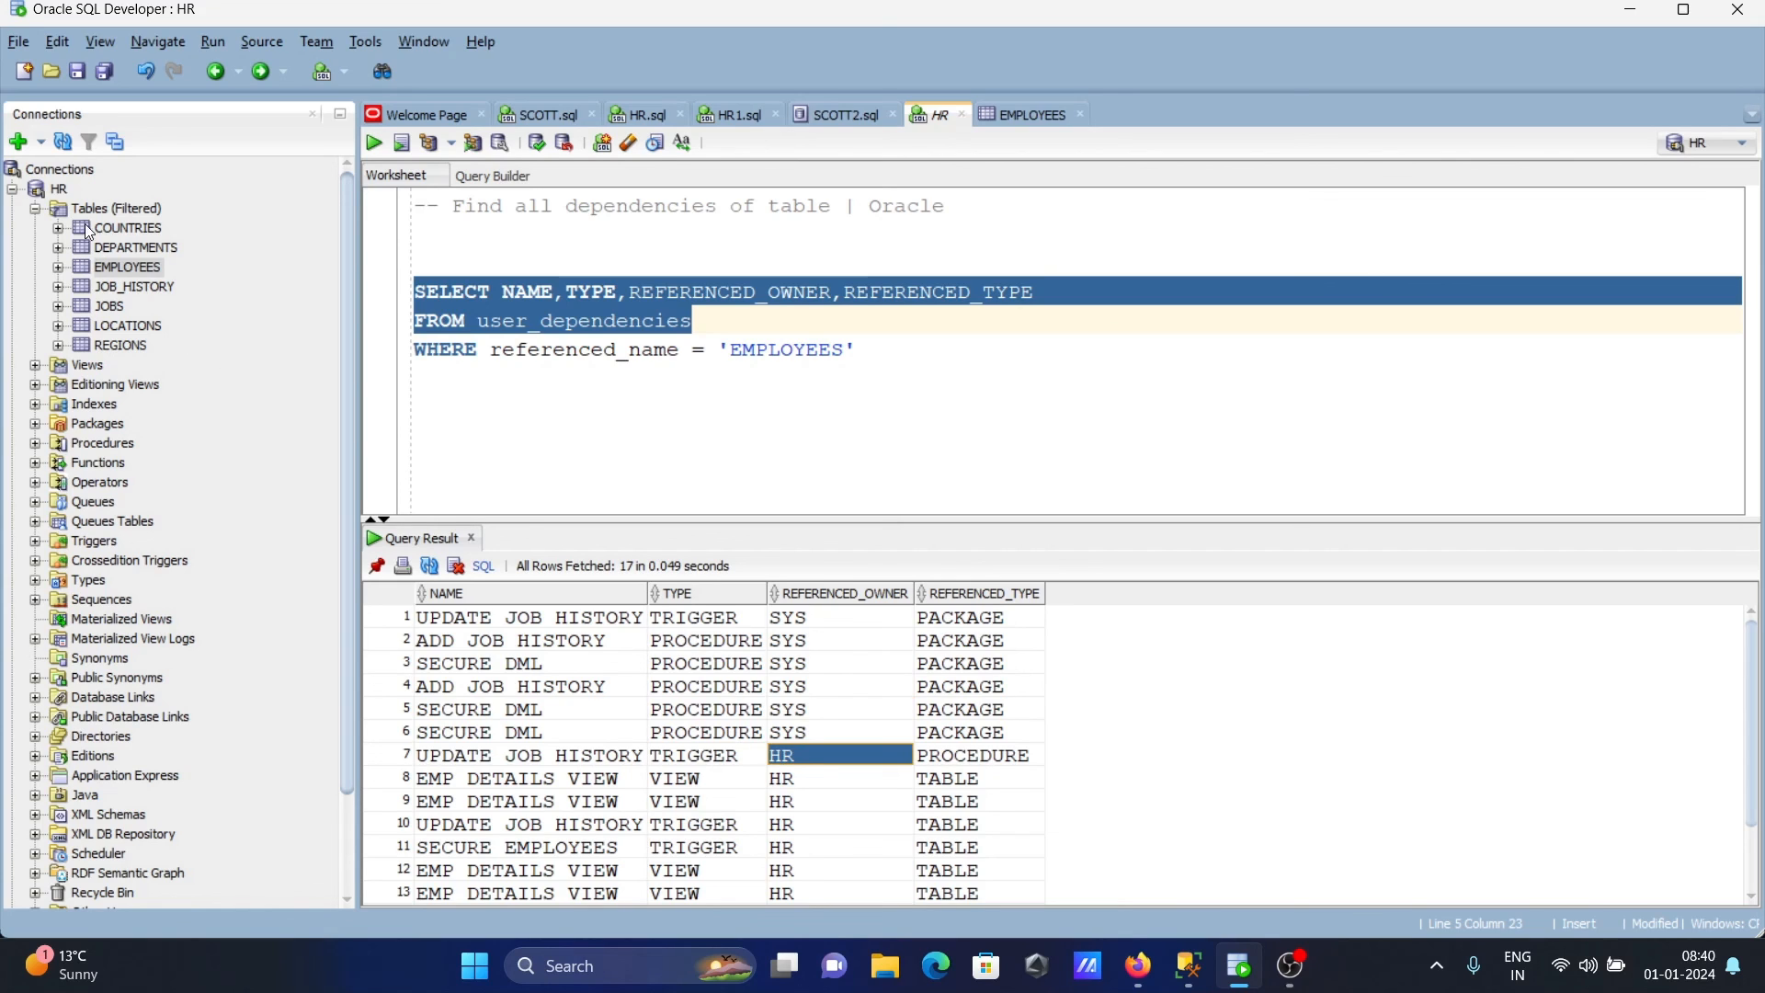
pyautogui.moveTo(664, 747)
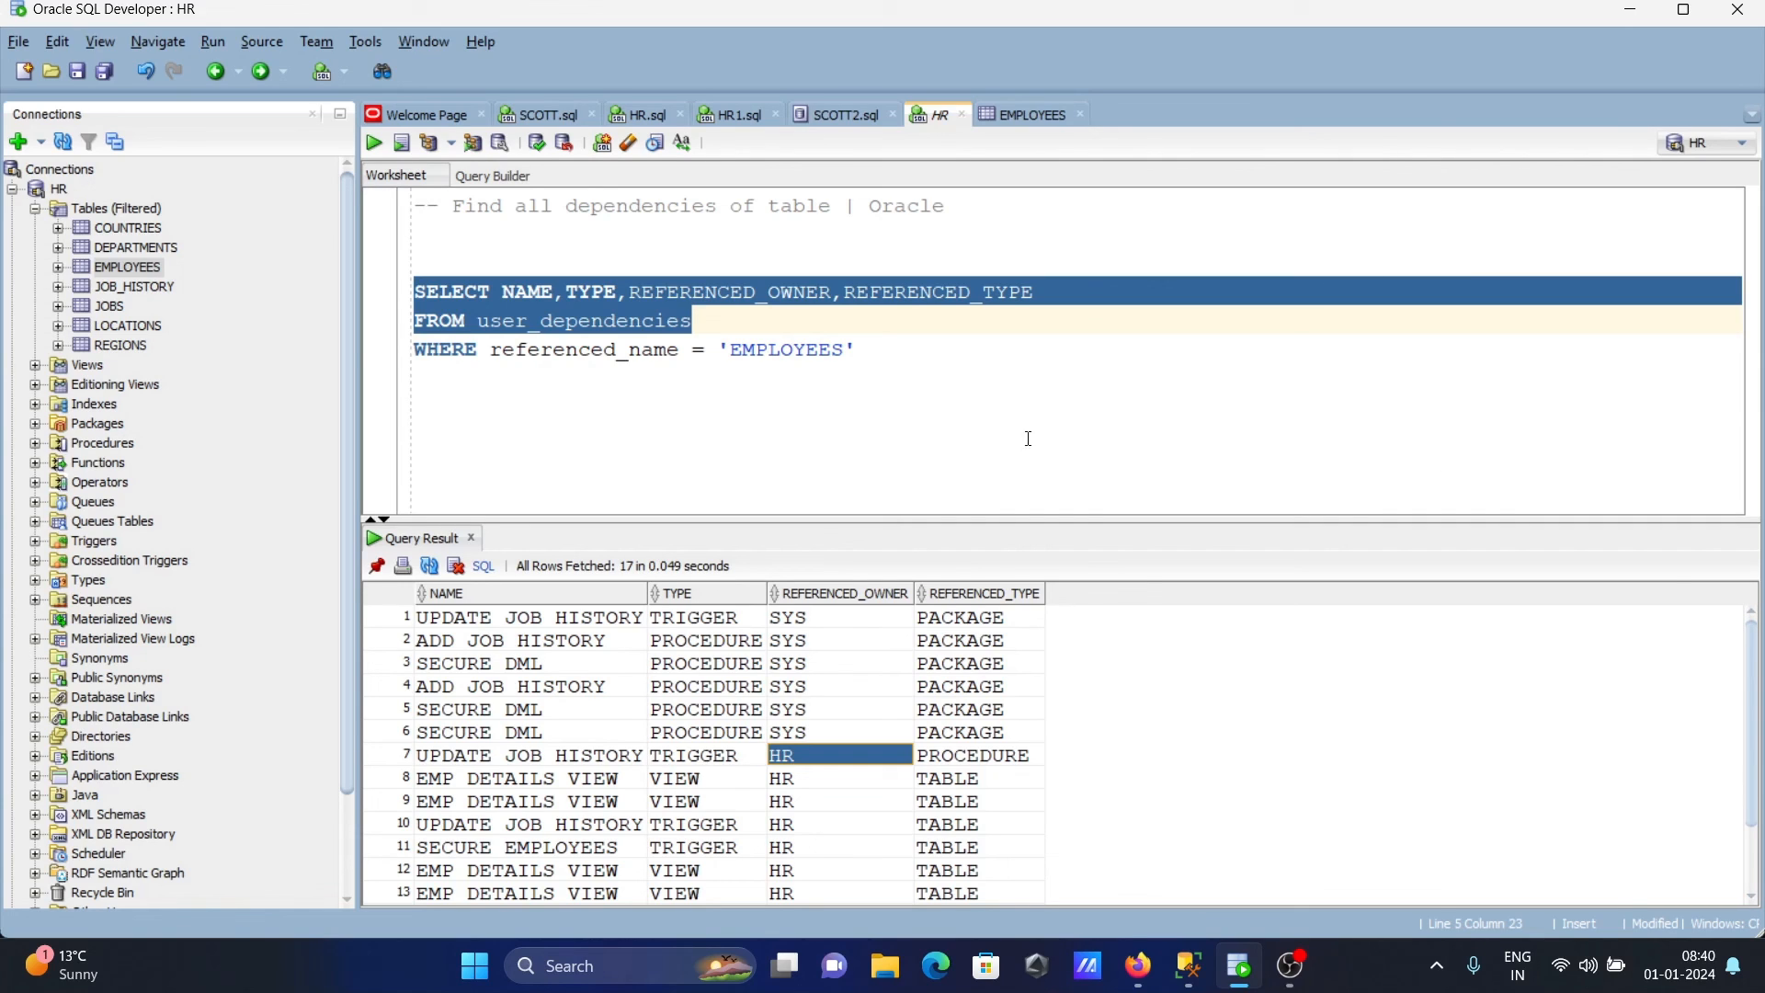
pyautogui.click(857, 349)
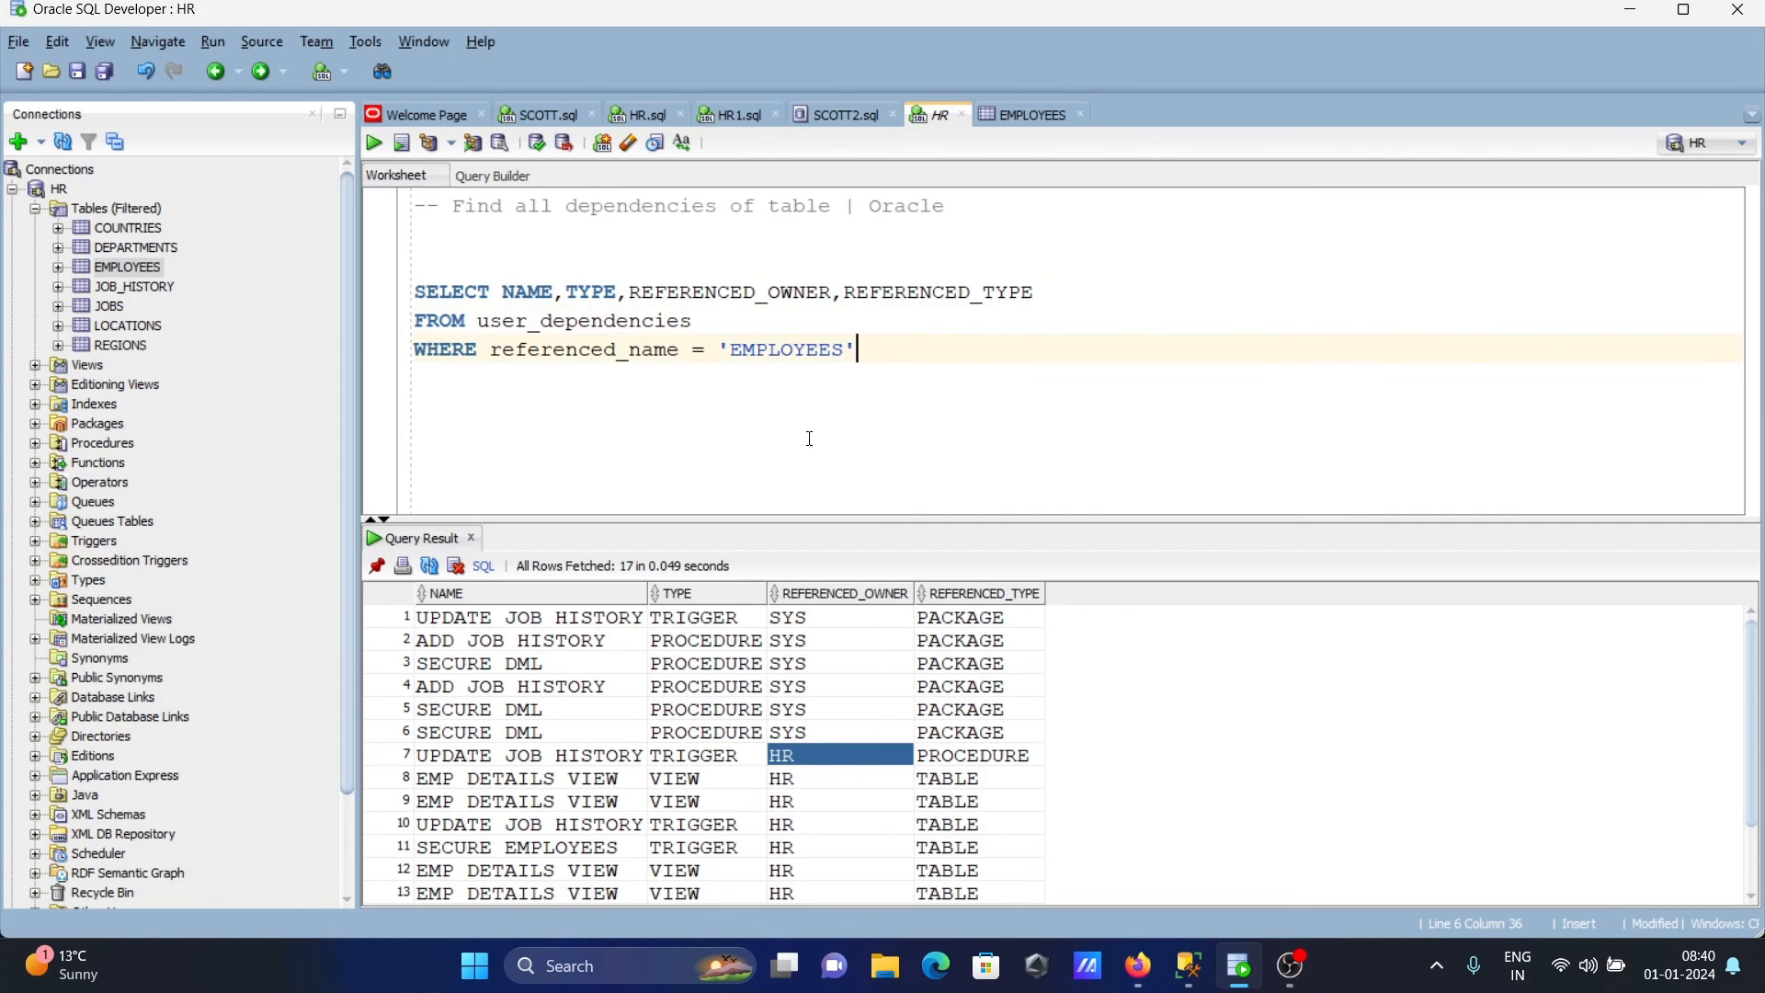